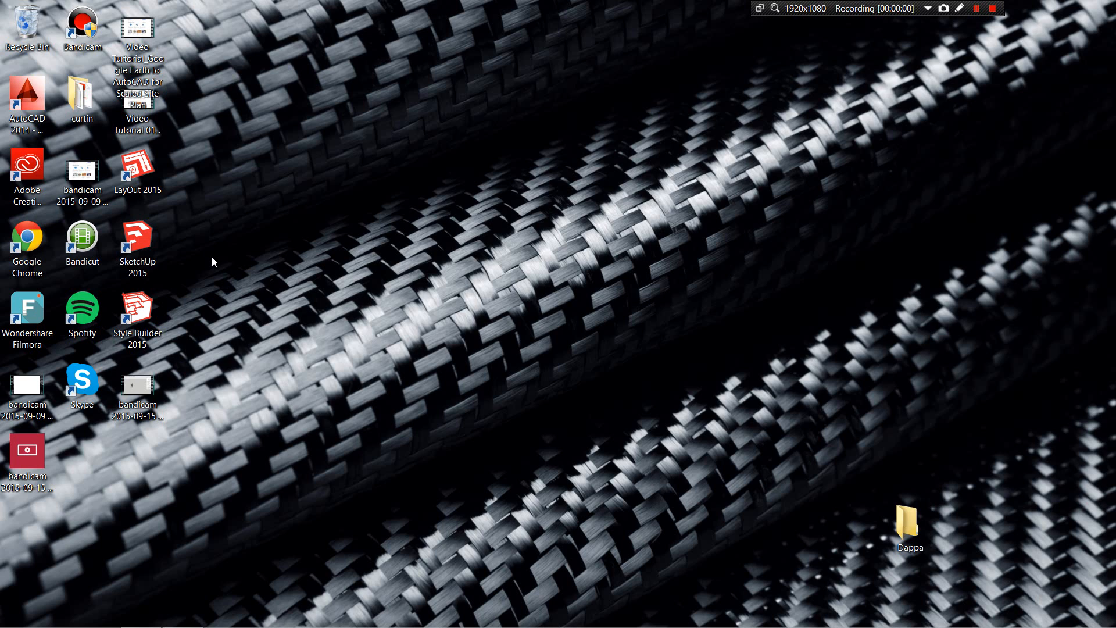
{"action": "mouse_move", "coordinate": [239, 293]}
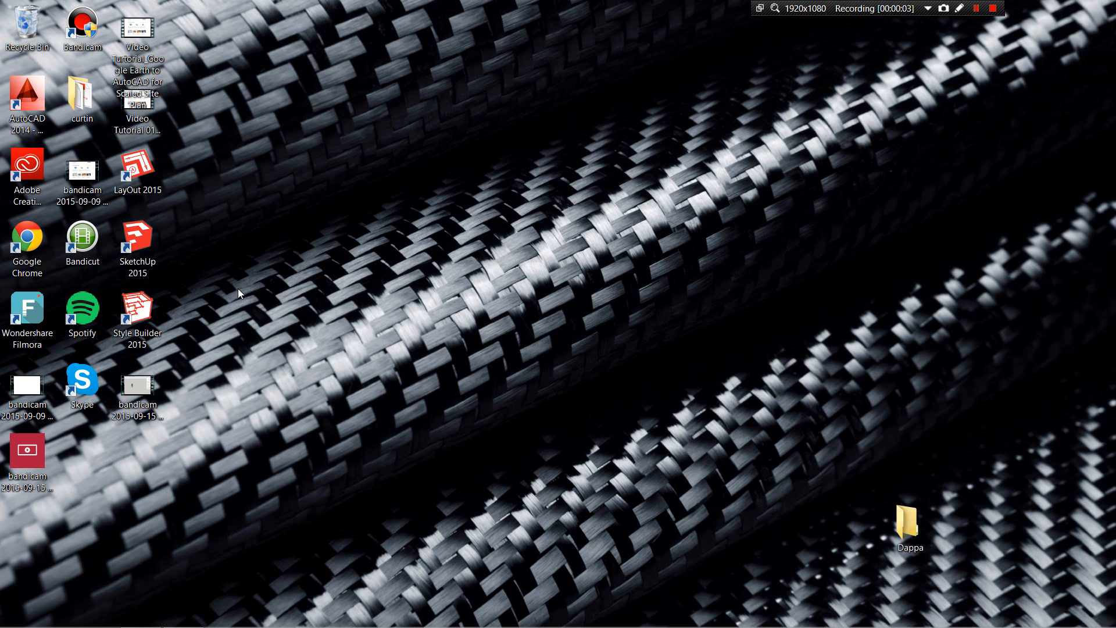
Launch SketchUp 2015 and start with the Architectural Design - Millimeters template
{"action": "left_click", "coordinate": [138, 244]}
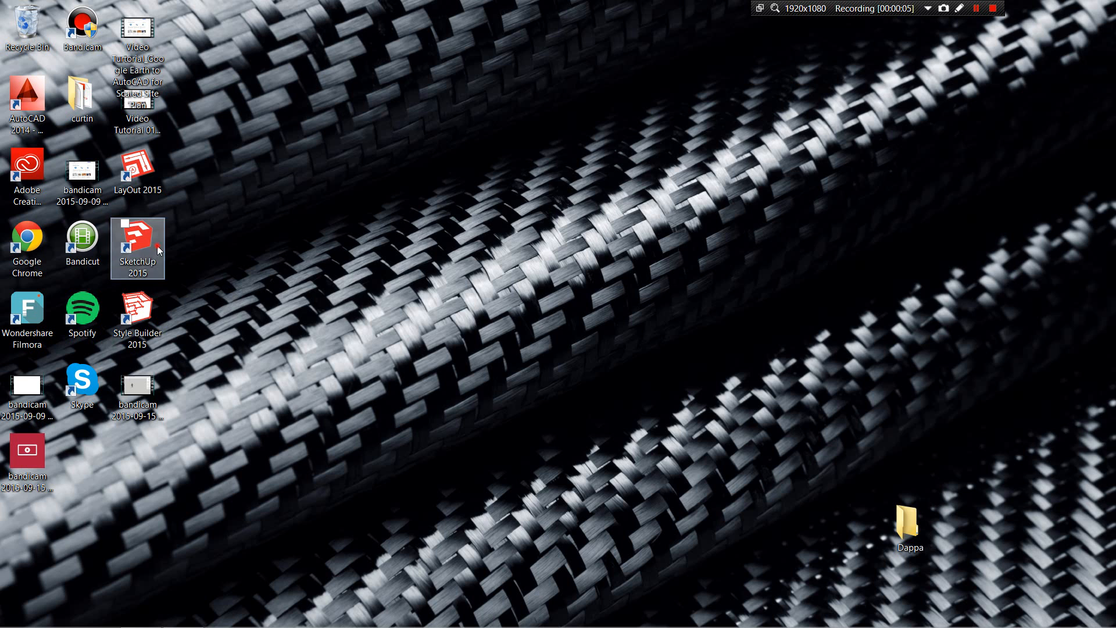
{"action": "double_click", "coordinate": [137, 239]}
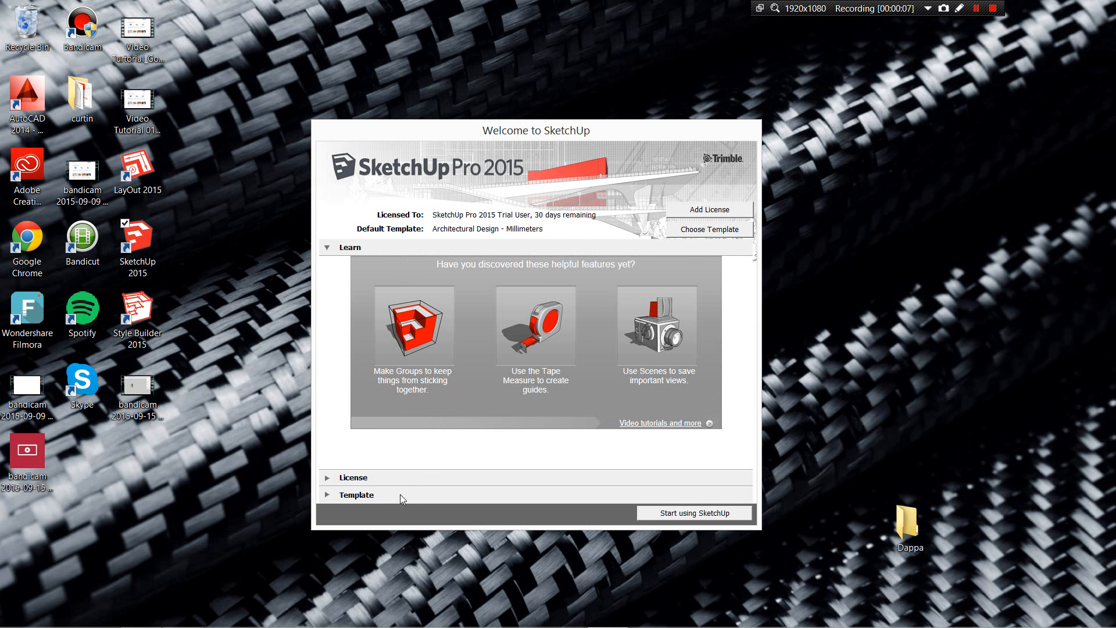
{"action": "left_click", "coordinate": [356, 495]}
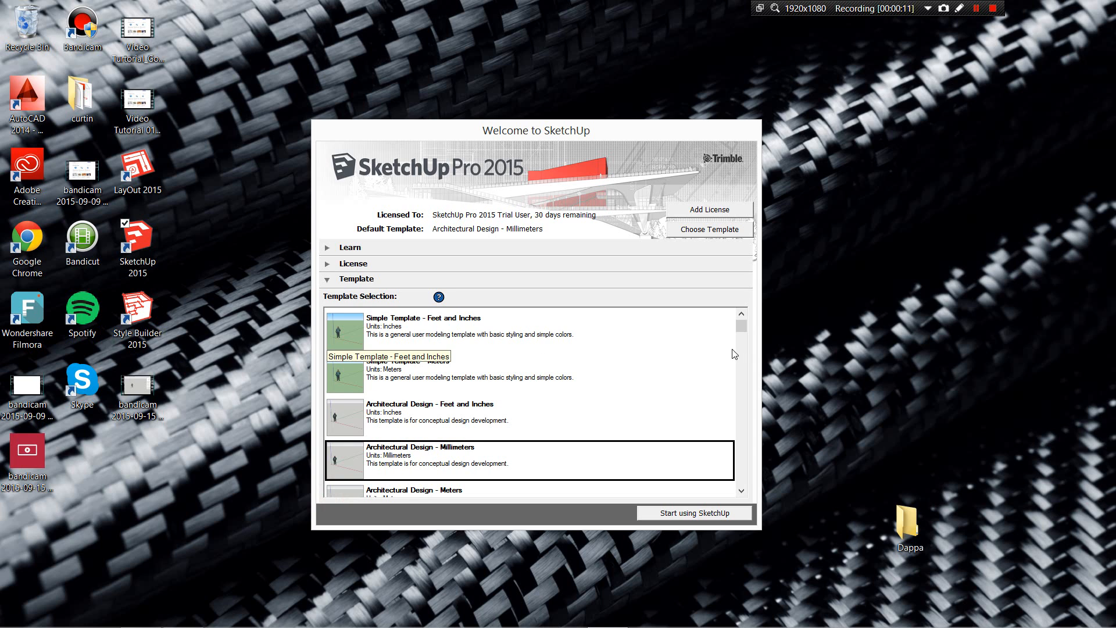
{"action": "scroll", "scroll_direction": "down", "scroll_amount": 3}
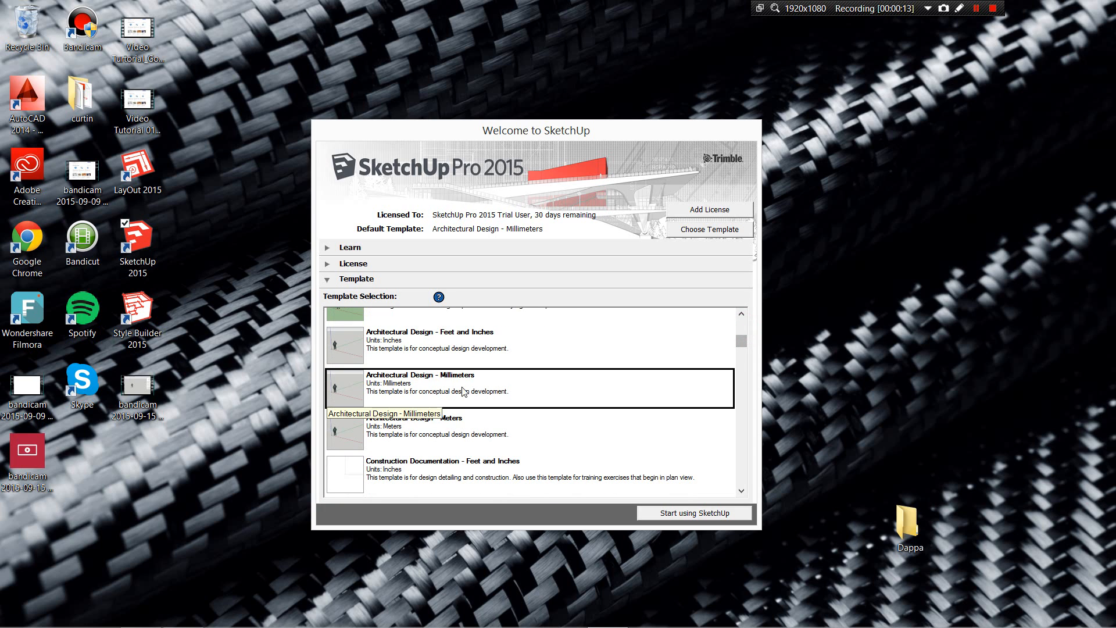
{"action": "mouse_move", "coordinate": [606, 464]}
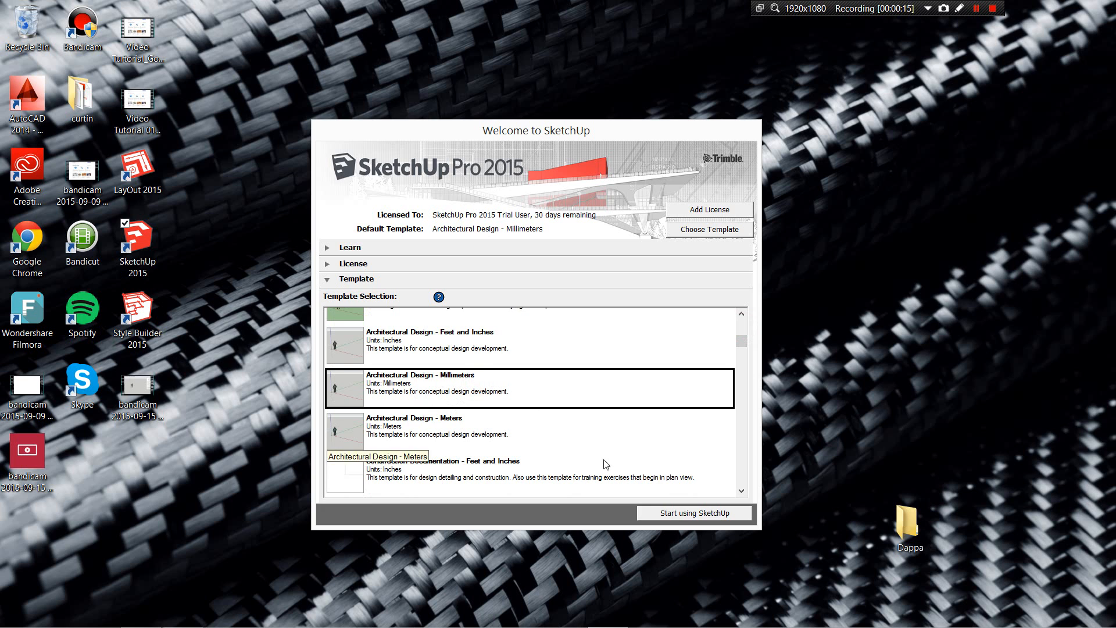
{"action": "left_click", "coordinate": [684, 513]}
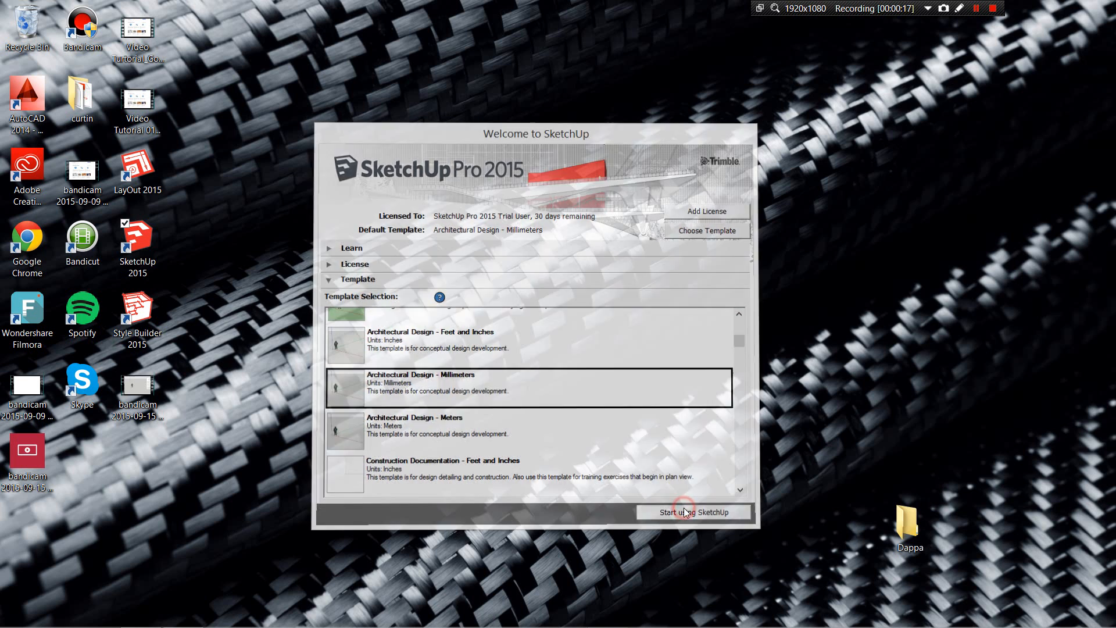
Enter the new millimetre model and bring up the View > Toolbars dialog
{"action": "left_click", "coordinate": [687, 512]}
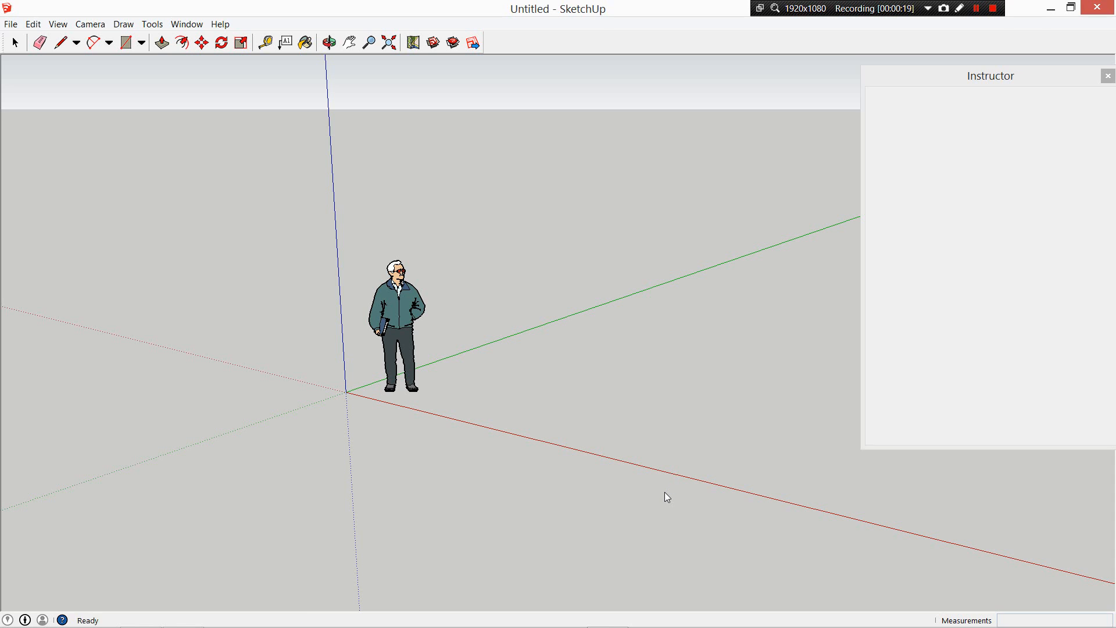
{"action": "left_click", "coordinate": [15, 42]}
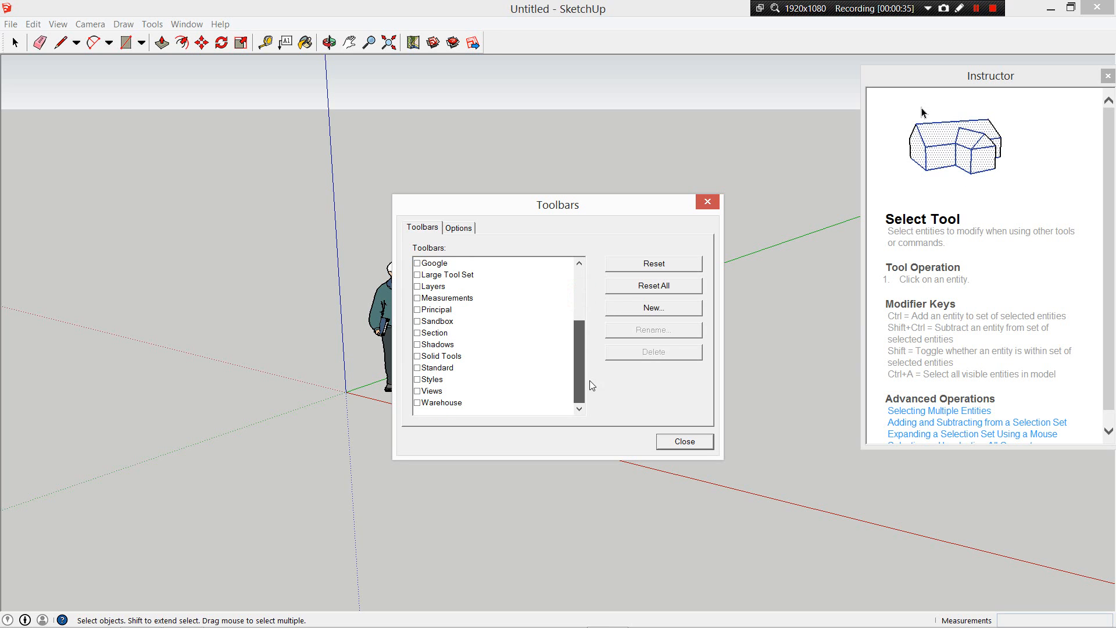
Tick Views, Warehouse, Large Tool Set, Layers, Principal and Sandbox; untick Getting Started
{"action": "left_click", "coordinate": [417, 390]}
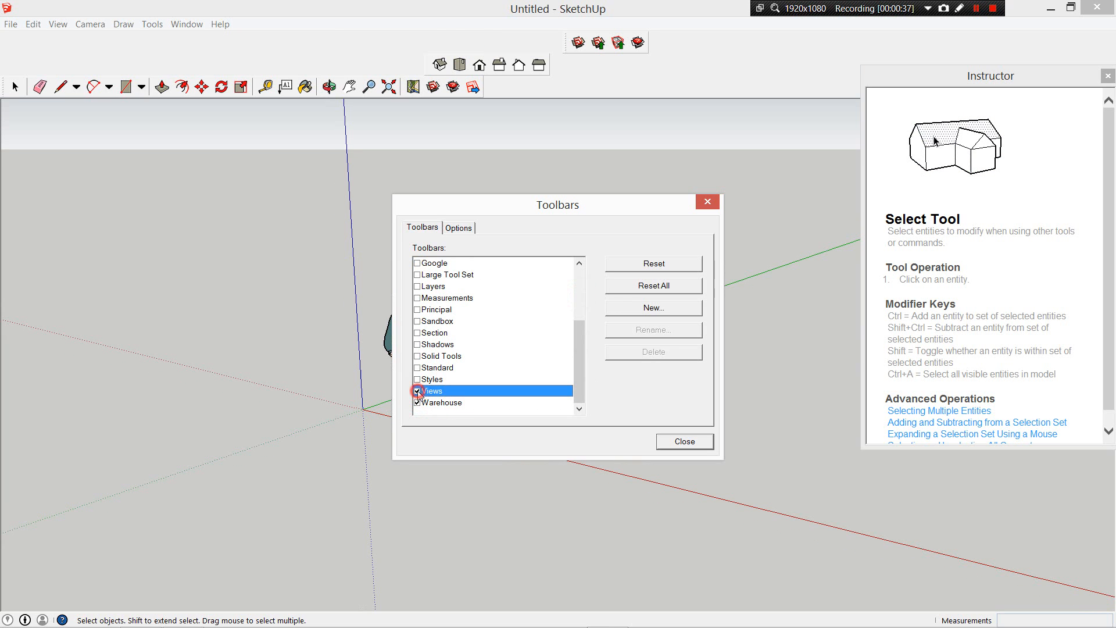
{"action": "left_click", "coordinate": [417, 356]}
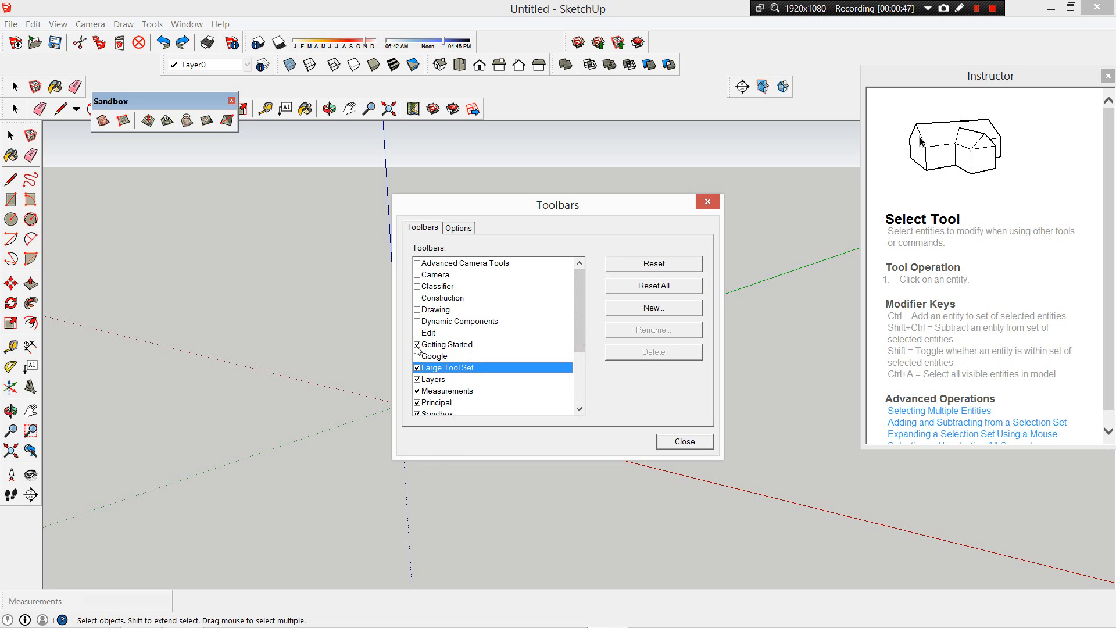
{"action": "left_click", "coordinate": [417, 345]}
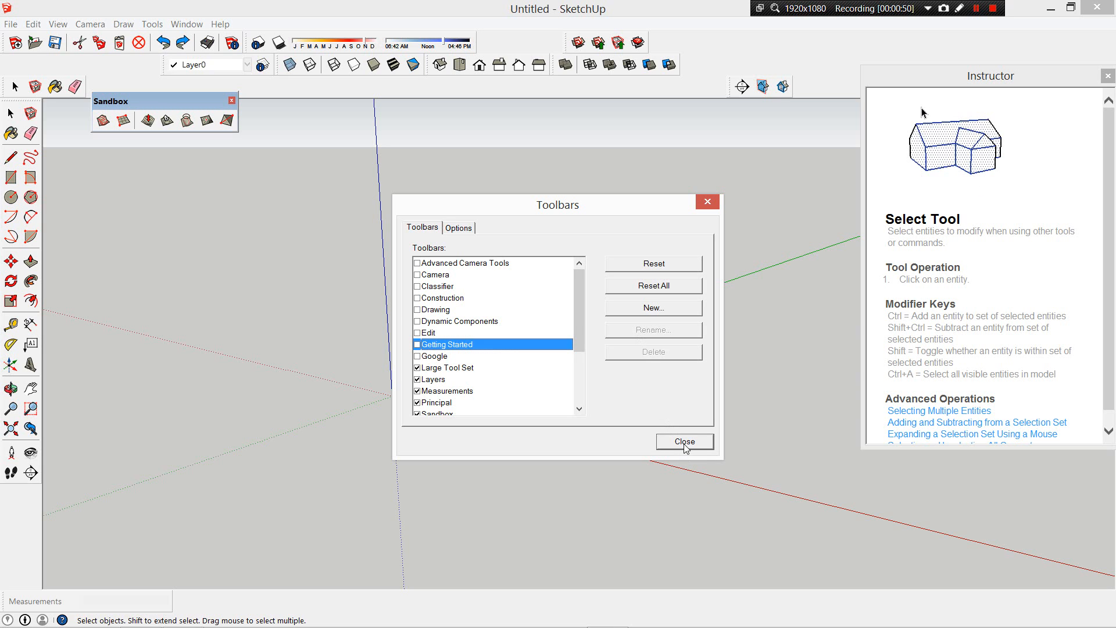
Close the Toolbars dialog and drag the Instructor panel lower on screen
{"action": "left_click", "coordinate": [684, 441]}
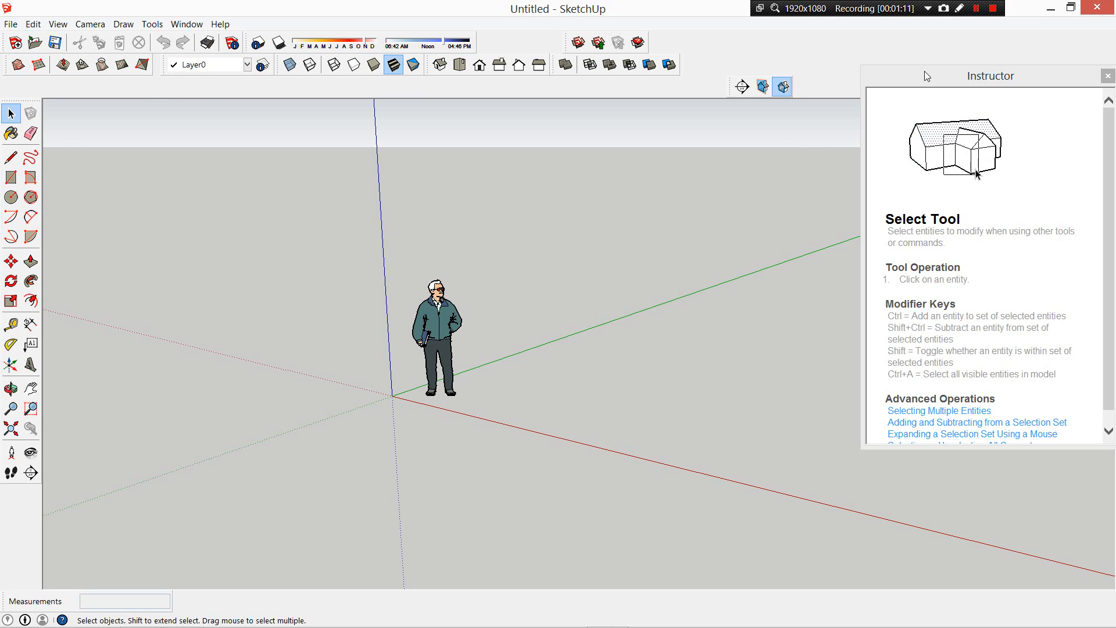
{"action": "left_click_drag", "start_coordinate": [989, 76], "coordinate": [950, 160]}
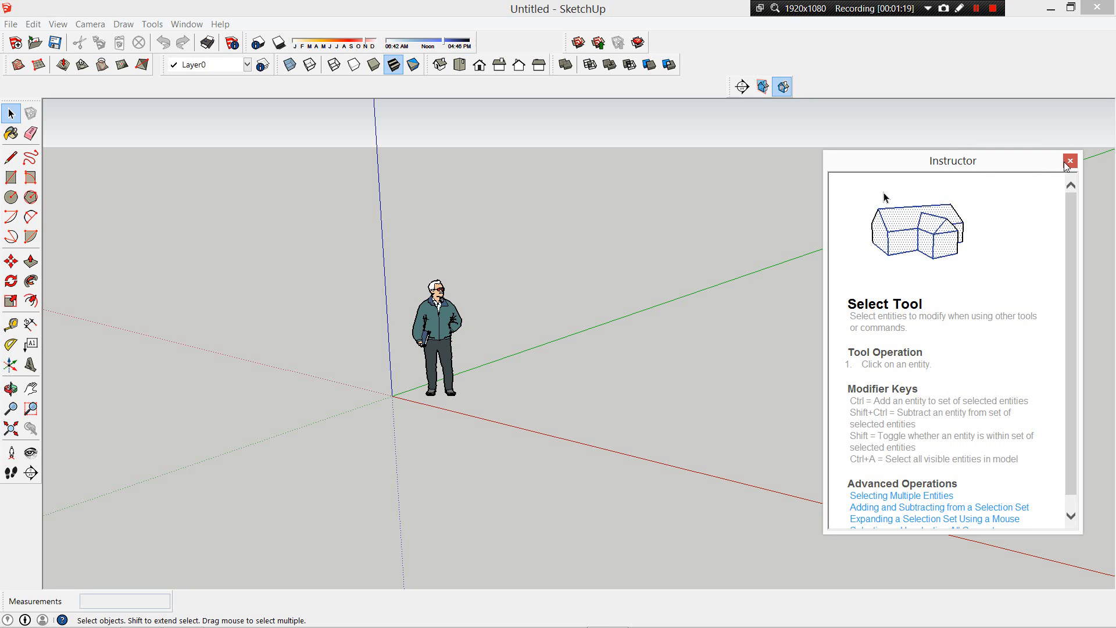
Close the Instructor panel and reopen it from the Window menu
{"action": "left_click", "coordinate": [1070, 160]}
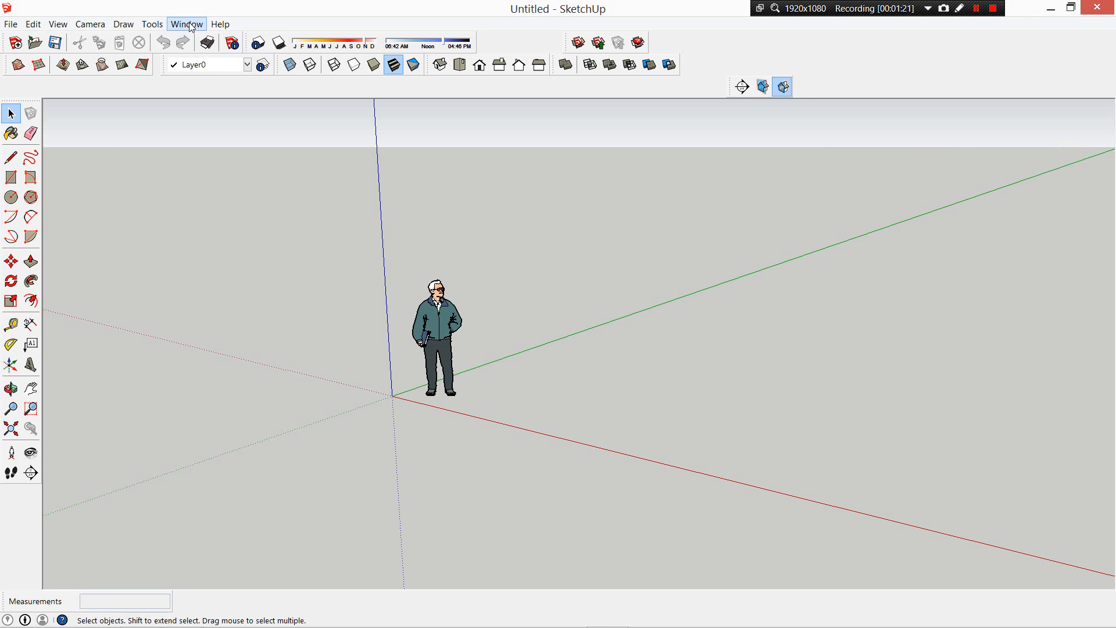
{"action": "left_click", "coordinate": [186, 24]}
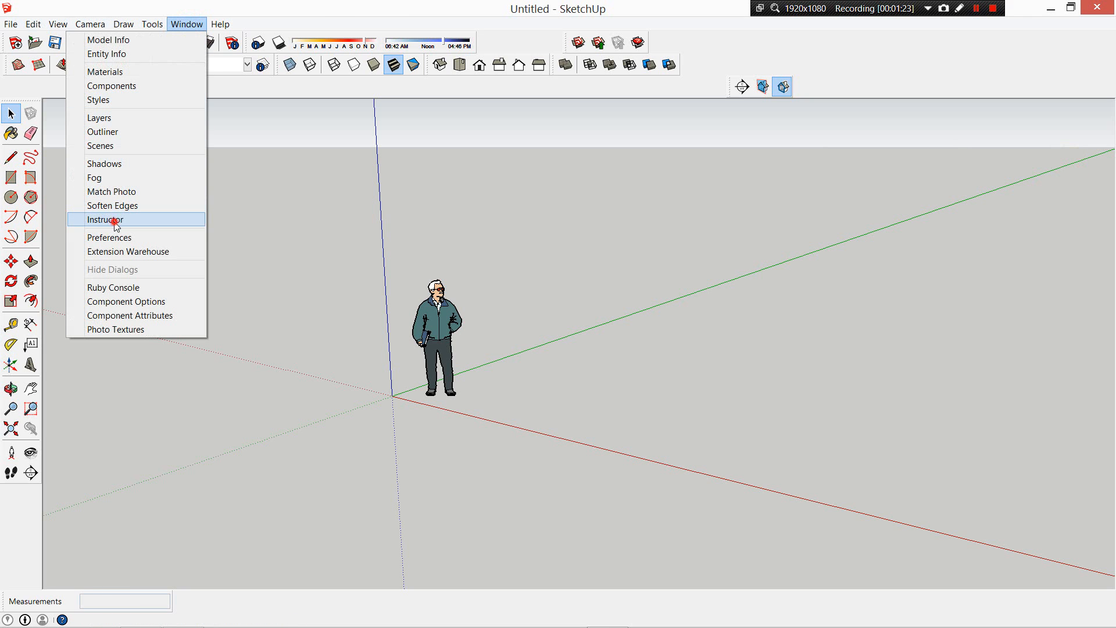
{"action": "left_click", "coordinate": [105, 219]}
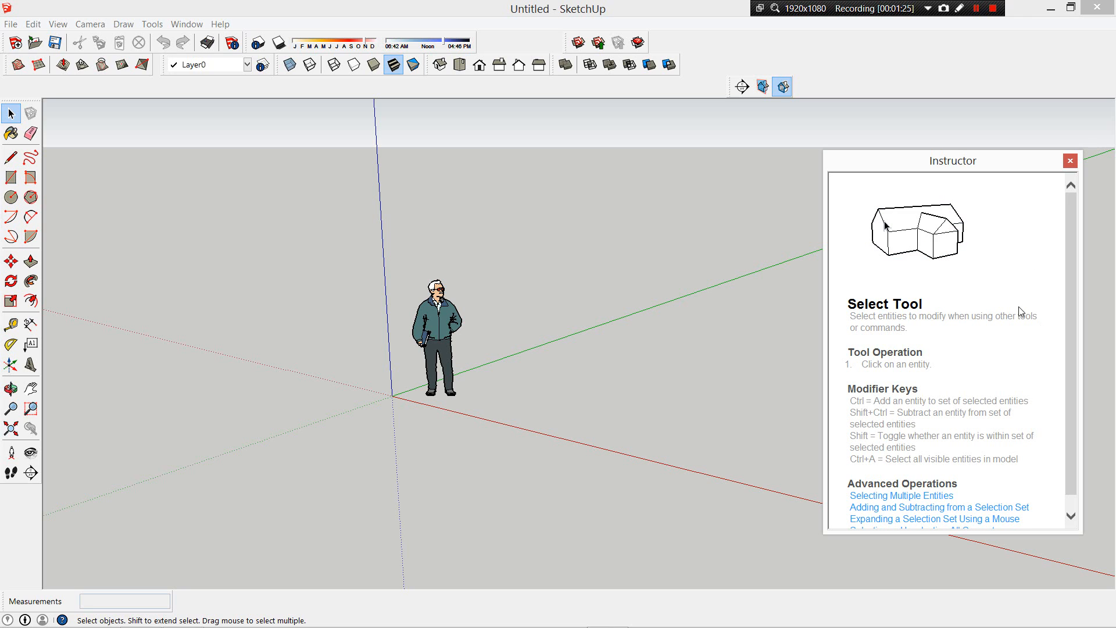
Pick the Eraser tool, then the Freehand tool, to view their Instructor guidance
{"action": "left_click", "coordinate": [30, 135]}
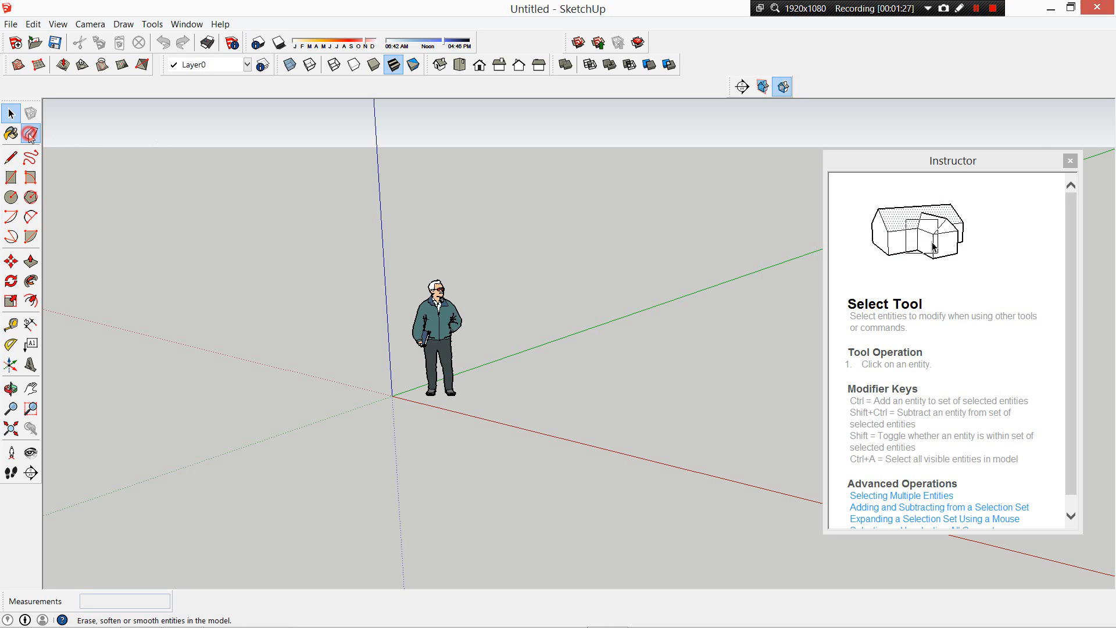
{"action": "left_click", "coordinate": [30, 134]}
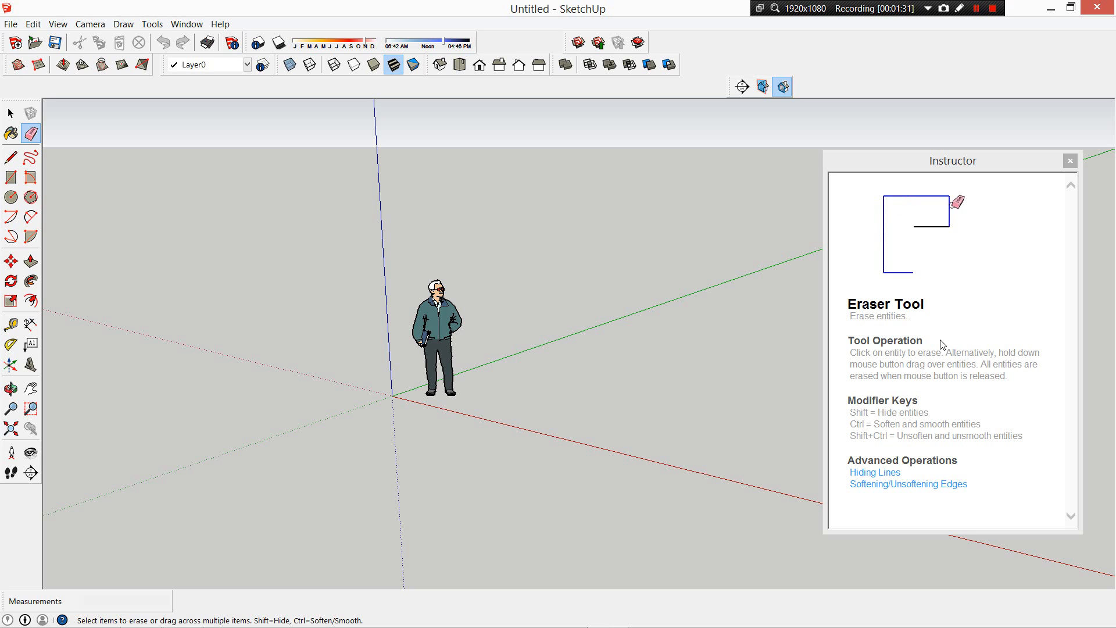
{"action": "left_click", "coordinate": [27, 164]}
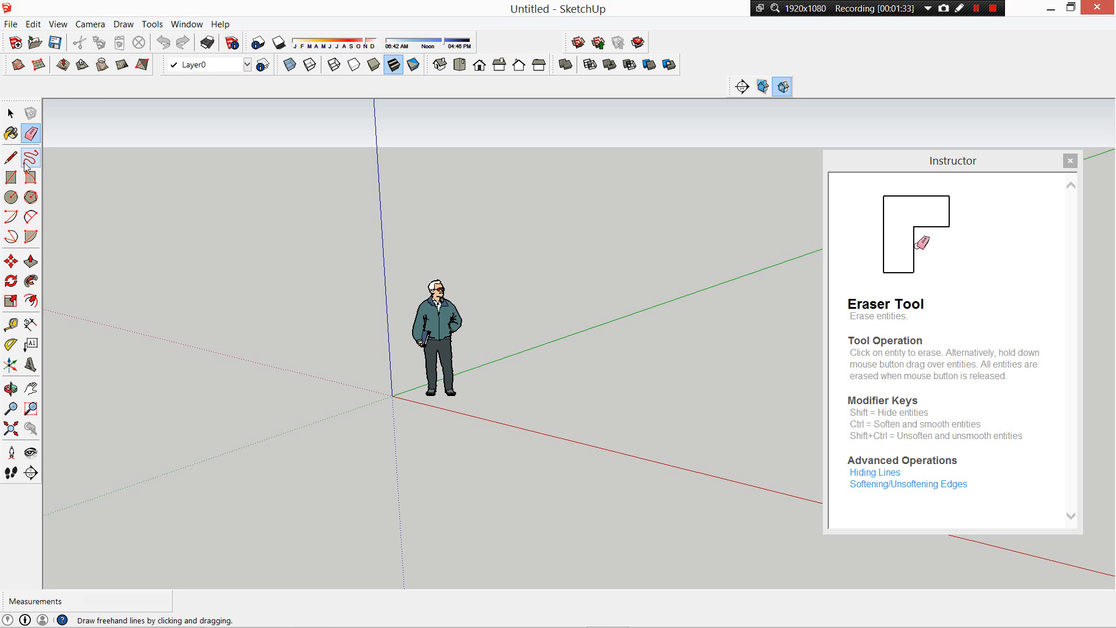
{"action": "left_click", "coordinate": [9, 157]}
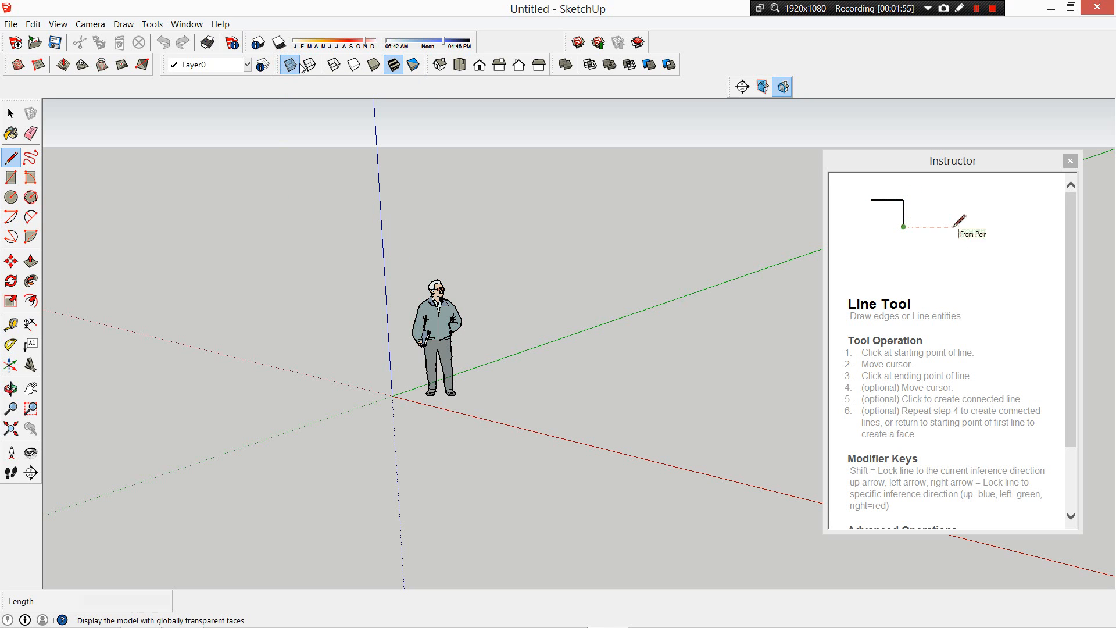
{"action": "left_click", "coordinate": [354, 65]}
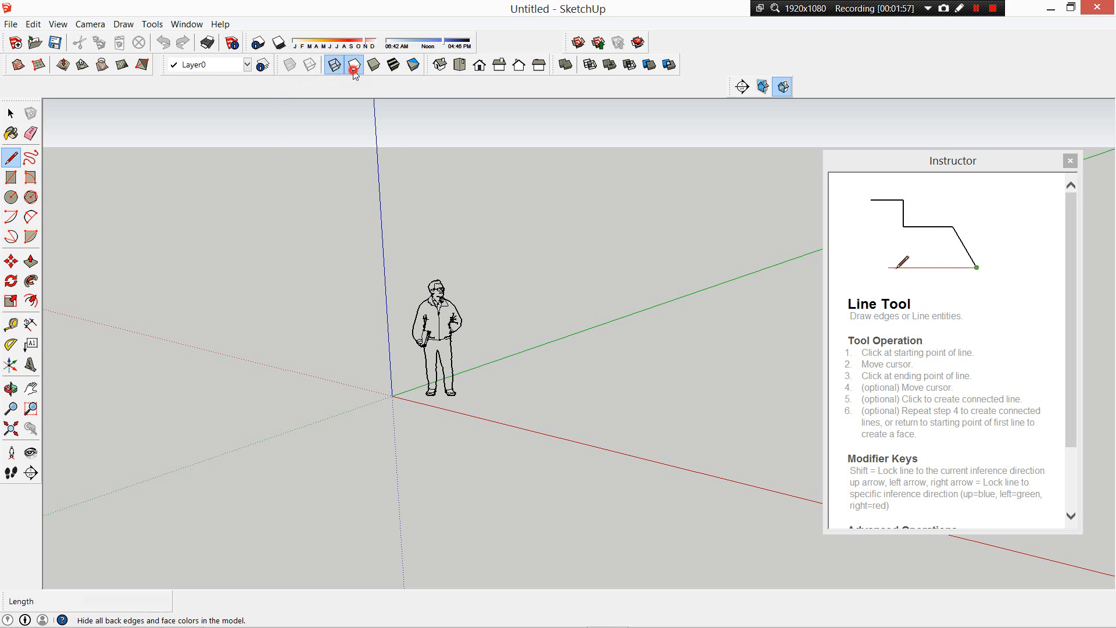
{"action": "left_click", "coordinate": [375, 65]}
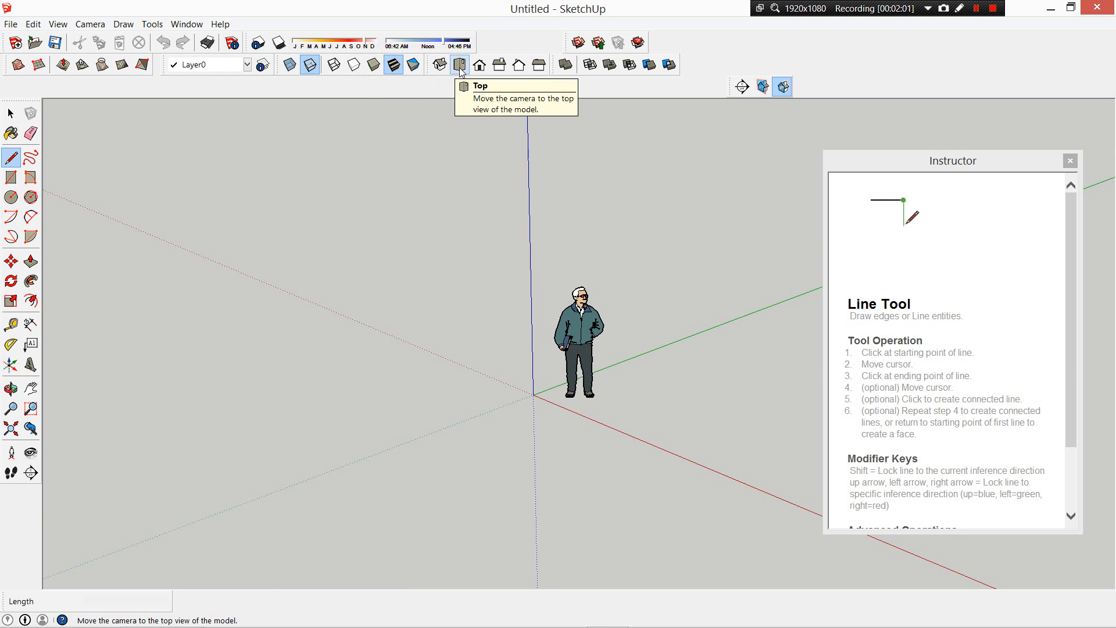
{"action": "left_click", "coordinate": [499, 65]}
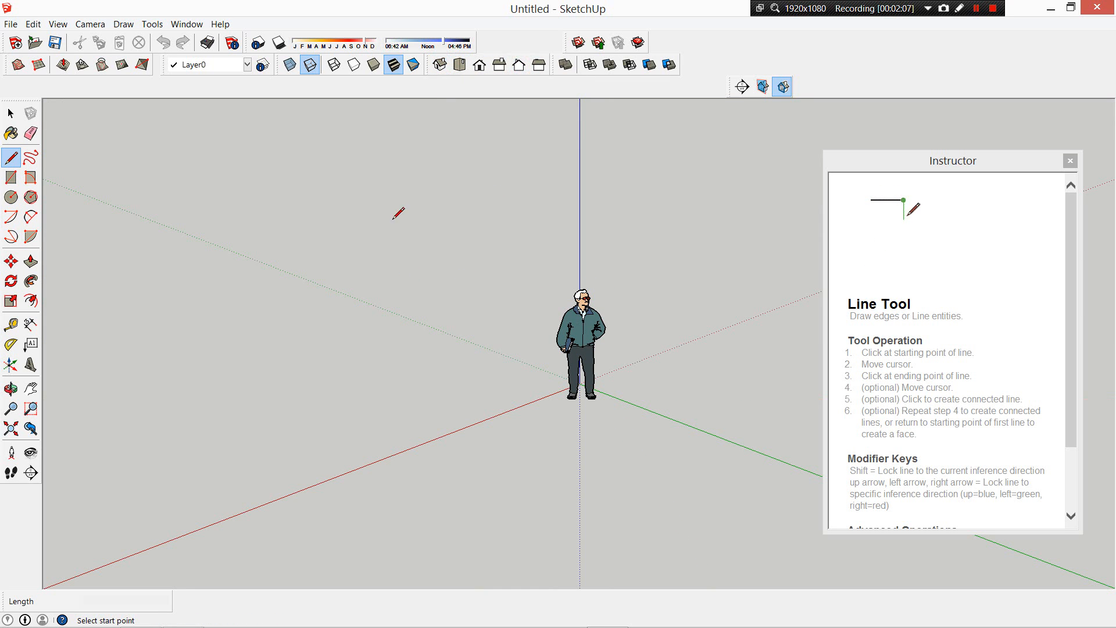
{"action": "left_click", "coordinate": [10, 385]}
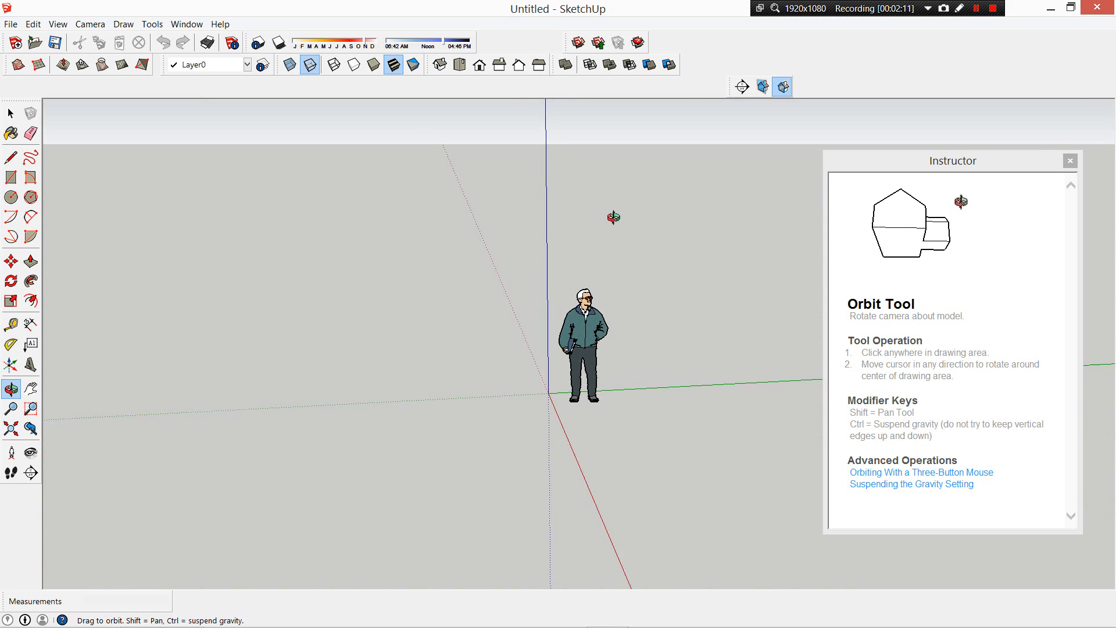
{"action": "left_click", "coordinate": [10, 158]}
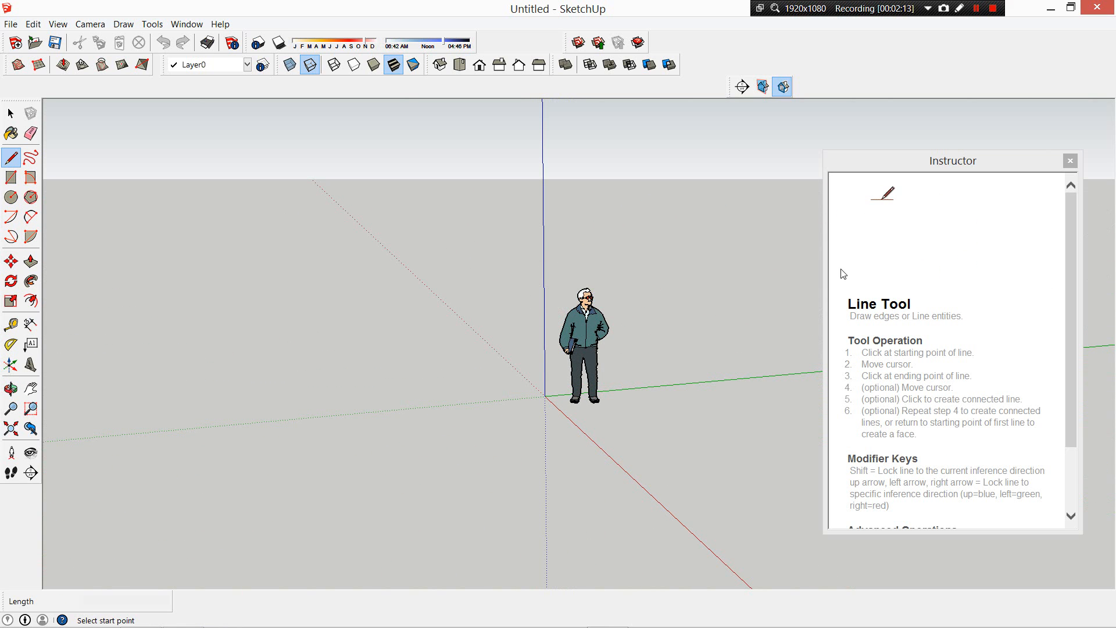
{"action": "left_click", "coordinate": [10, 387]}
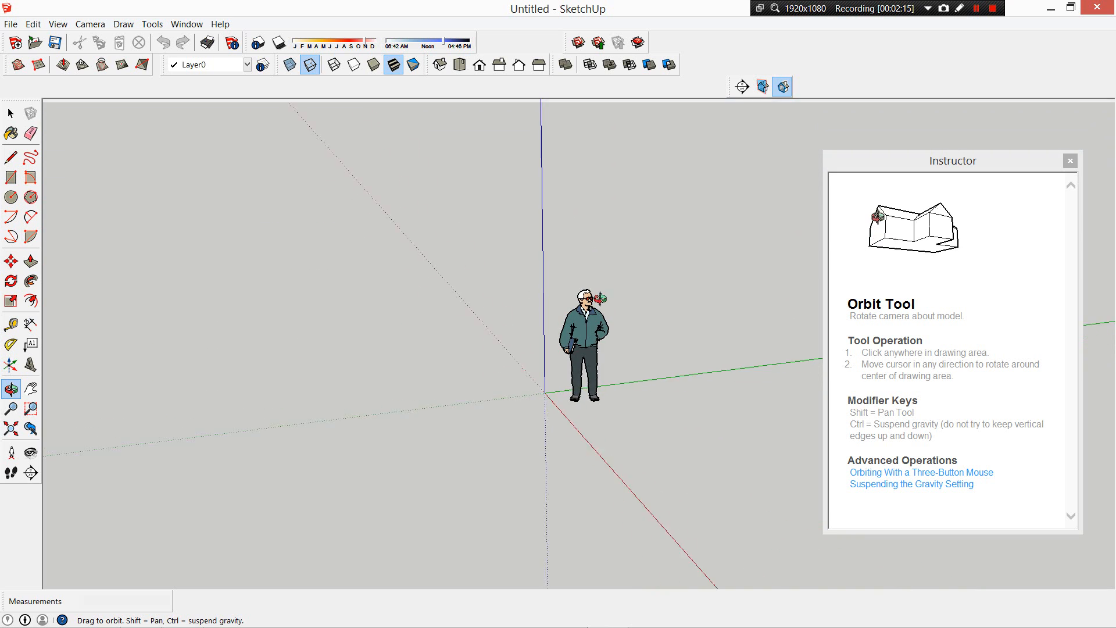
{"action": "left_click", "coordinate": [9, 156]}
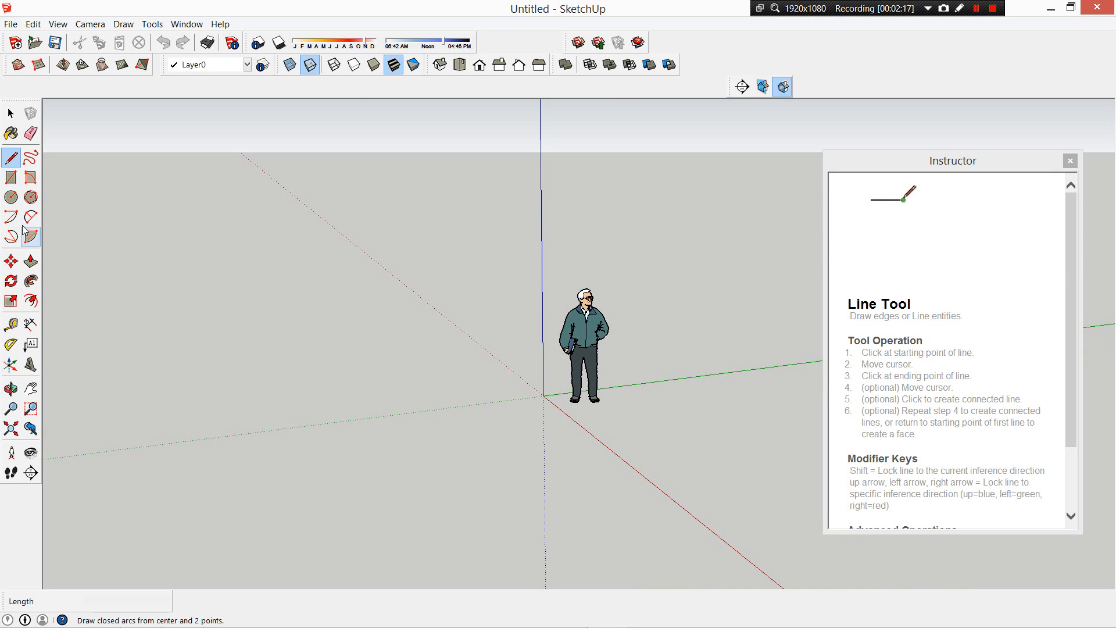
{"action": "left_click", "coordinate": [27, 157]}
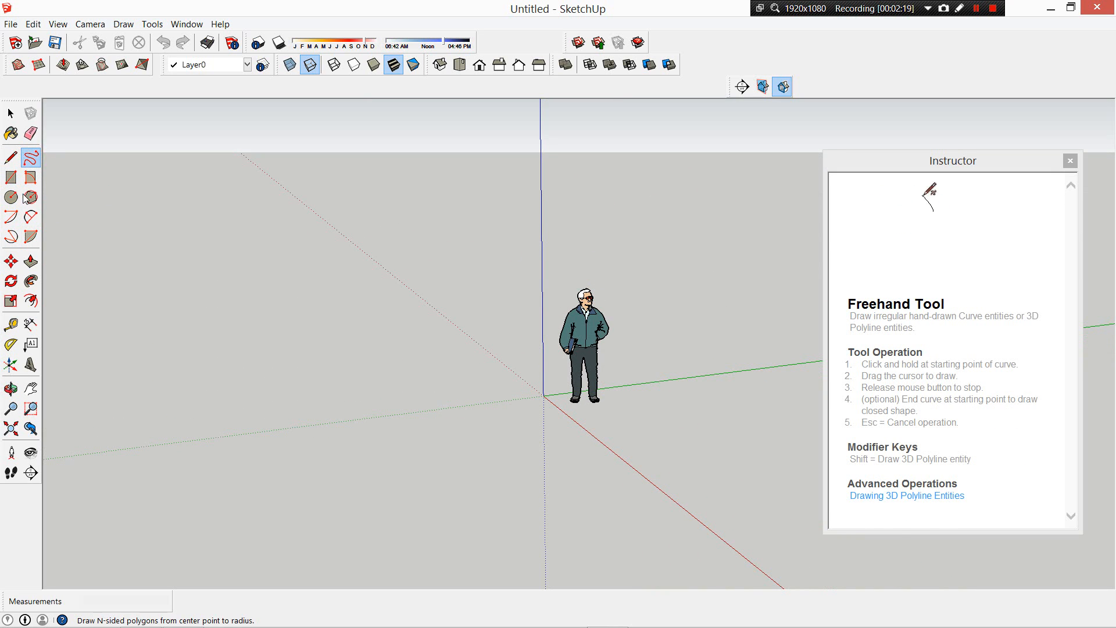
{"action": "left_click", "coordinate": [9, 158]}
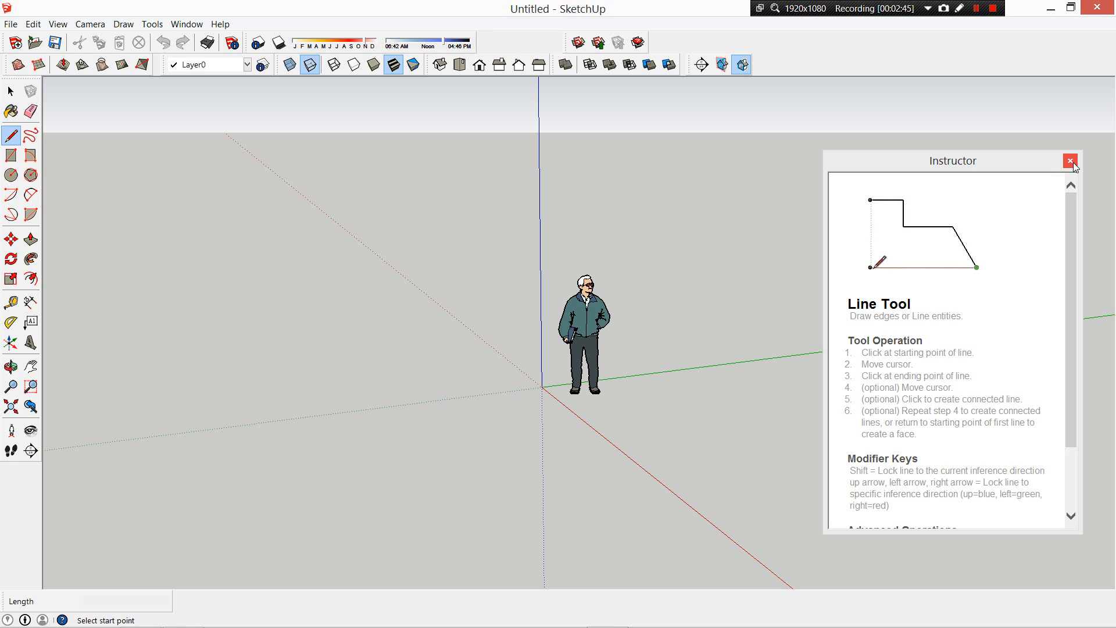
Close the Instructor, delete the scale figure, and orbit the view across the axes
{"action": "left_click", "coordinate": [1068, 160]}
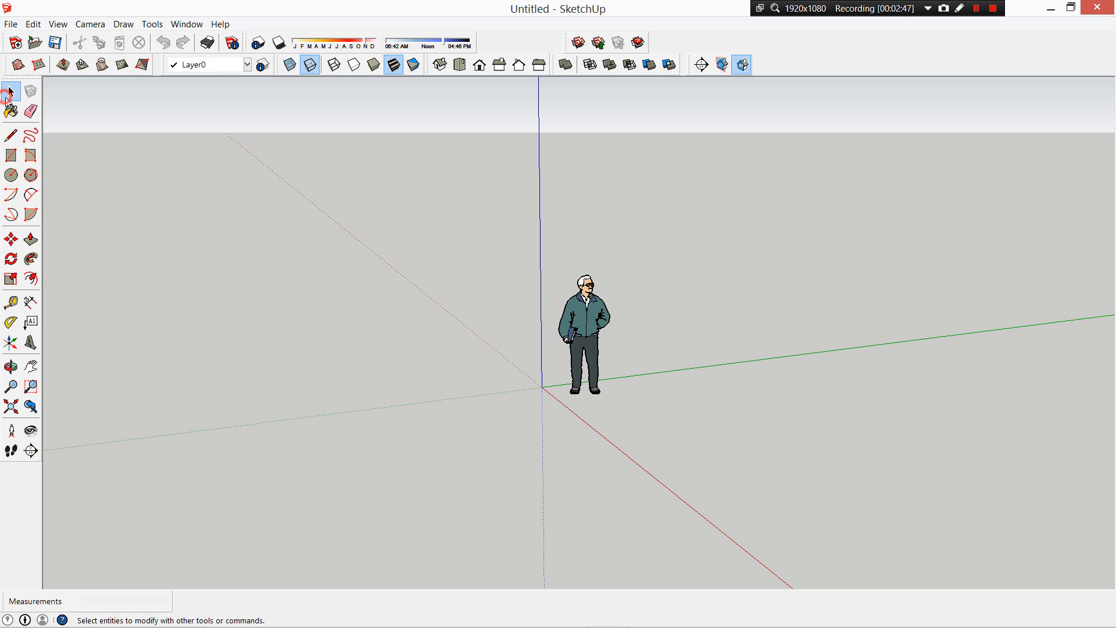
{"action": "left_click", "coordinate": [585, 331]}
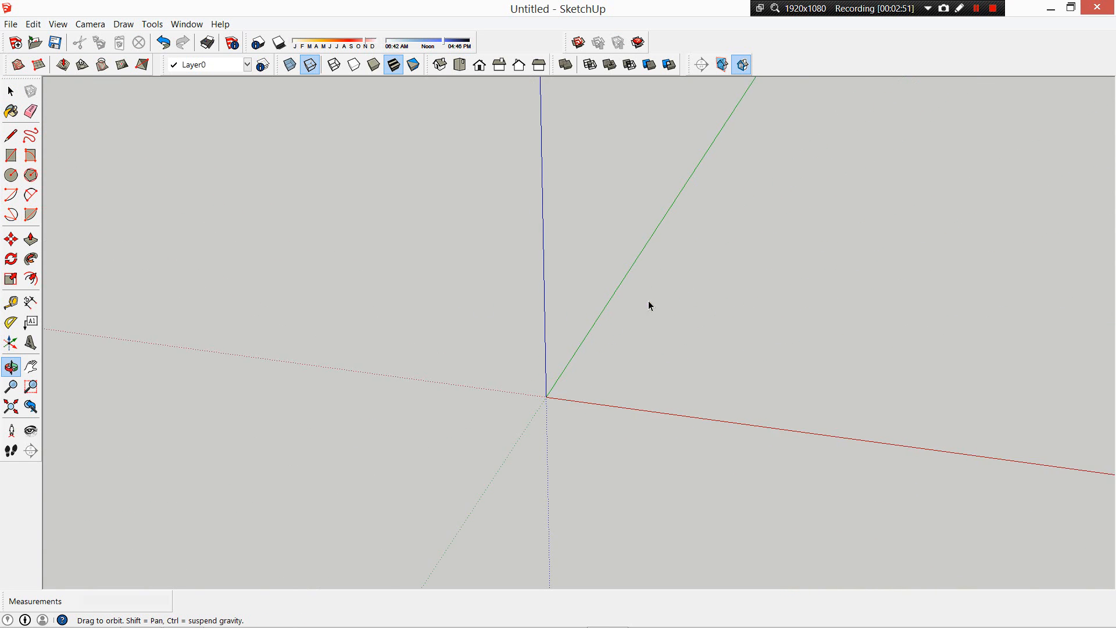
{"action": "left_click_drag", "start_coordinate": [648, 306], "coordinate": [539, 229]}
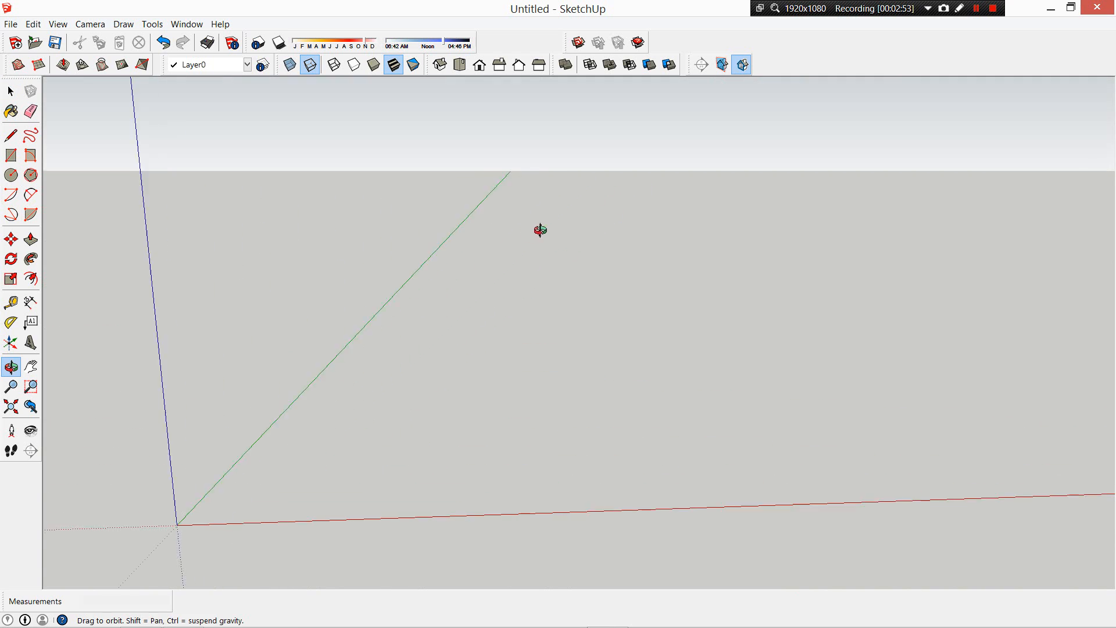
{"action": "left_click", "coordinate": [29, 169]}
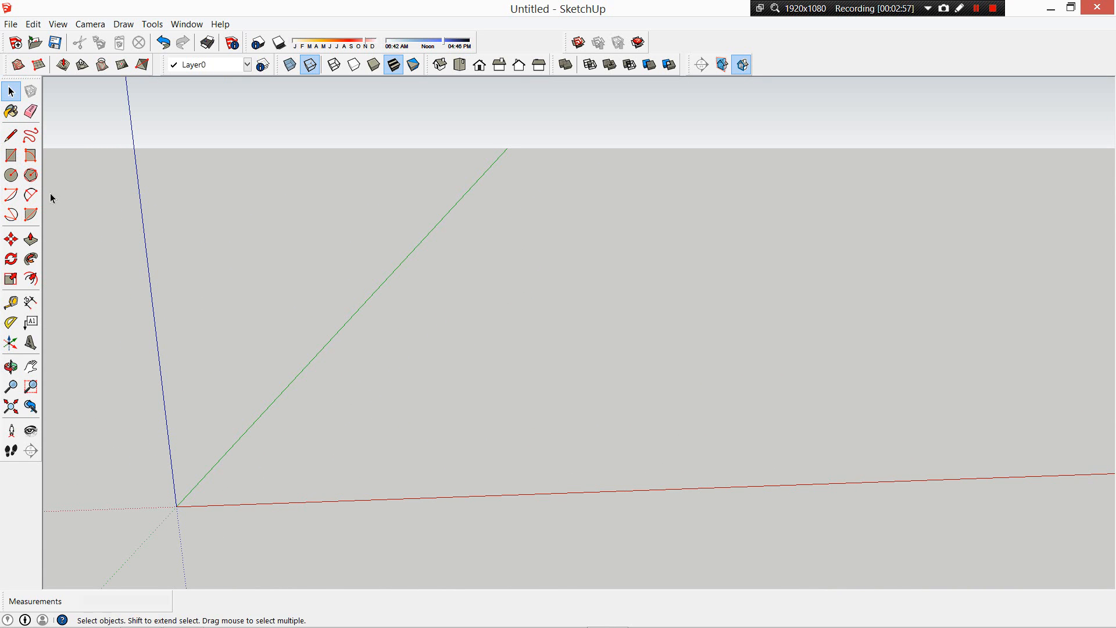
{"action": "left_click", "coordinate": [12, 132]}
{"action": "type", "text": "3"}
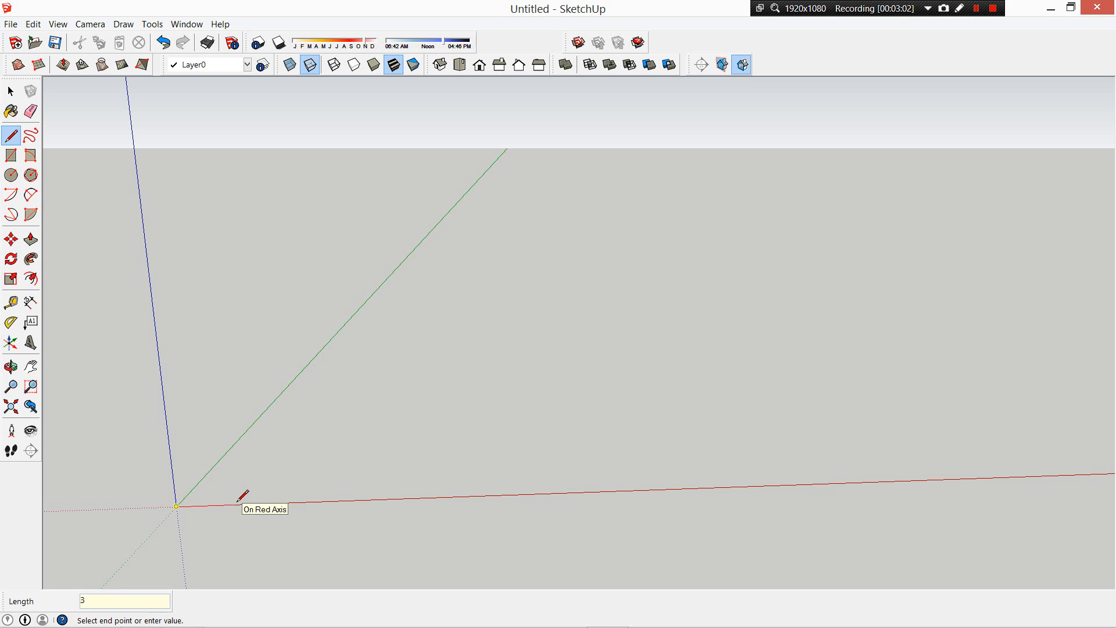
Draw edges 3000 mm along red and 5000 mm up blue to close the rectangle
{"action": "type", "text": "000"}
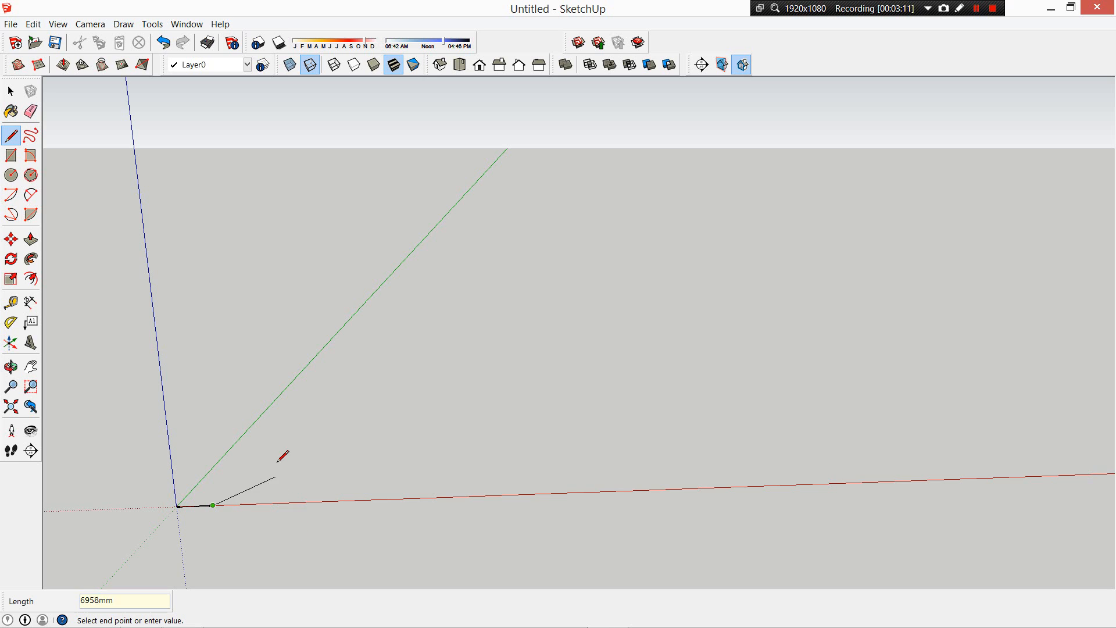
{"action": "mouse_move", "coordinate": [250, 465]}
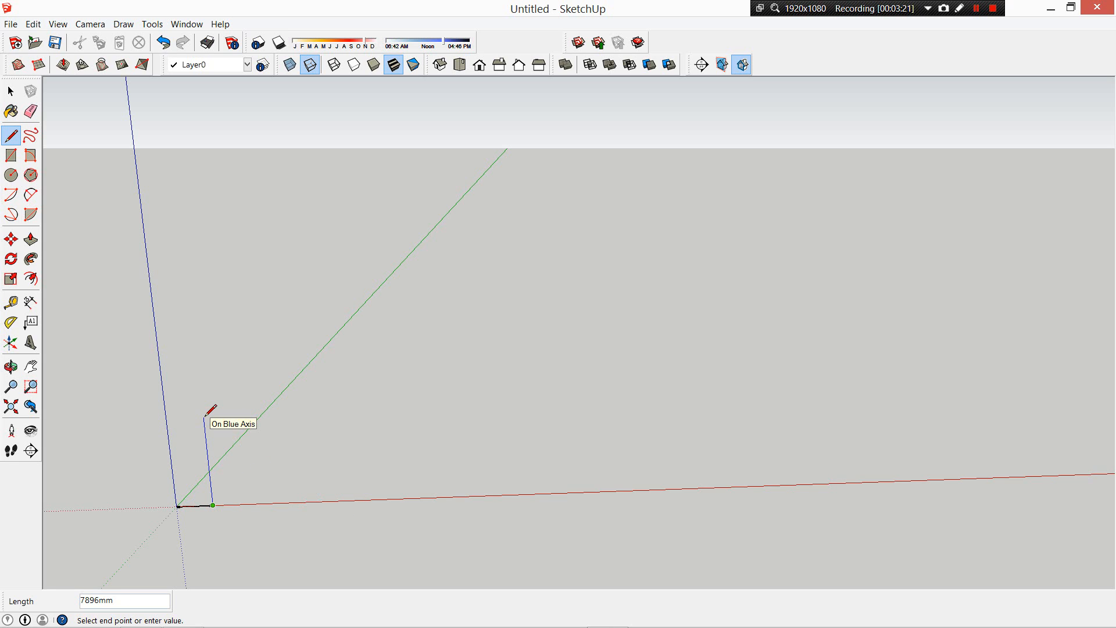
{"action": "type", "text": "5"}
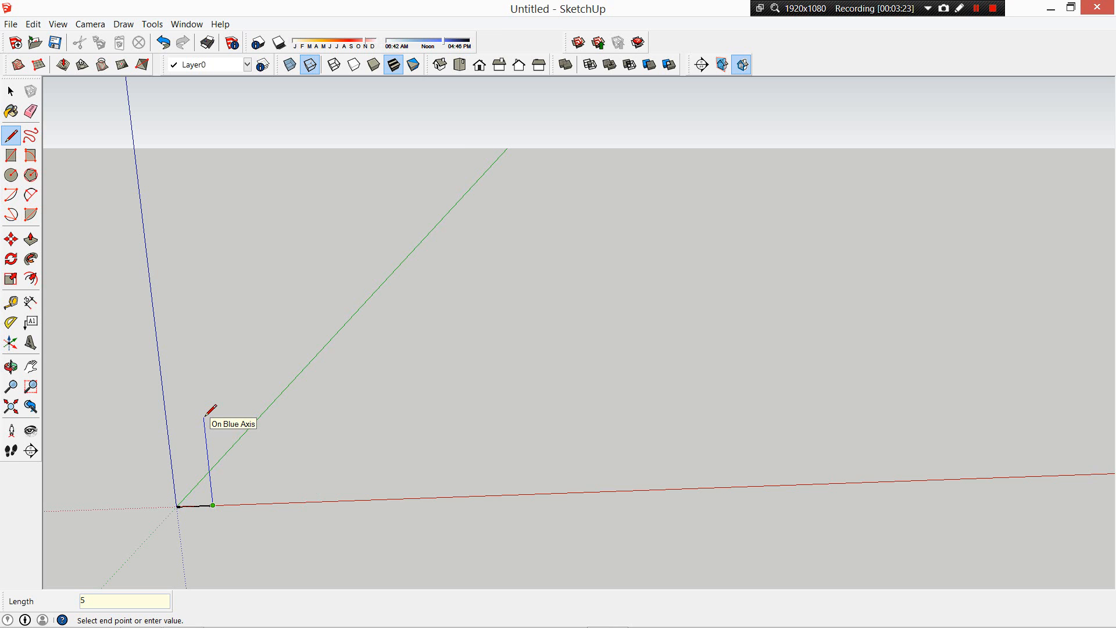
{"action": "type", "text": "5000mm"}
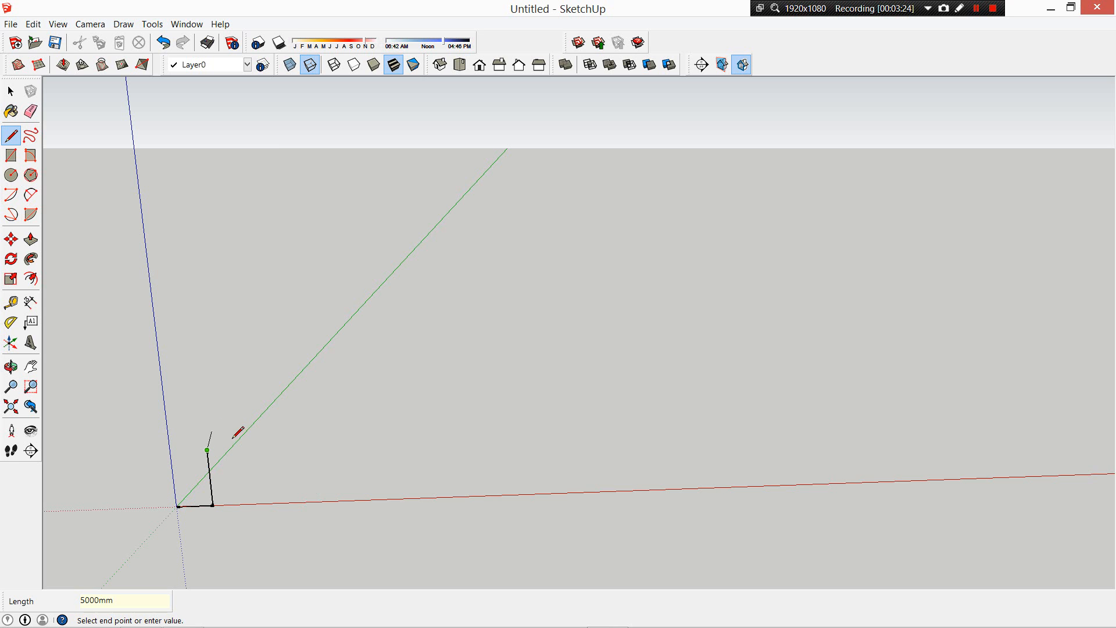
{"action": "left_click", "coordinate": [9, 363]}
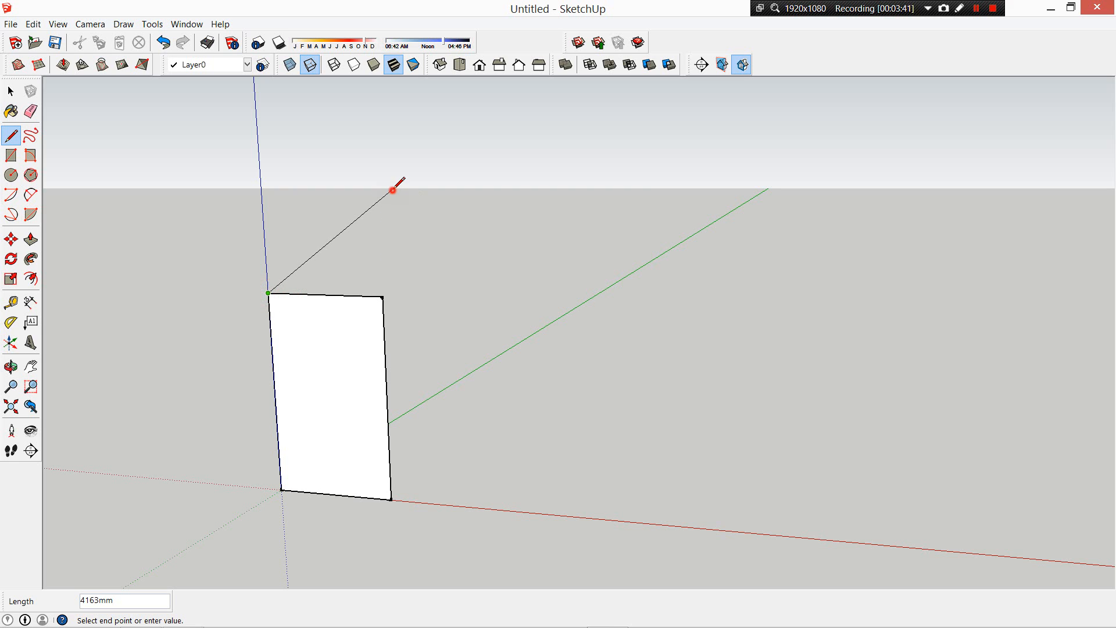
Draw edges from the rectangle's top corners closing two triangular faces, then orbit to inspect
{"action": "left_click", "coordinate": [536, 454]}
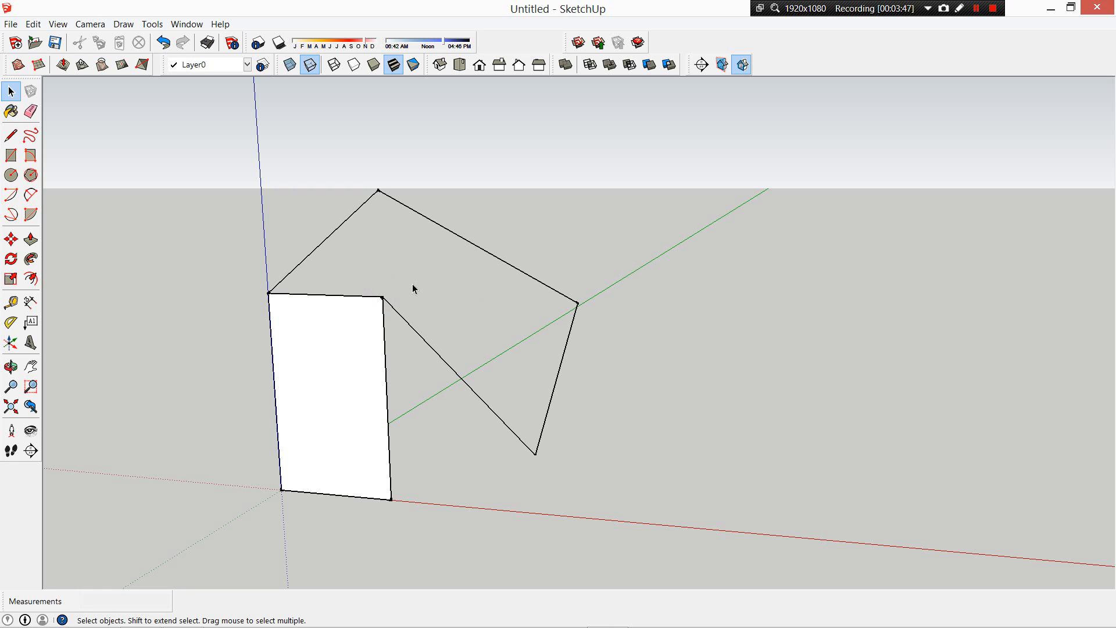
{"action": "left_click", "coordinate": [10, 134]}
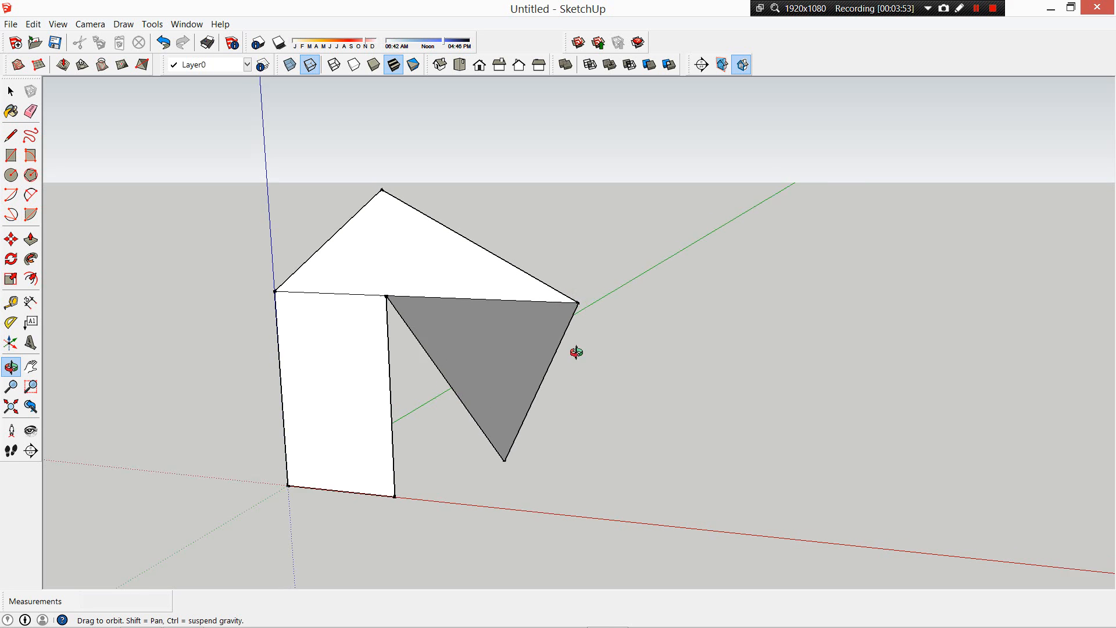
{"action": "left_click_drag", "start_coordinate": [576, 352], "coordinate": [427, 461]}
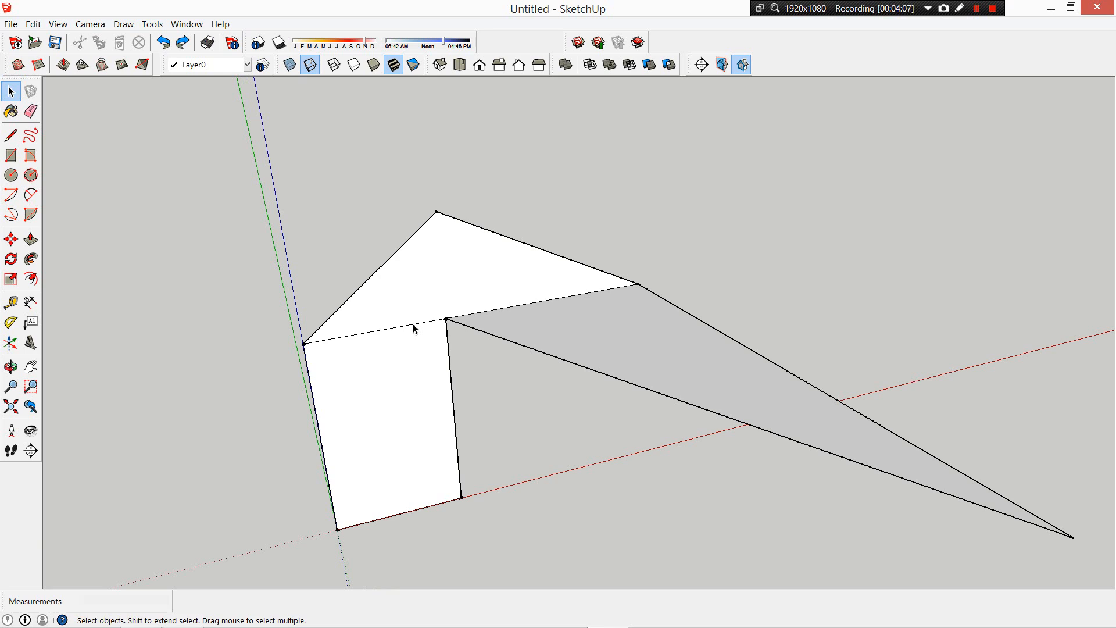
{"action": "left_click", "coordinate": [28, 156]}
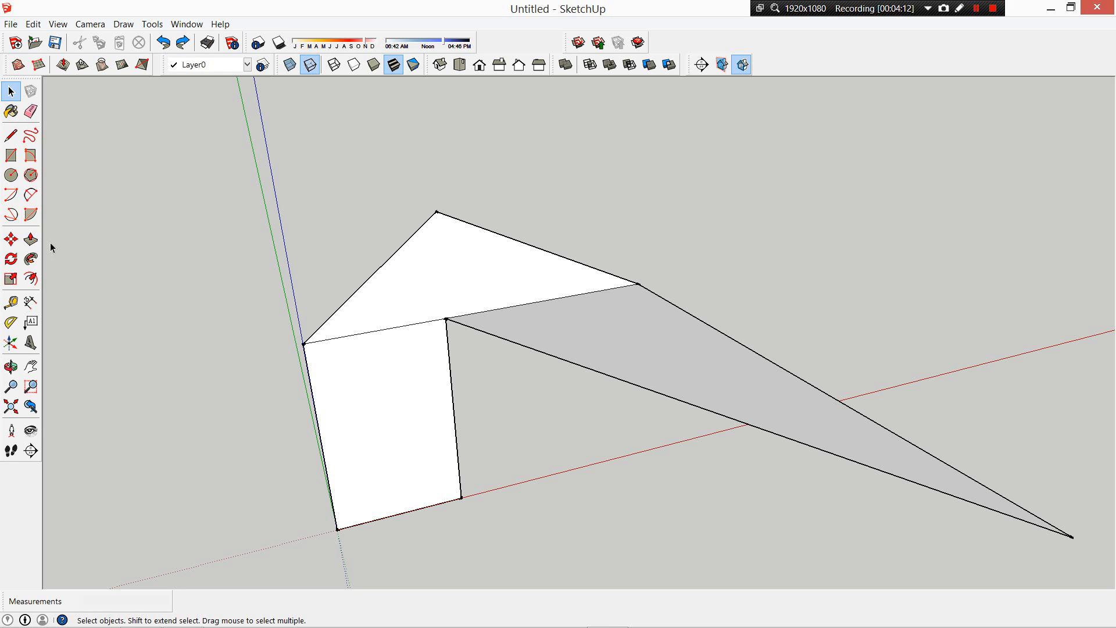
Push/pull the rectangle and both triangular faces out into thick slabs
{"action": "left_click", "coordinate": [30, 238]}
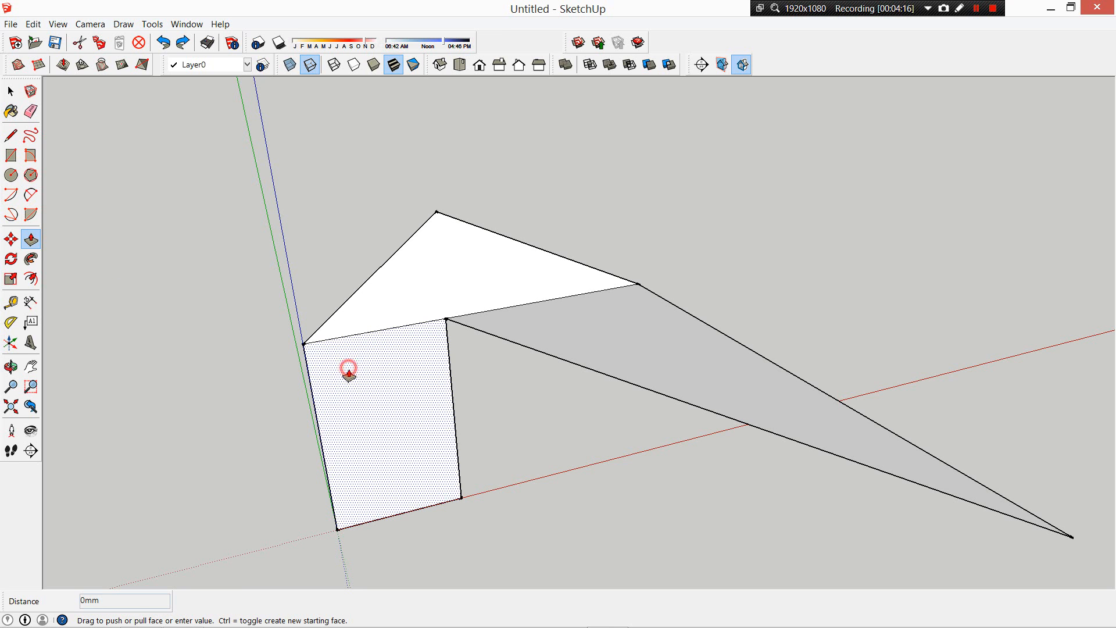
{"action": "left_click_drag", "start_coordinate": [348, 369], "coordinate": [367, 404]}
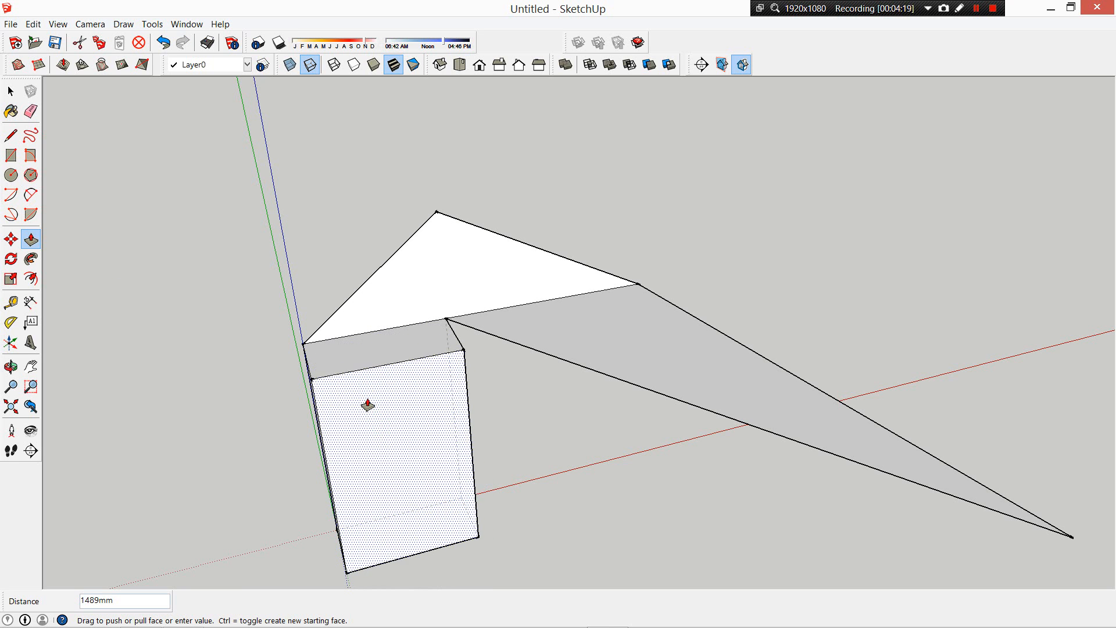
{"action": "left_click_drag", "start_coordinate": [367, 402], "coordinate": [406, 256]}
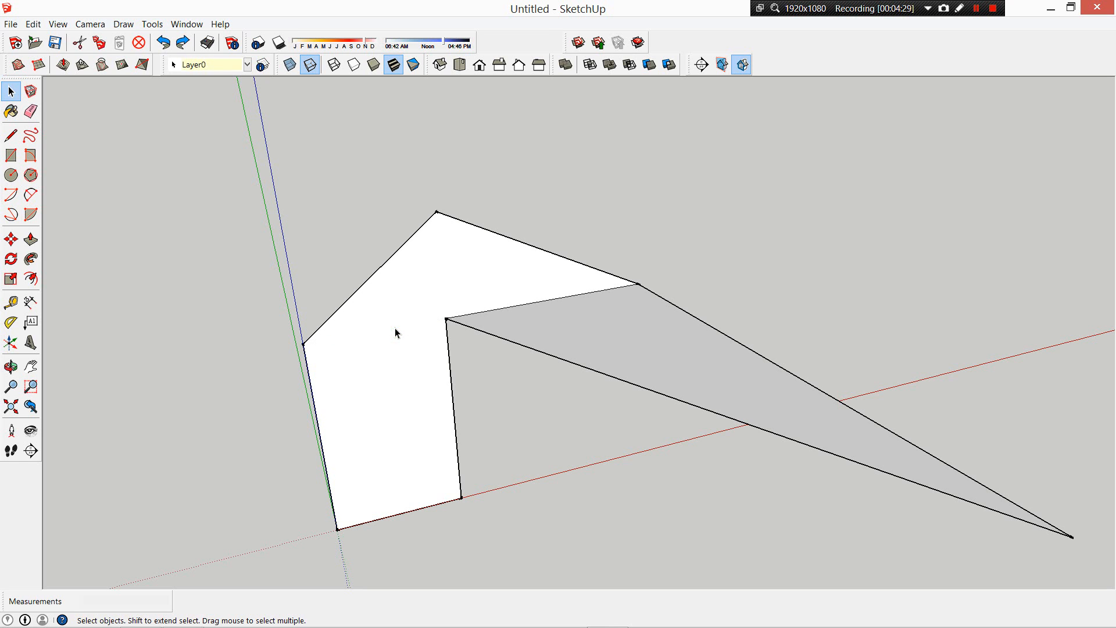
{"action": "left_click", "coordinate": [31, 237]}
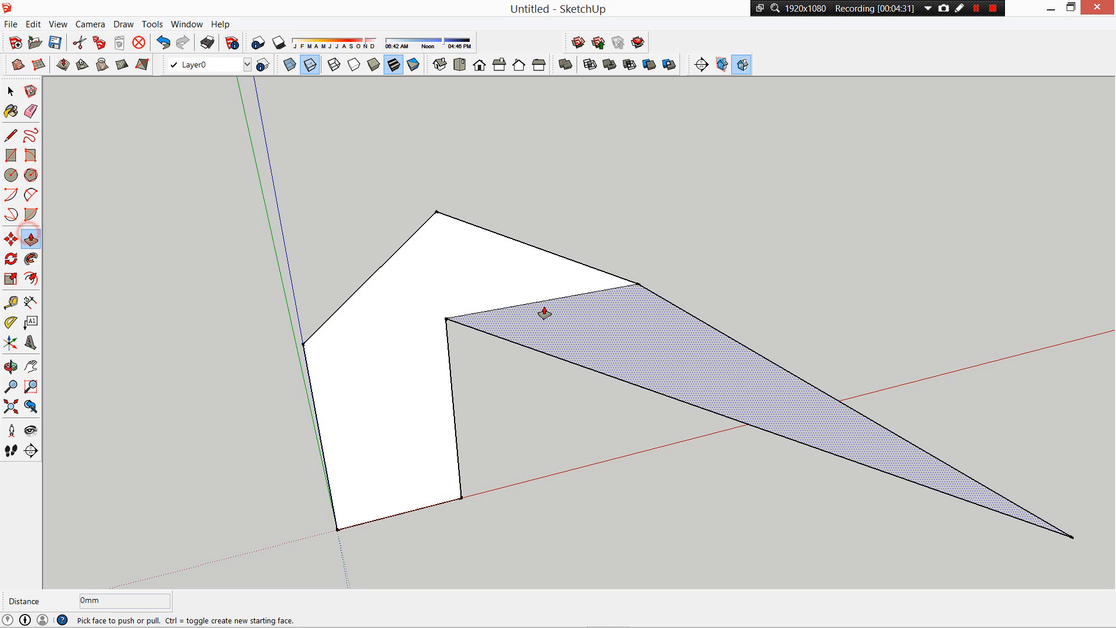
{"action": "left_click_drag", "start_coordinate": [543, 313], "coordinate": [441, 274]}
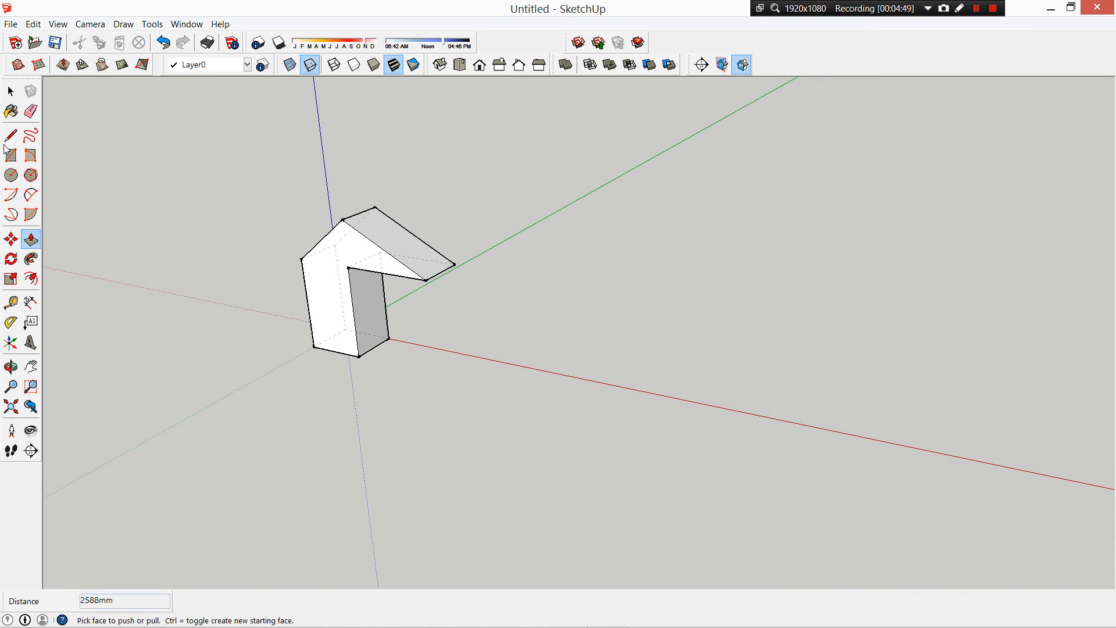
Draw a 2000 by 5000 mm rectangle on the ground beside the form
{"action": "left_click", "coordinate": [10, 155]}
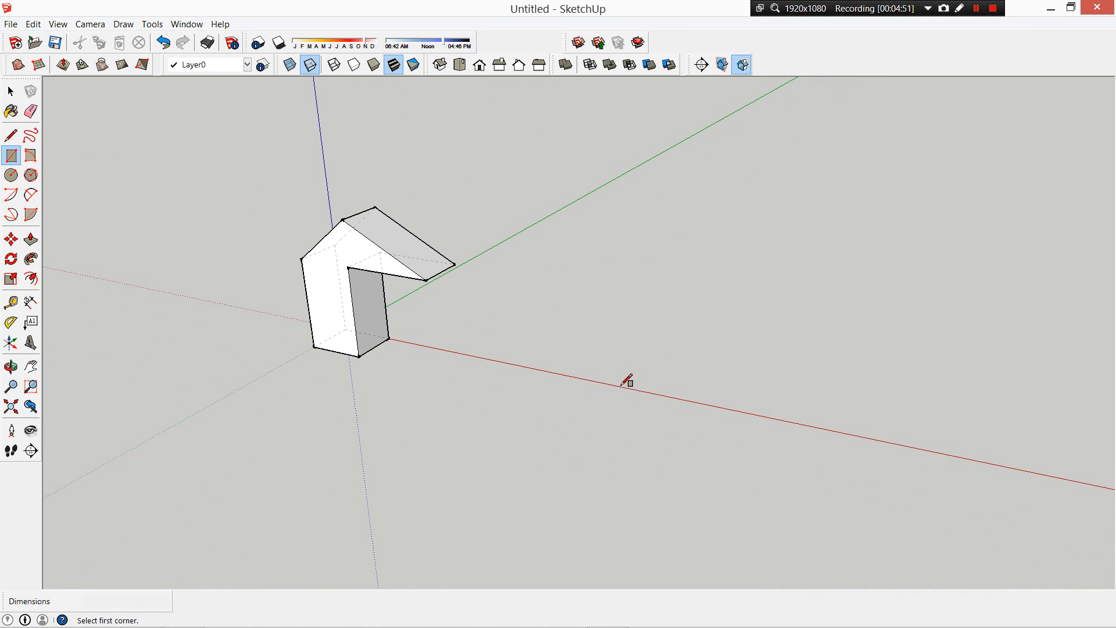
{"action": "mouse_move", "coordinate": [564, 370]}
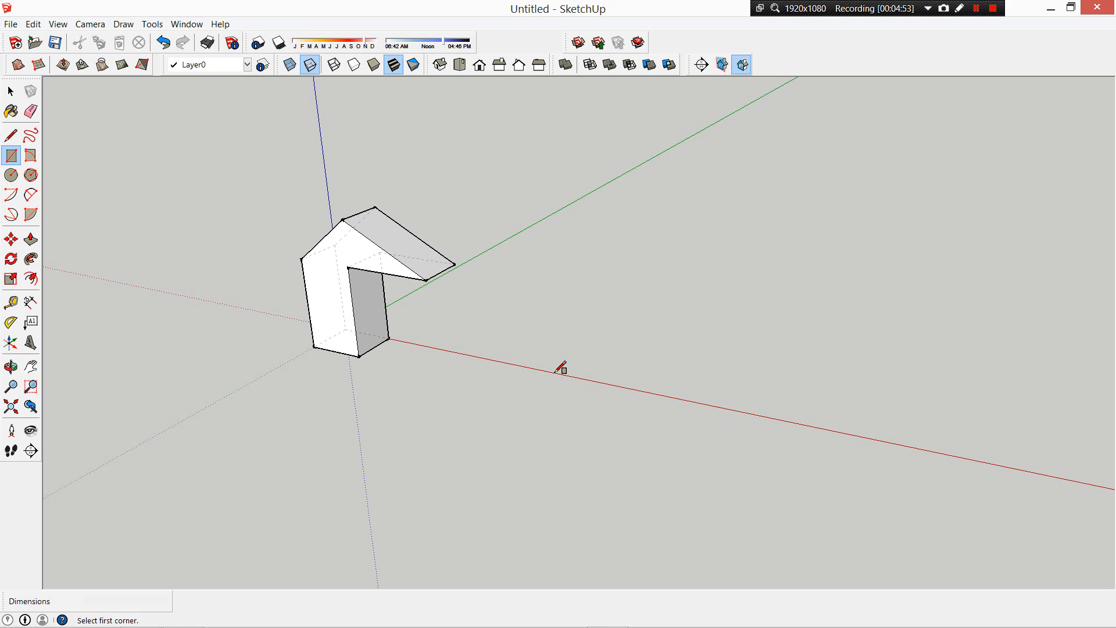
{"action": "left_click_drag", "start_coordinate": [561, 368], "coordinate": [803, 300]}
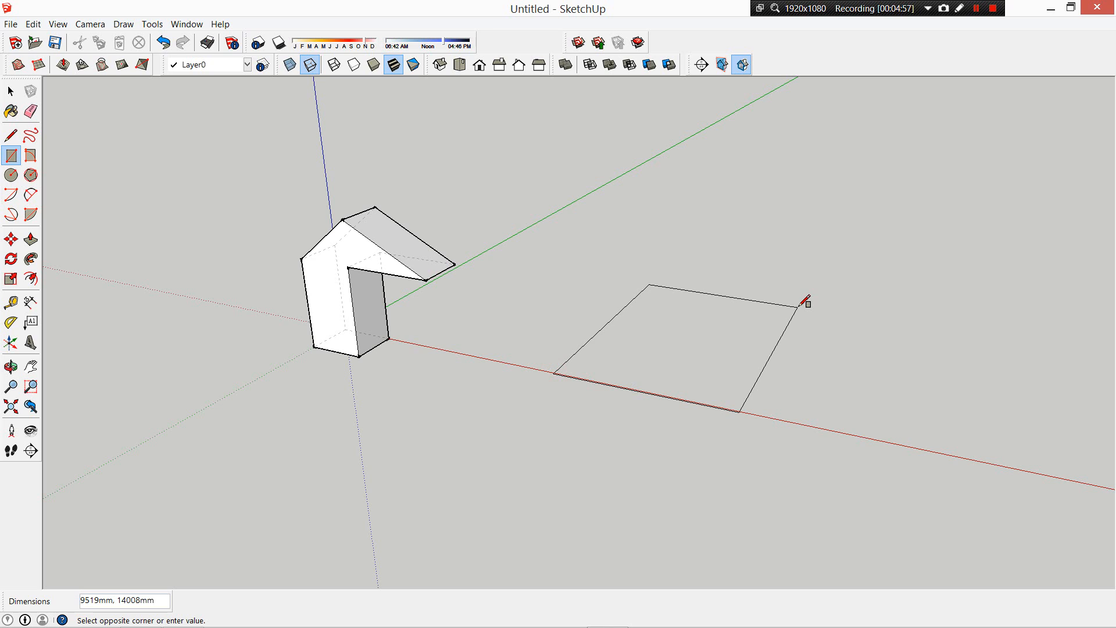
{"action": "type", "text": "200"}
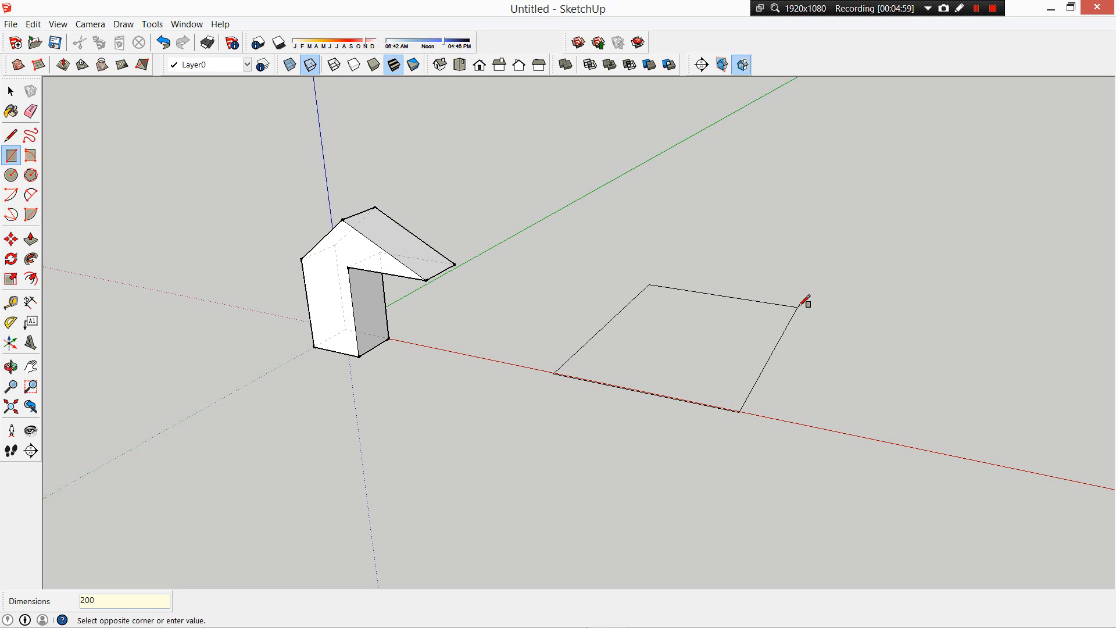
{"action": "type", "text": "2000,"}
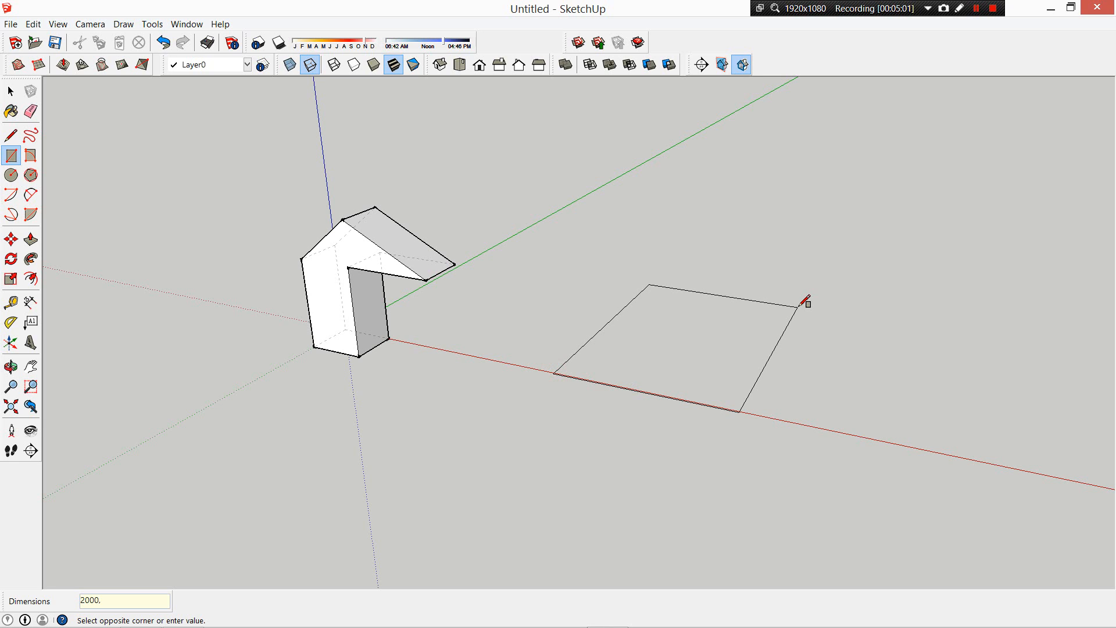
{"action": "type", "text": "5000"}
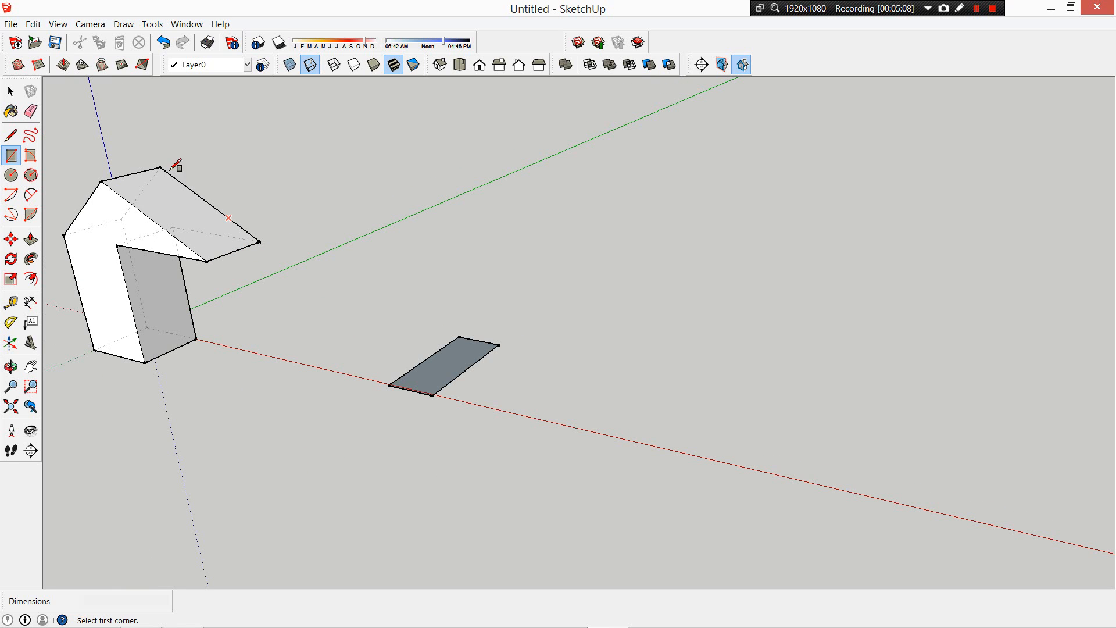
{"action": "left_click", "coordinate": [11, 91]}
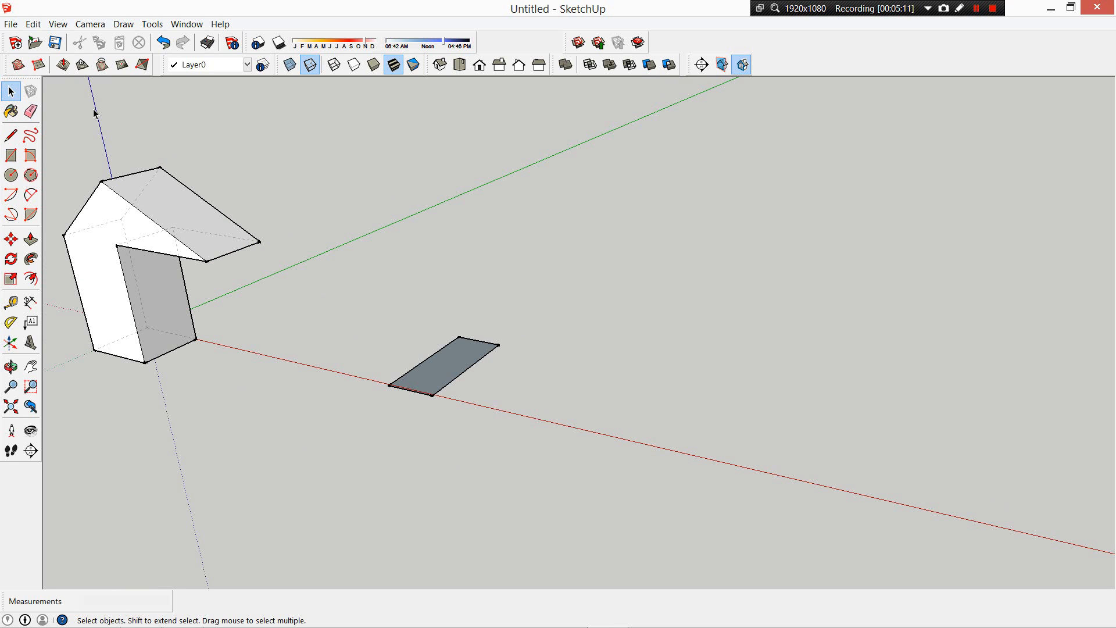
{"action": "mouse_move", "coordinate": [176, 270]}
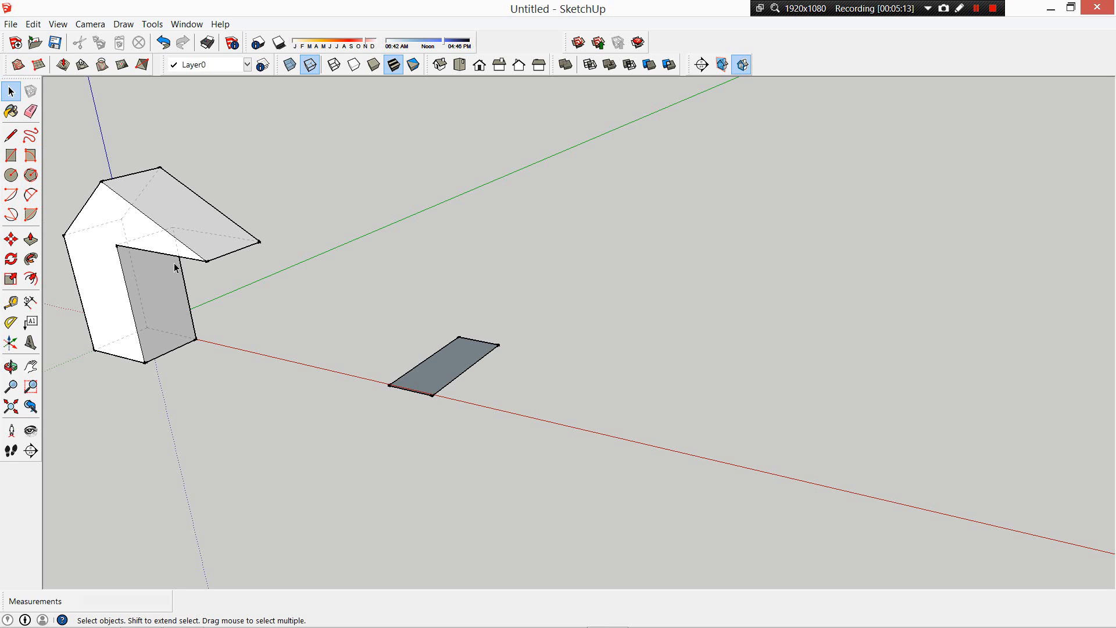
{"action": "mouse_move", "coordinate": [104, 335]}
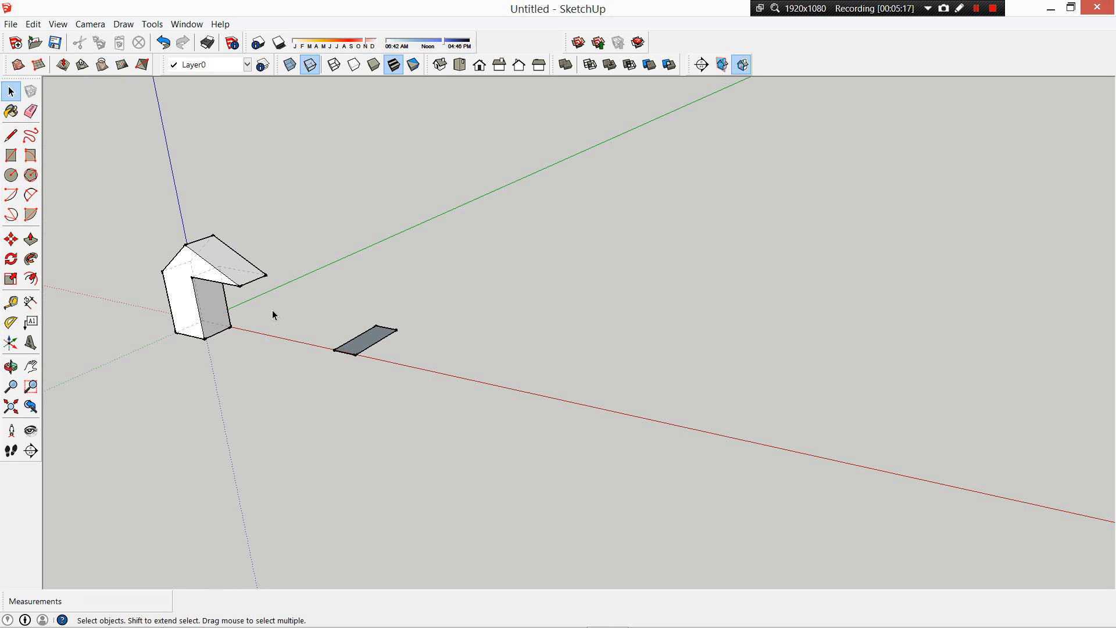
{"action": "mouse_move", "coordinate": [72, 189]}
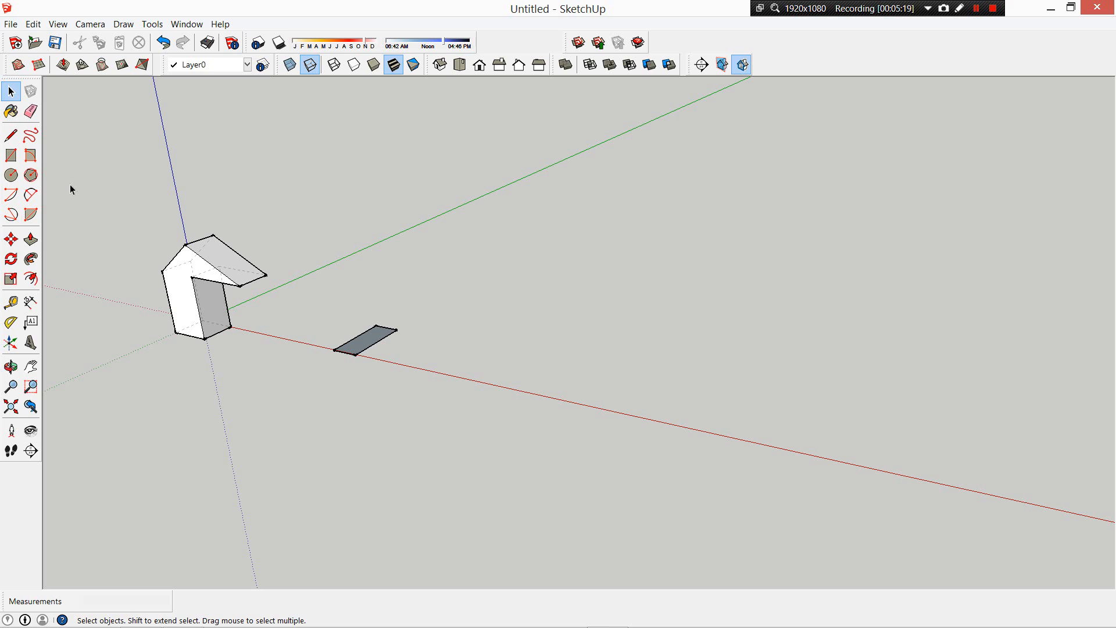
Pull dashed guide lines across the ground and trace faceted edges along them
{"action": "left_click", "coordinate": [9, 301]}
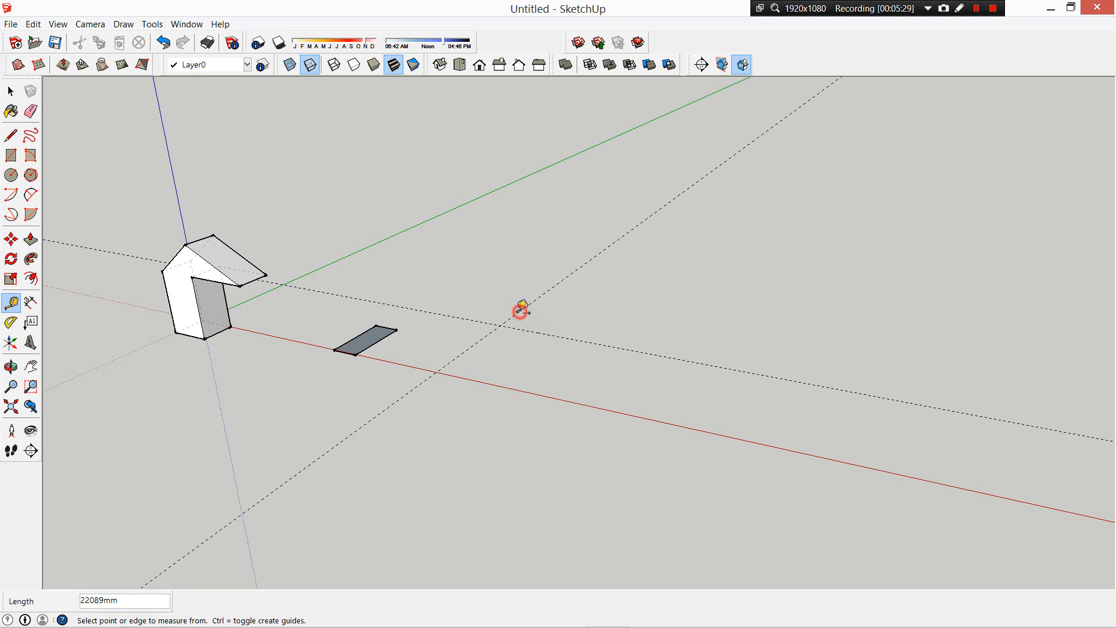
{"action": "mouse_move", "coordinate": [428, 338]}
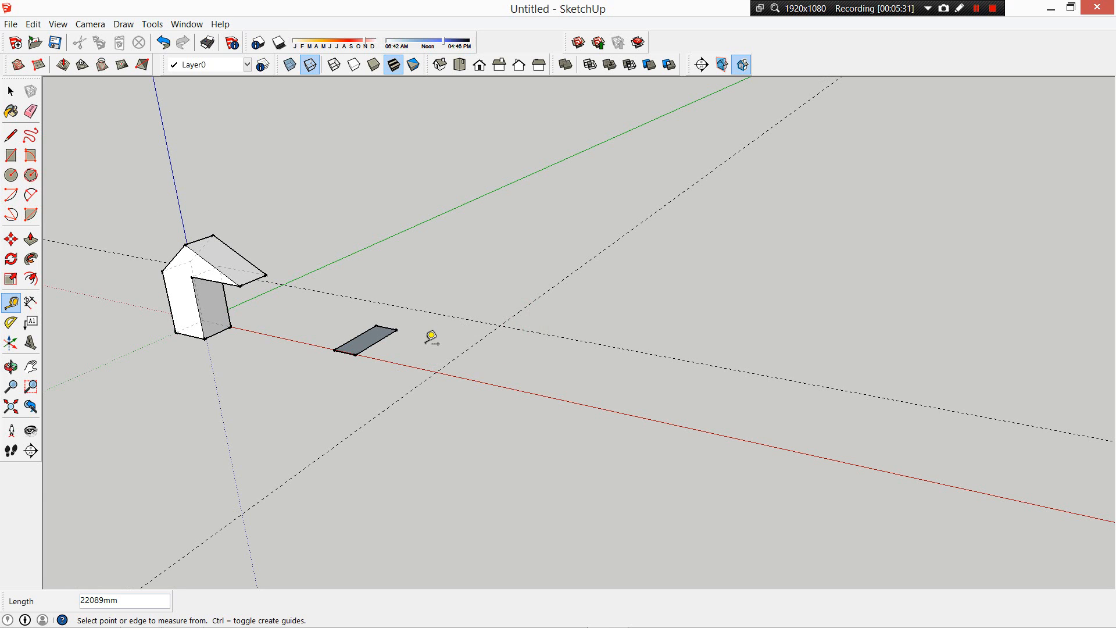
{"action": "mouse_move", "coordinate": [542, 391]}
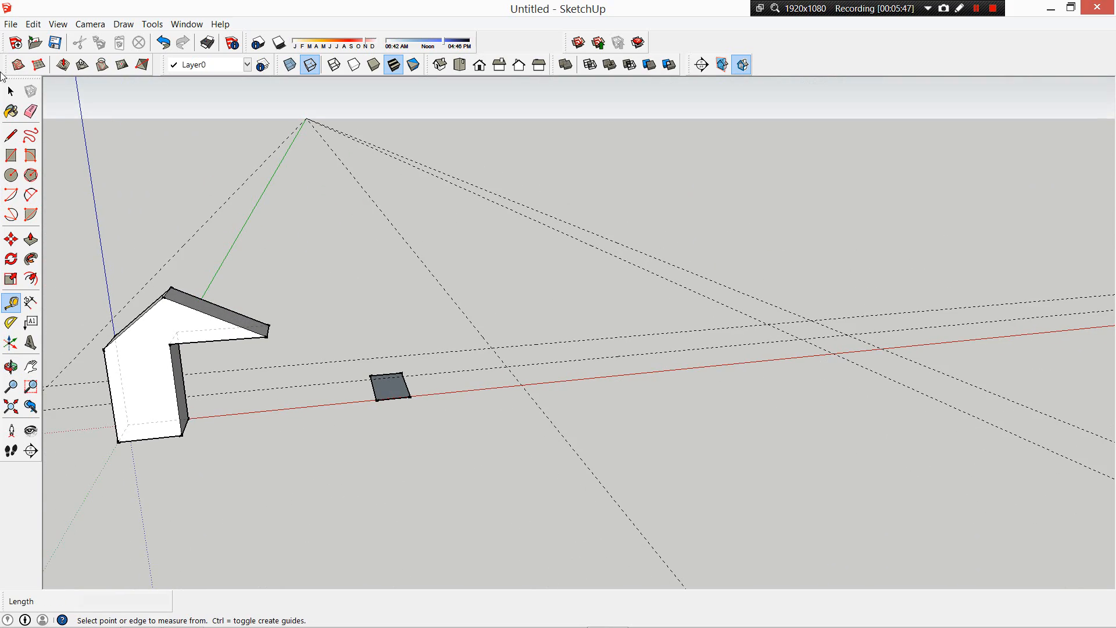
{"action": "left_click", "coordinate": [11, 132]}
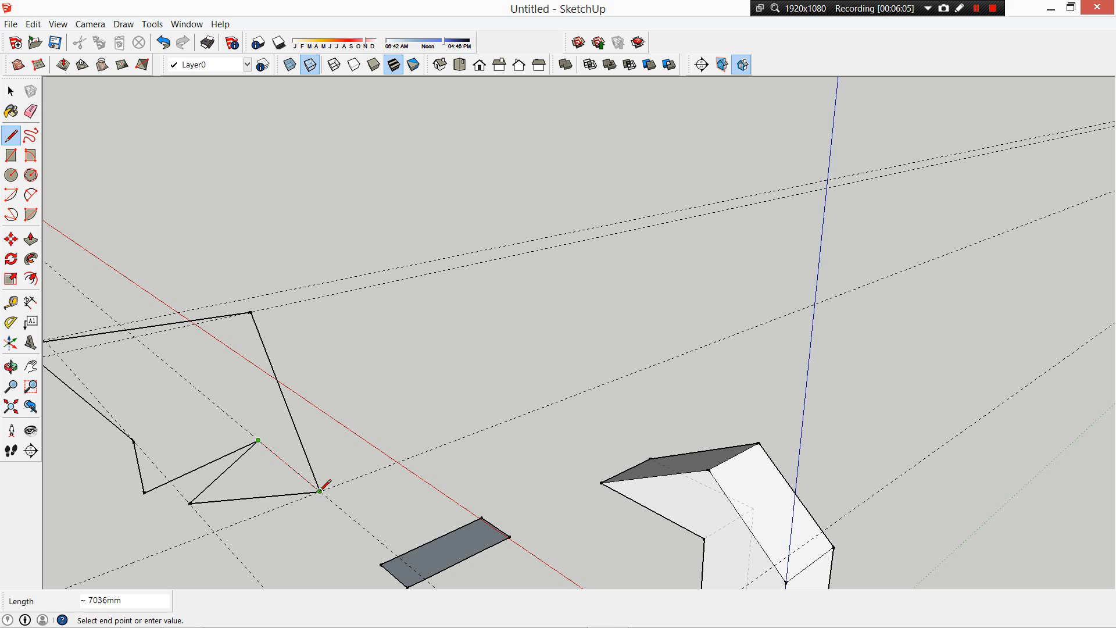
Connect guide points with edges into triangles, forming a raised folded facet
{"action": "left_click", "coordinate": [133, 441]}
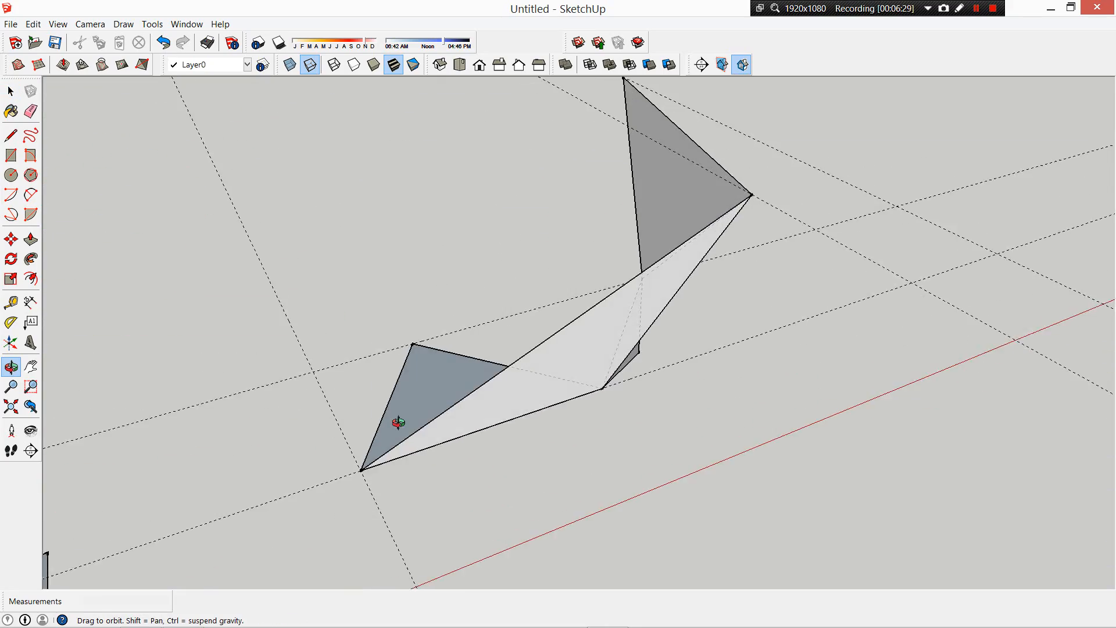
Reverse and orient the facets from above so every face points outward
{"action": "left_click_drag", "start_coordinate": [399, 420], "coordinate": [758, 316]}
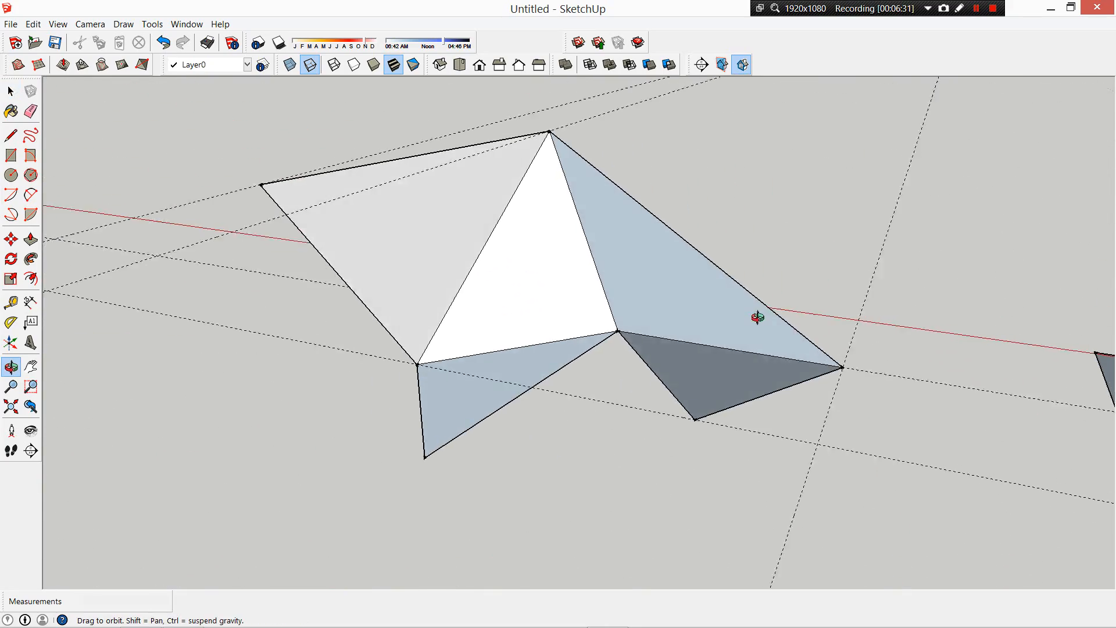
{"action": "left_click", "coordinate": [11, 89]}
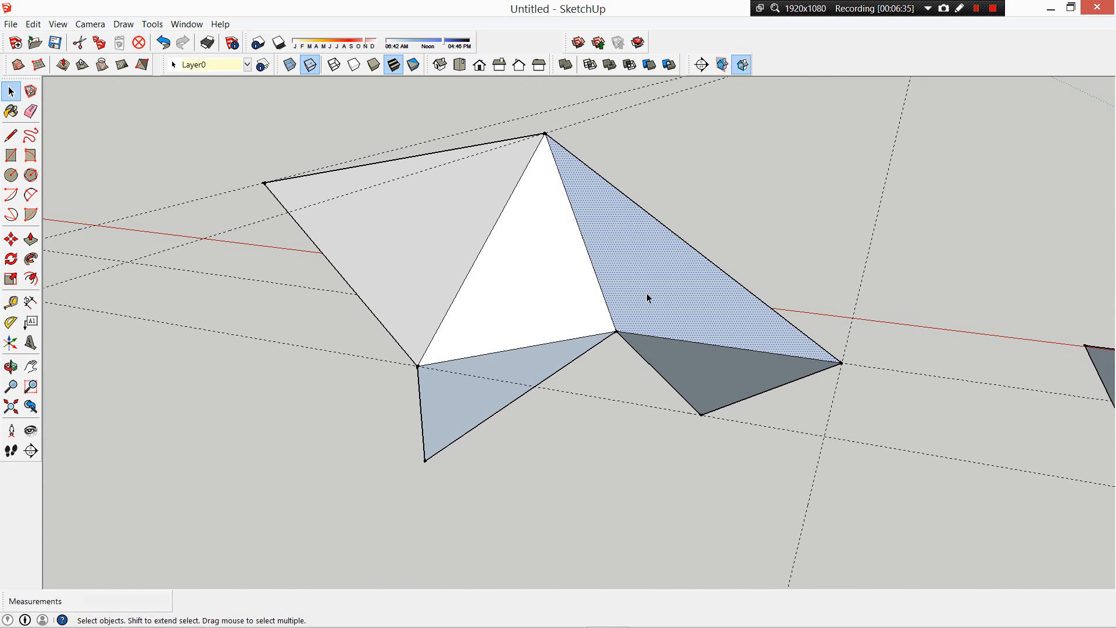
{"action": "mouse_move", "coordinate": [539, 246]}
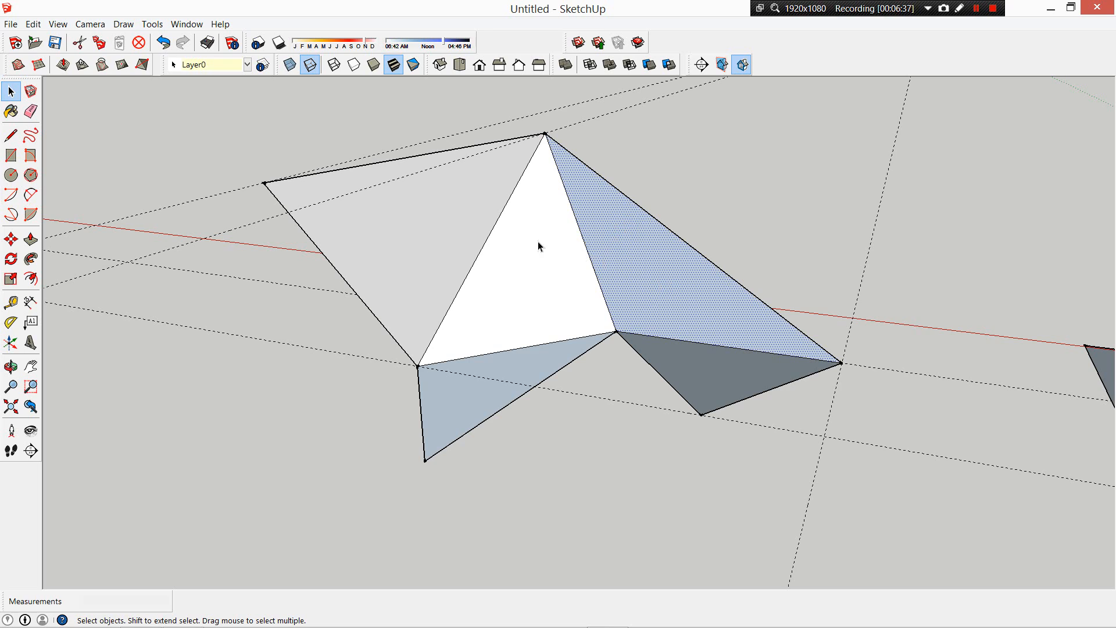
{"action": "mouse_move", "coordinate": [664, 281]}
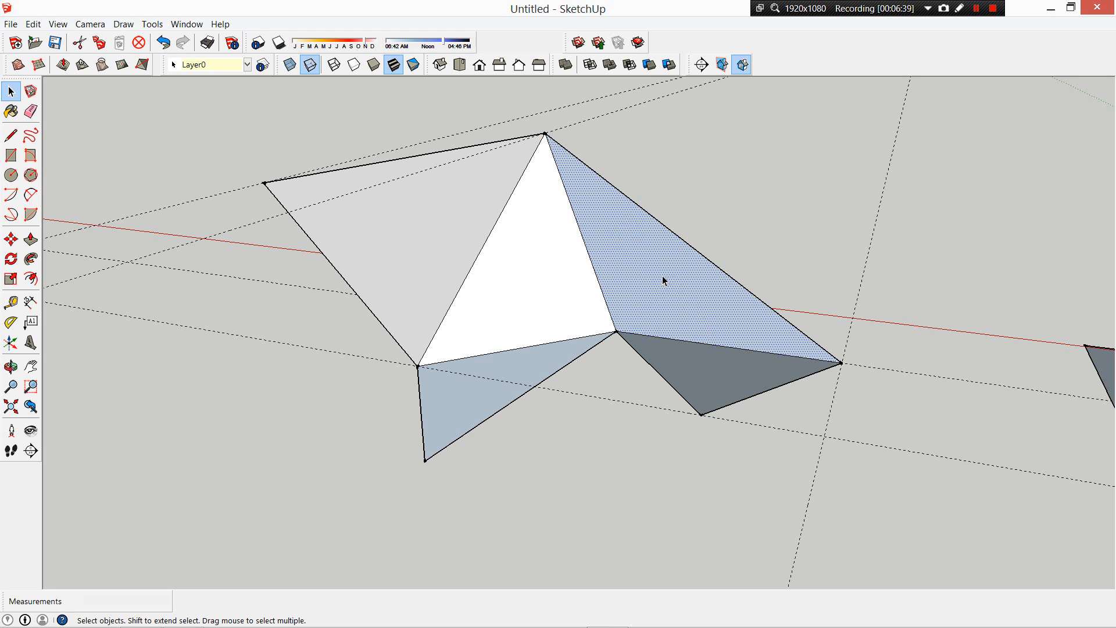
{"action": "right_click", "coordinate": [665, 281]}
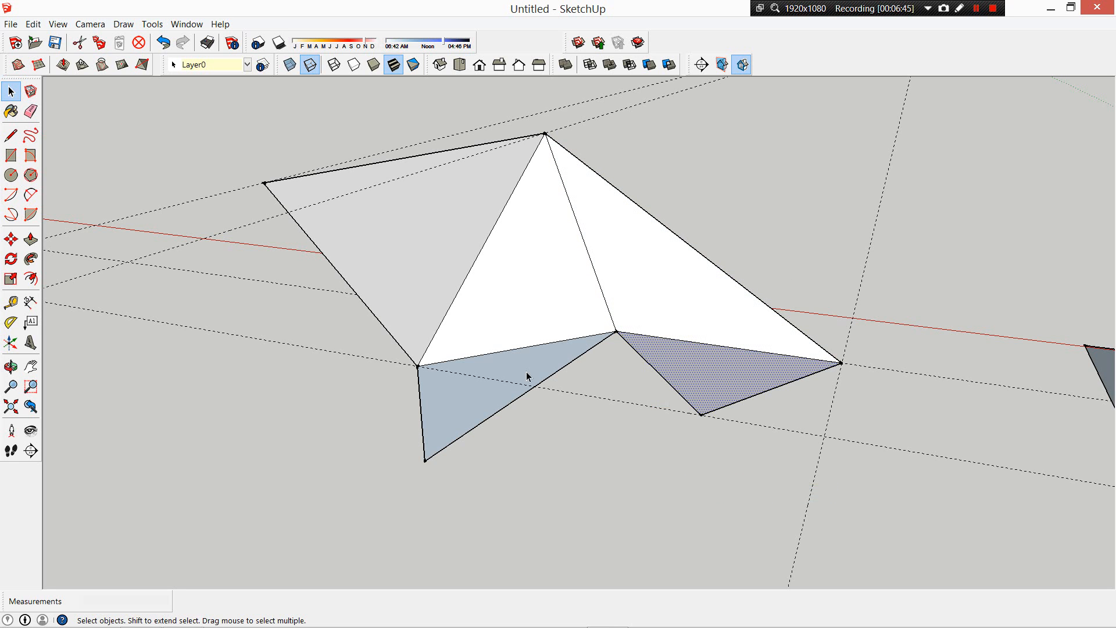
{"action": "right_click", "coordinate": [529, 375]}
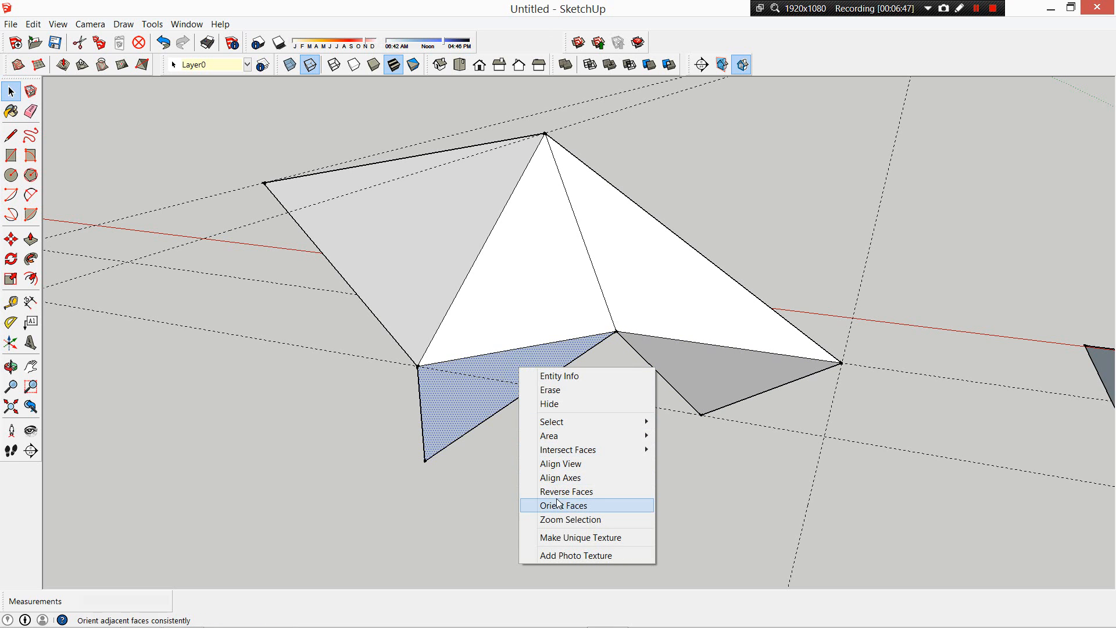
{"action": "left_click", "coordinate": [563, 505]}
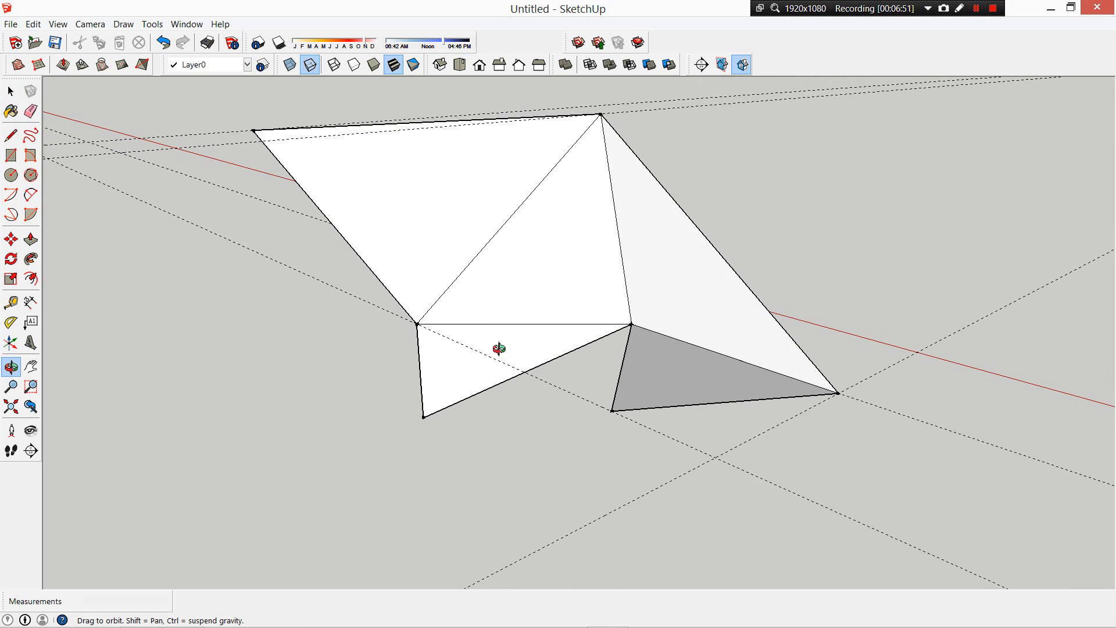
{"action": "left_click", "coordinate": [28, 237]}
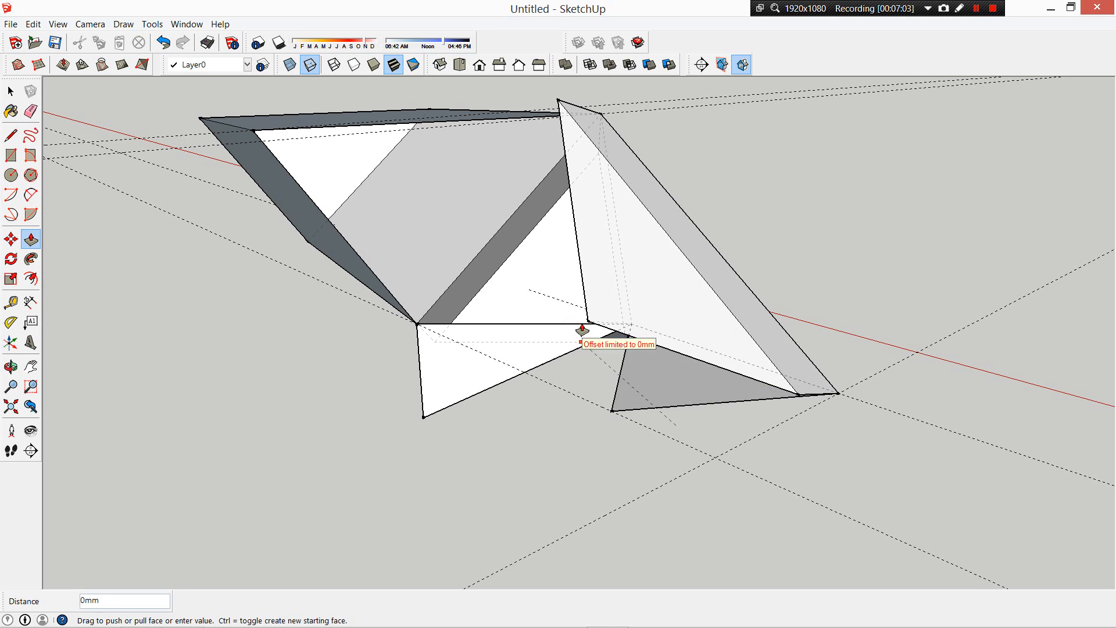
Push/pull the lower-right facet into a thick slab, then pick the upper-left plane
{"action": "left_click_drag", "start_coordinate": [587, 335], "coordinate": [448, 256]}
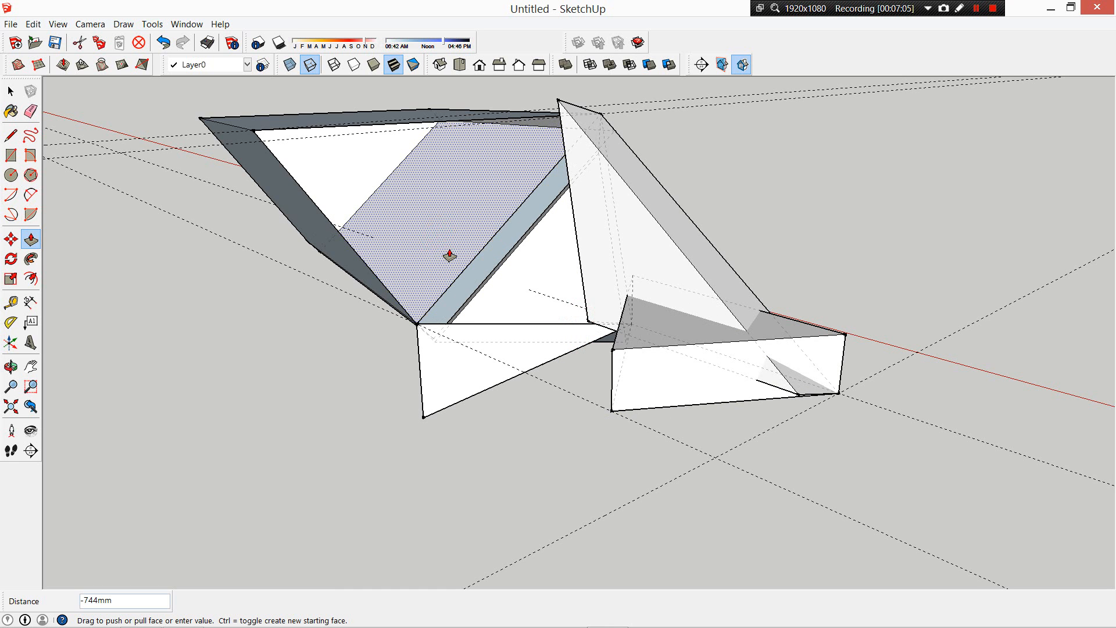
{"action": "left_click", "coordinate": [8, 364]}
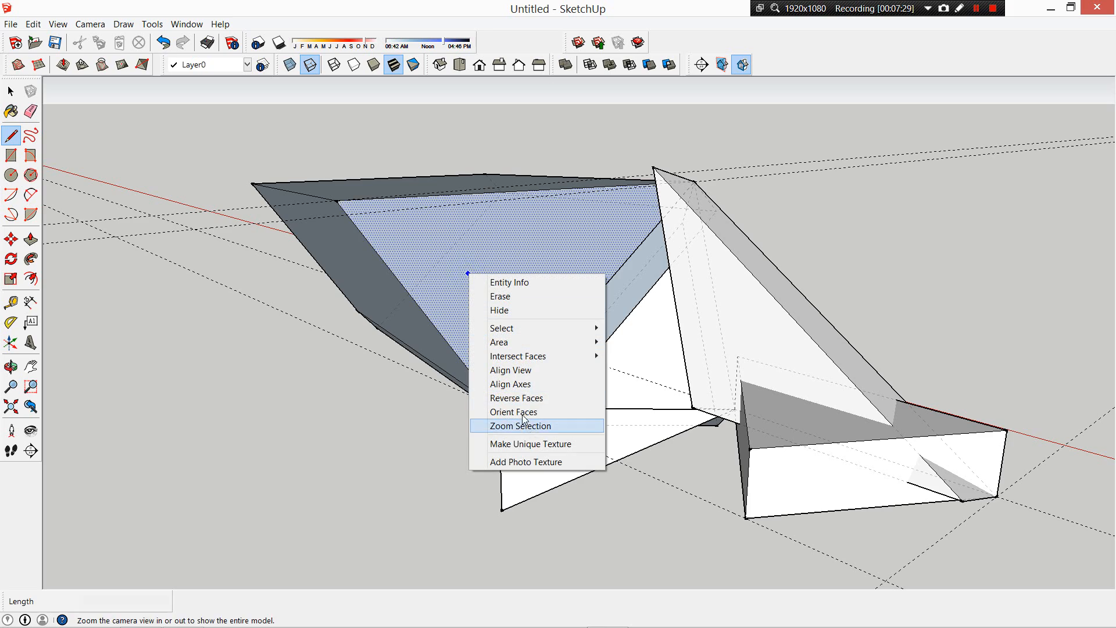
Draw a small four-sided window outline on the tall slanted slab
{"action": "left_click", "coordinate": [521, 426]}
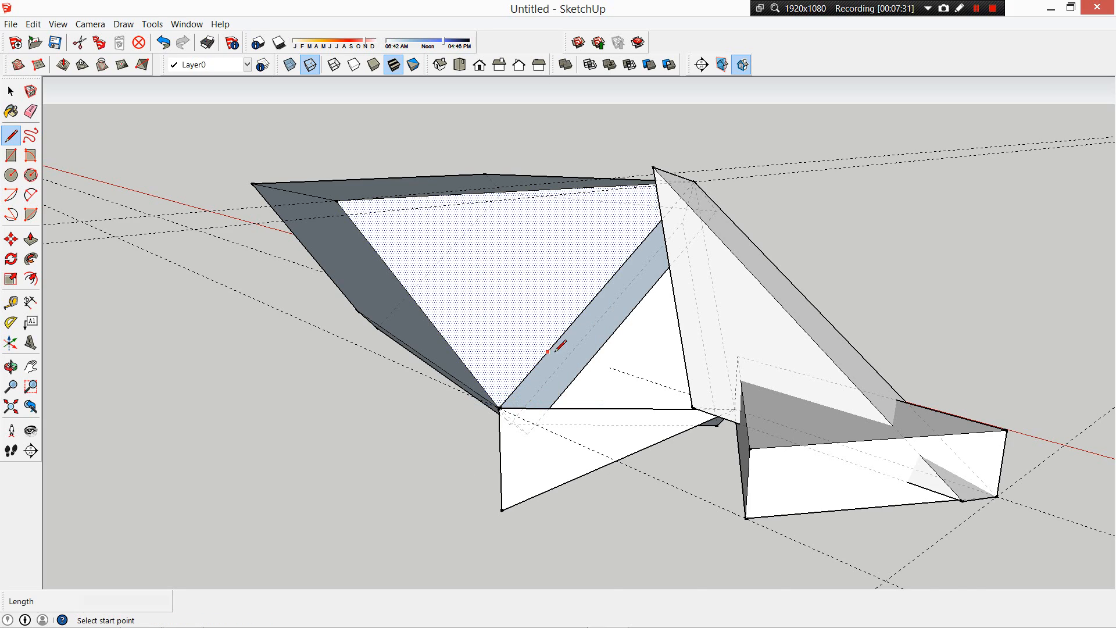
{"action": "left_click", "coordinate": [10, 362]}
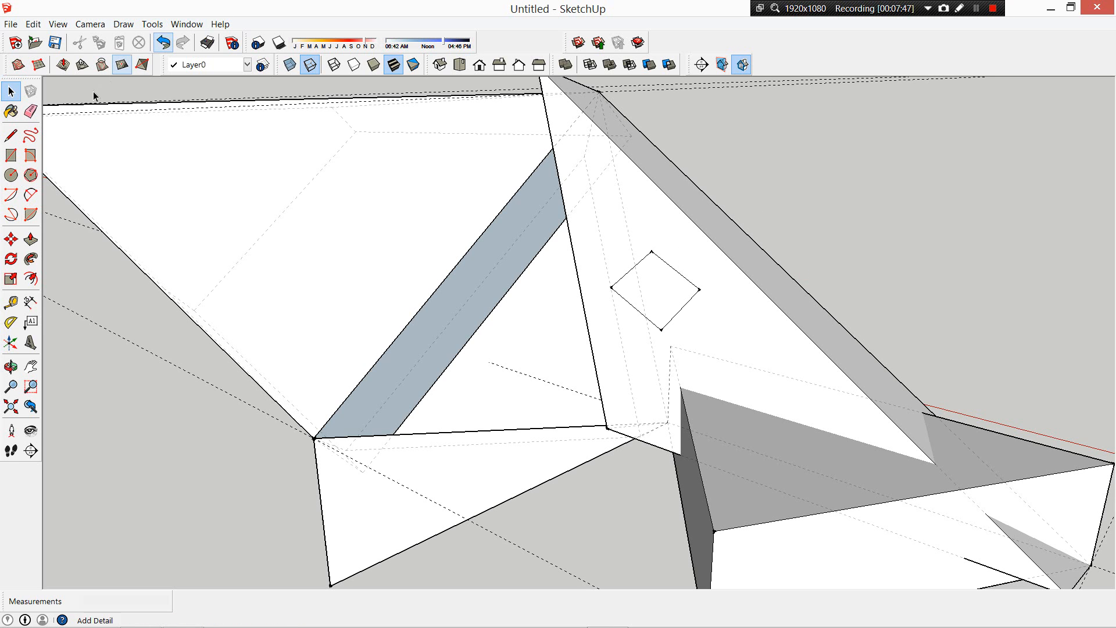
Push the square window outline into the tall slab to cut an opening
{"action": "left_click", "coordinate": [30, 252]}
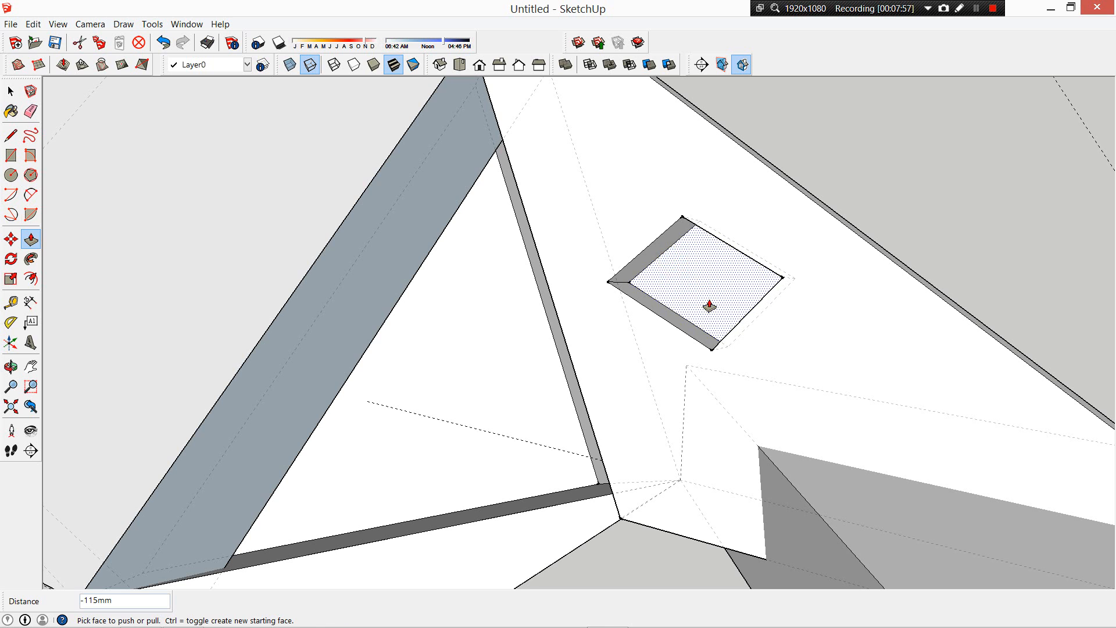
{"action": "left_click_drag", "start_coordinate": [704, 304], "coordinate": [755, 302]}
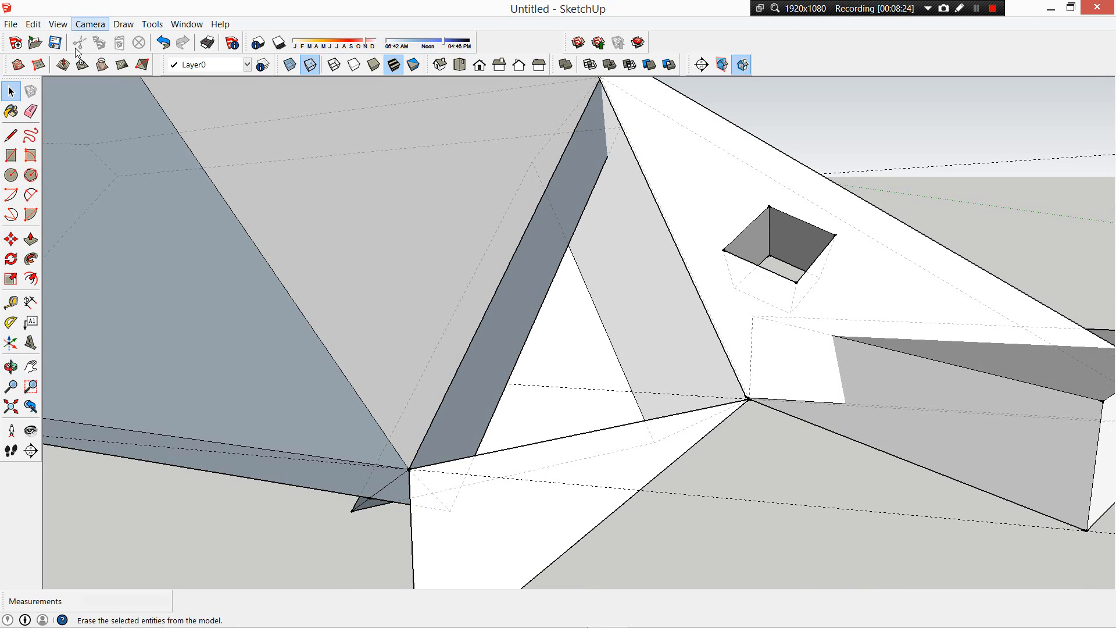
Pull the face inside the window opening through to the slab's far side
{"action": "left_click", "coordinate": [30, 236]}
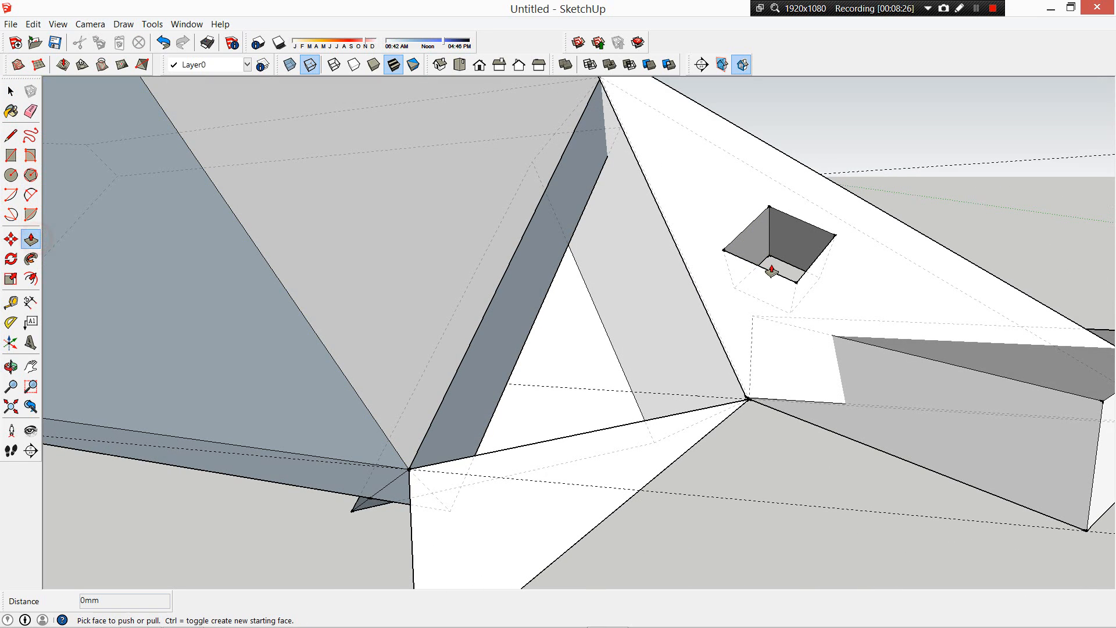
{"action": "left_click_drag", "start_coordinate": [776, 271], "coordinate": [705, 199]}
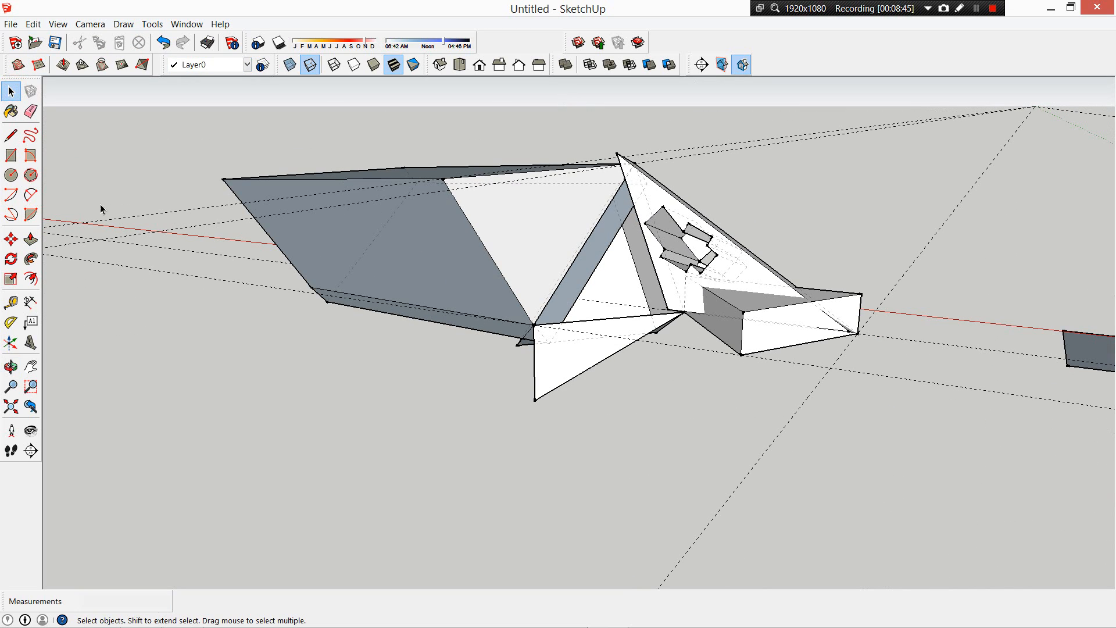
Browse the Tools and View menus and switch to Hidden Line face style
{"action": "left_click", "coordinate": [9, 194]}
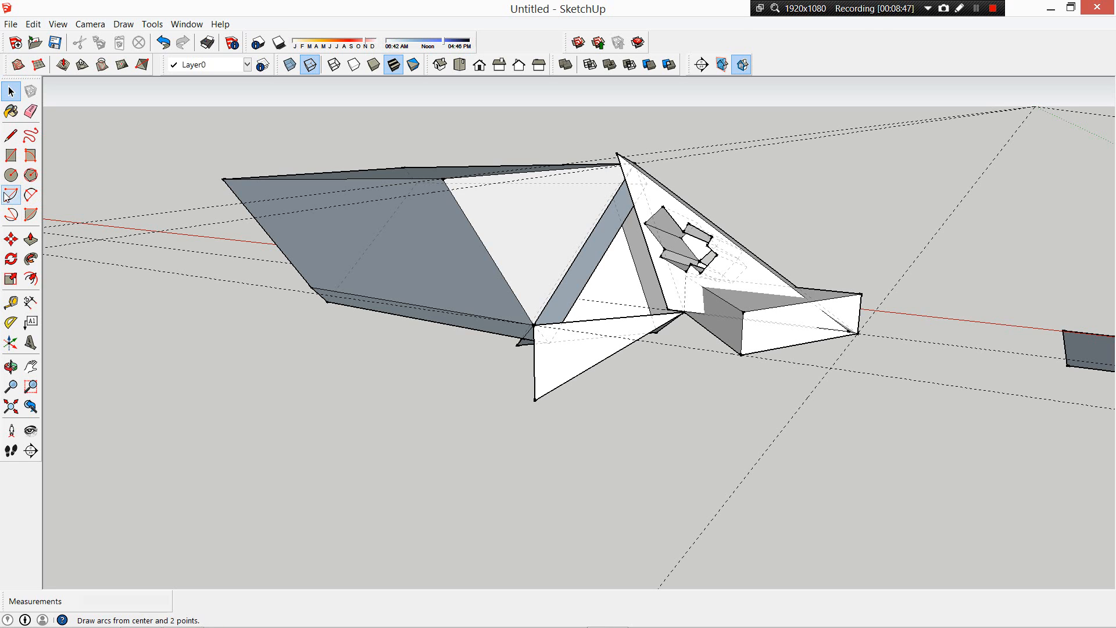
{"action": "left_click", "coordinate": [10, 91]}
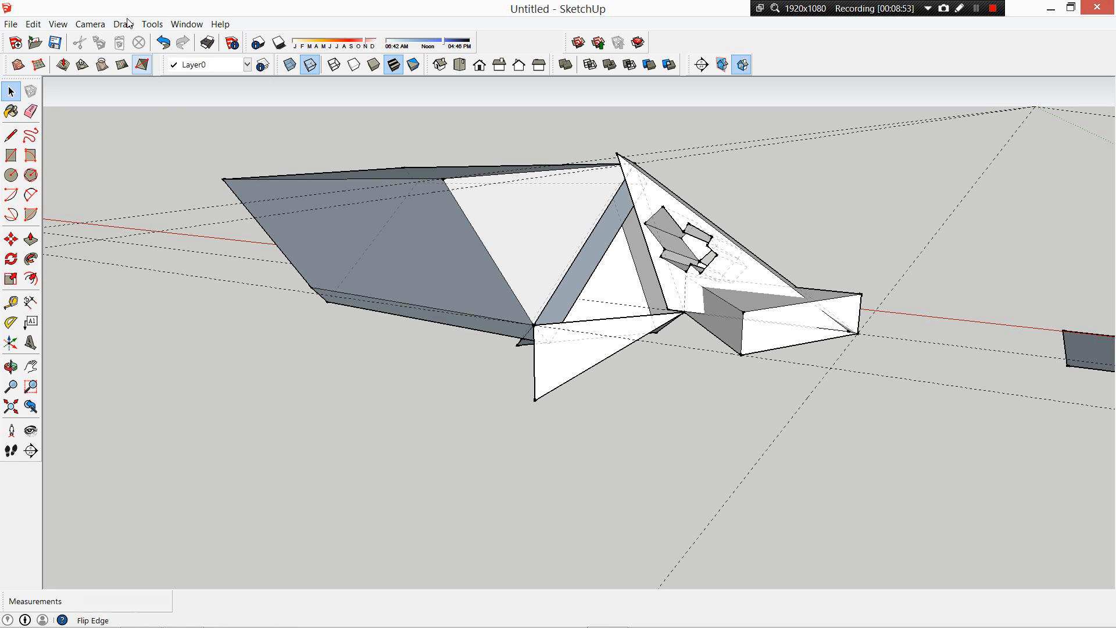
{"action": "left_click", "coordinate": [152, 23]}
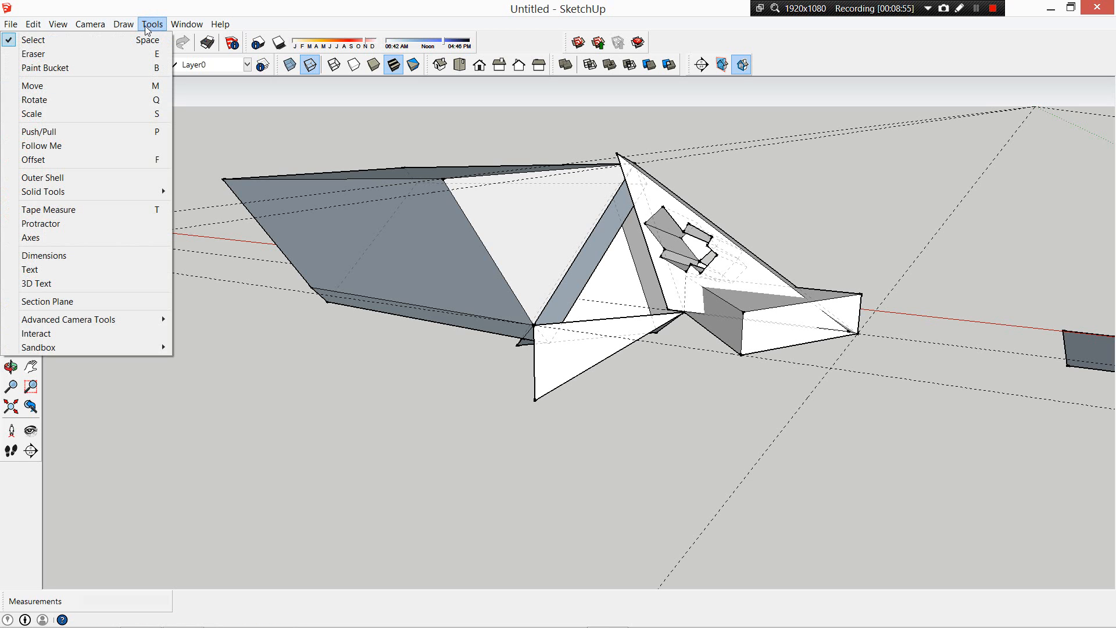
{"action": "left_click", "coordinate": [63, 24]}
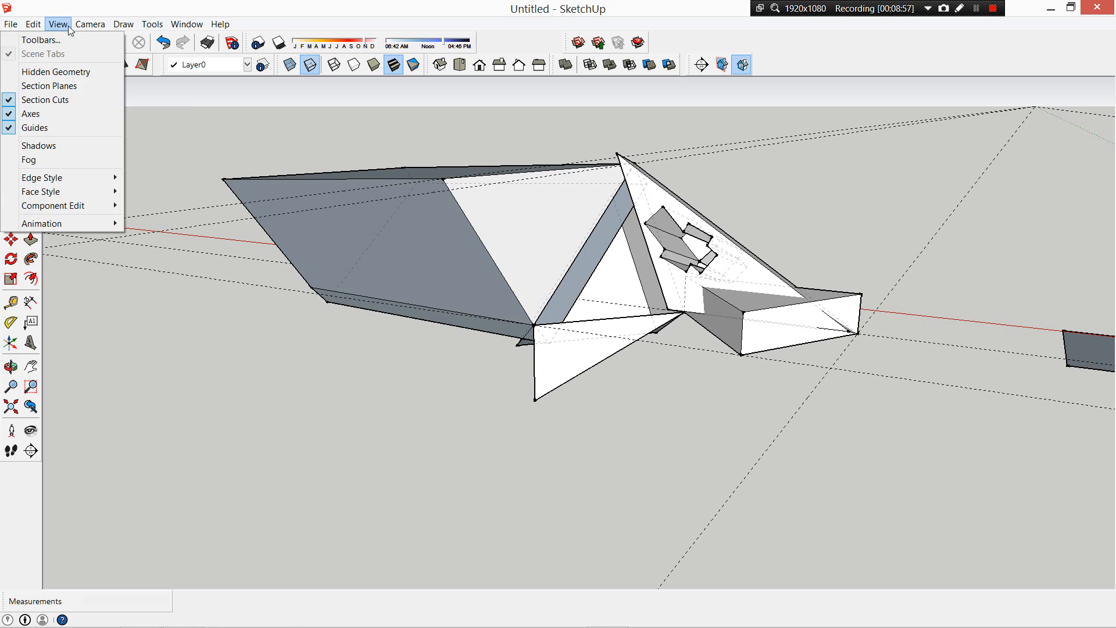
{"action": "left_click", "coordinate": [150, 24]}
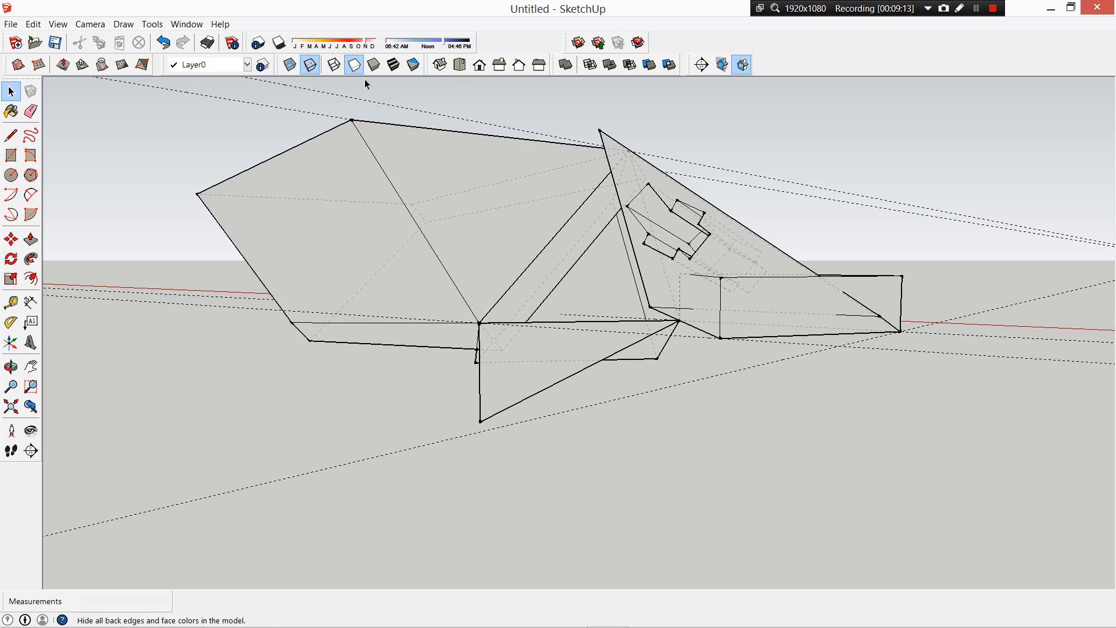
Turn on shadows and slide the shadow date earlier to change their direction
{"action": "left_click", "coordinate": [371, 65]}
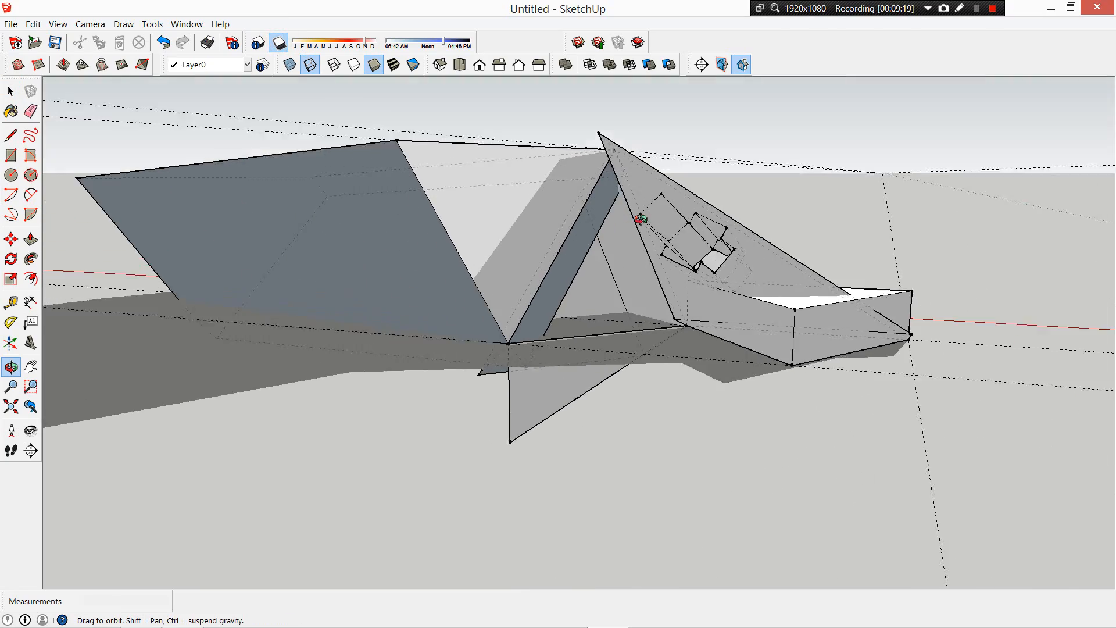
{"action": "left_click_drag", "start_coordinate": [641, 221], "coordinate": [349, 295]}
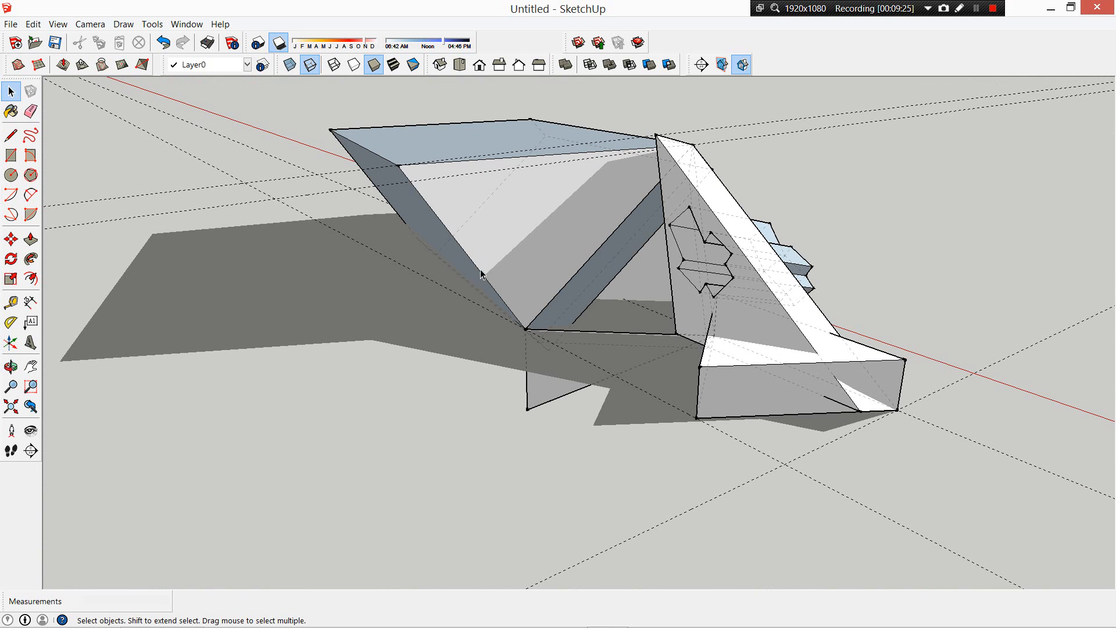
{"action": "mouse_move", "coordinate": [572, 371]}
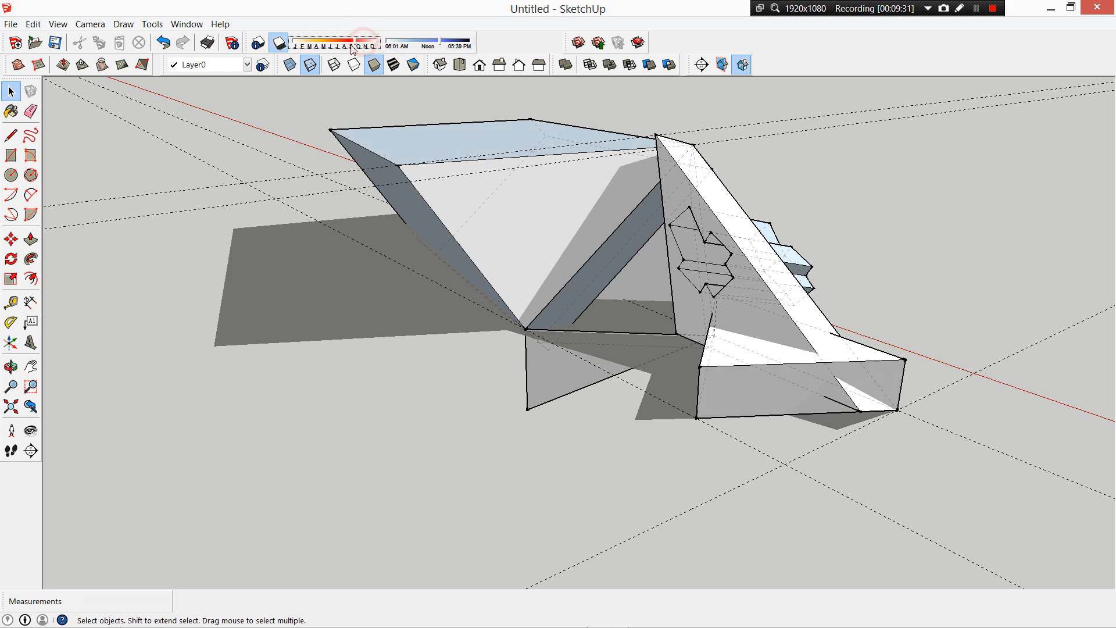
{"action": "left_click_drag", "start_coordinate": [350, 47], "coordinate": [321, 47]}
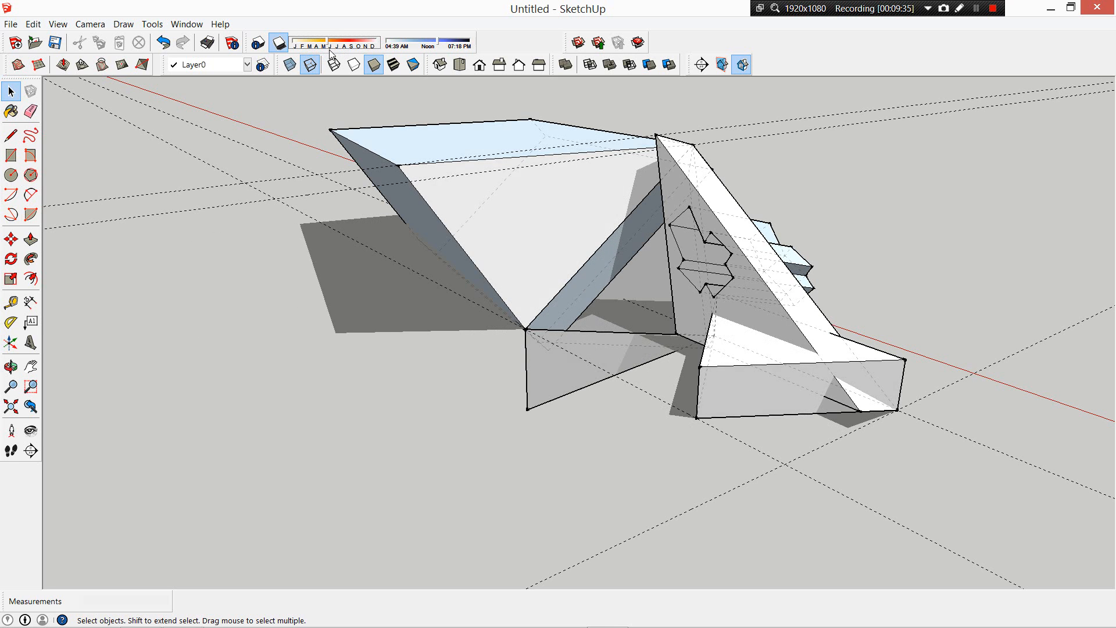
{"action": "left_click_drag", "start_coordinate": [370, 42], "coordinate": [360, 42]}
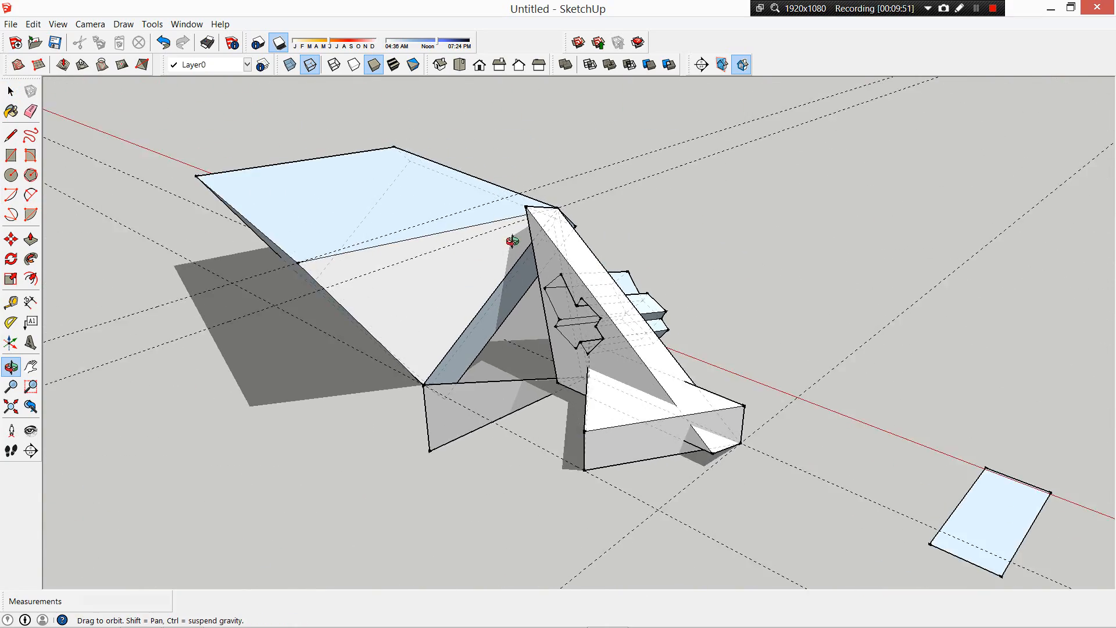
{"action": "left_click", "coordinate": [10, 90]}
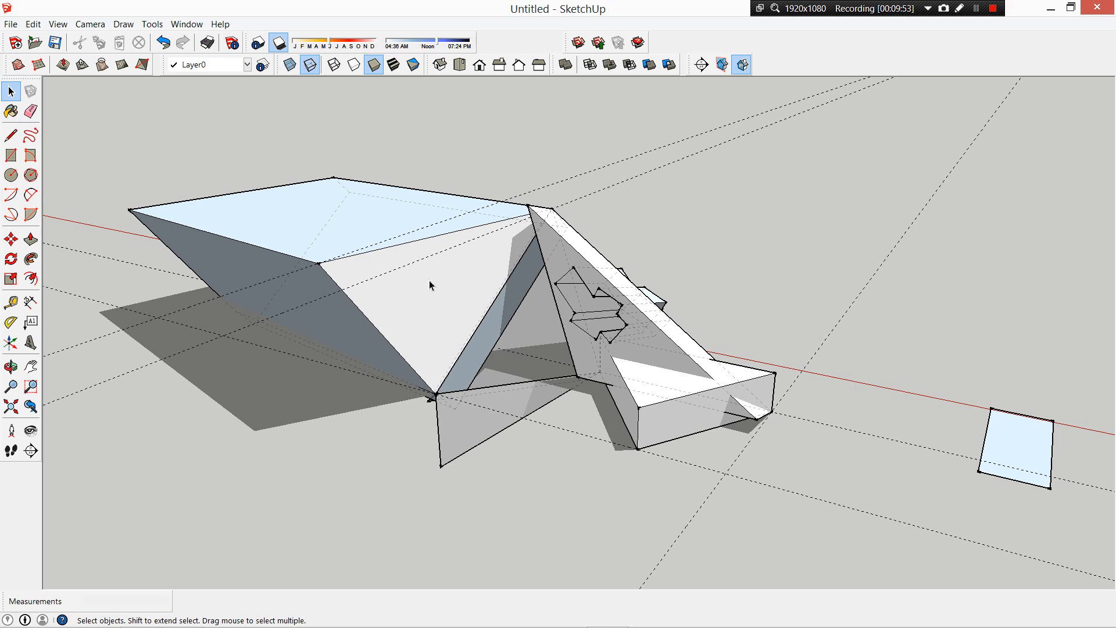
{"action": "mouse_move", "coordinate": [464, 295]}
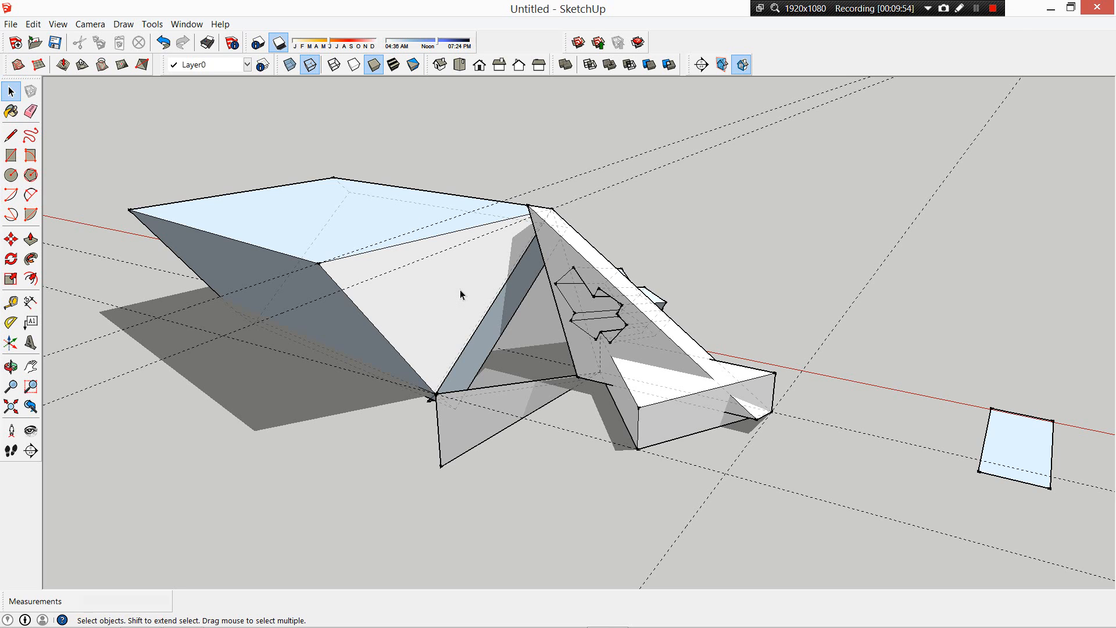
{"action": "mouse_move", "coordinate": [535, 431]}
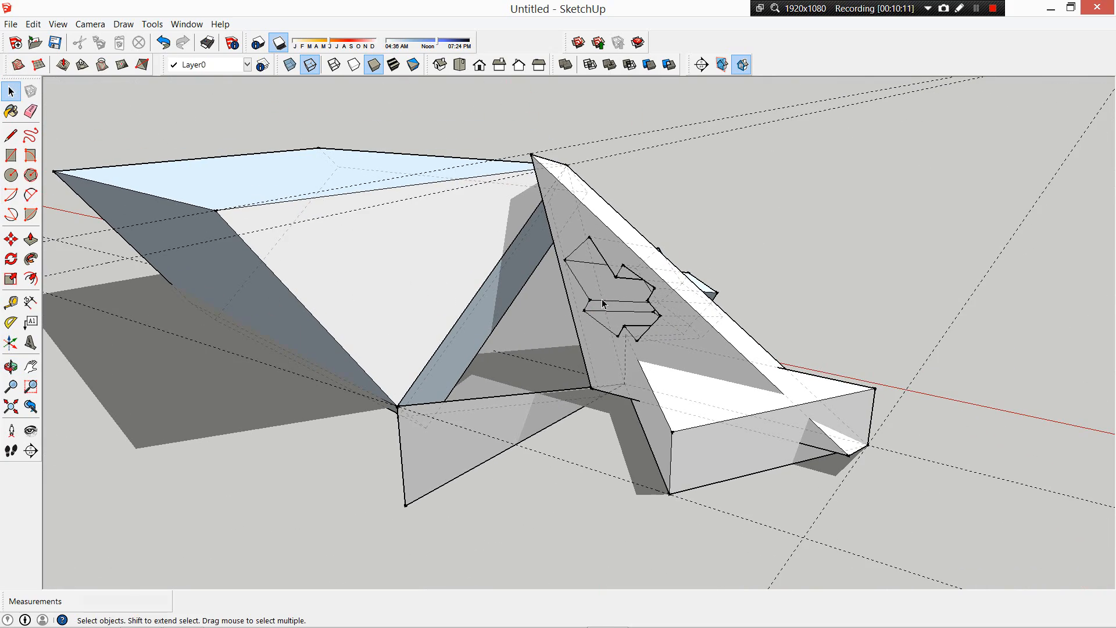
{"action": "left_click", "coordinate": [9, 364]}
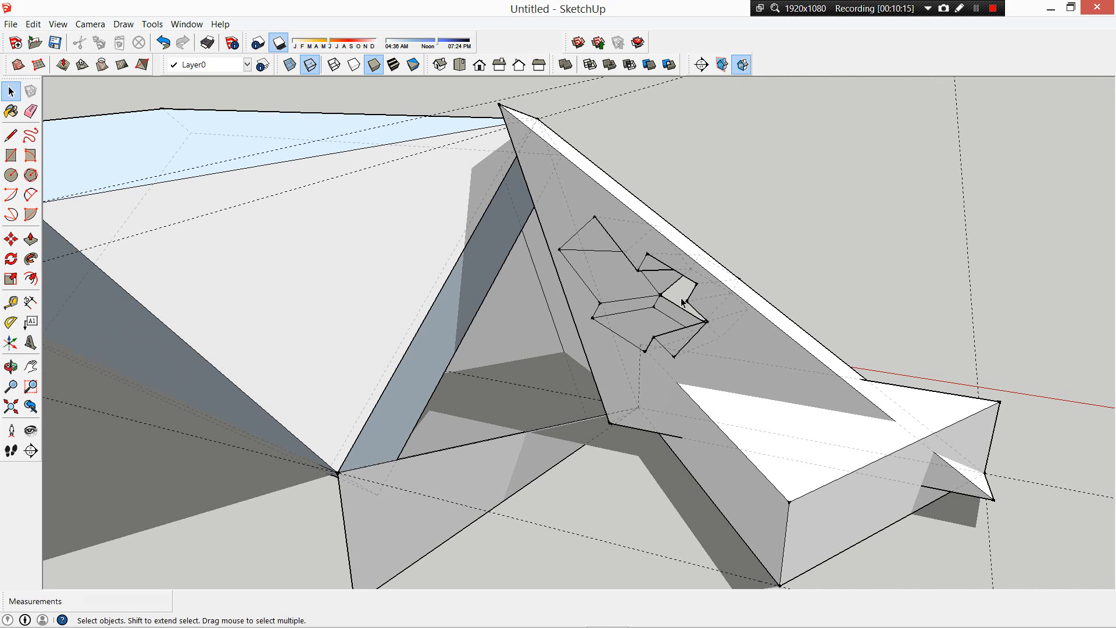
{"action": "mouse_move", "coordinate": [742, 296]}
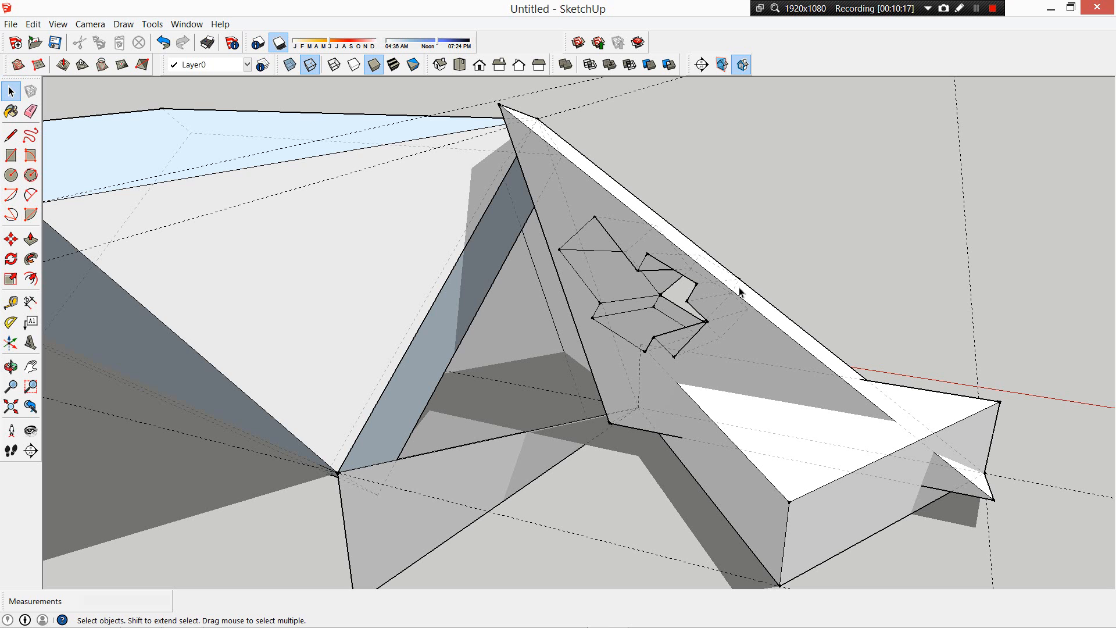
{"action": "left_click", "coordinate": [8, 364]}
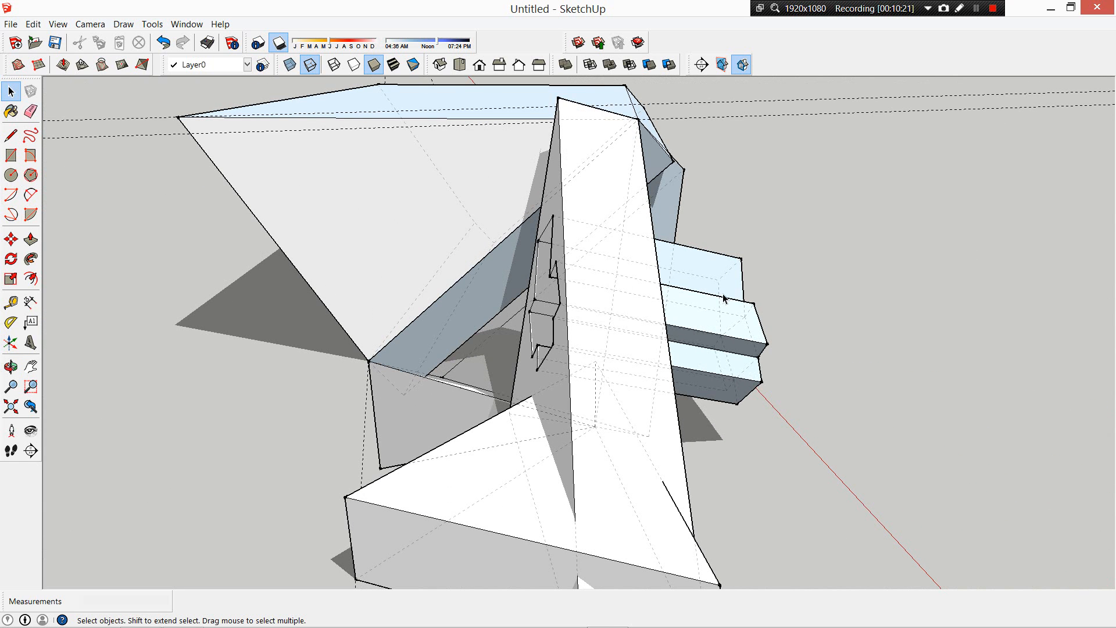
{"action": "mouse_move", "coordinate": [689, 312]}
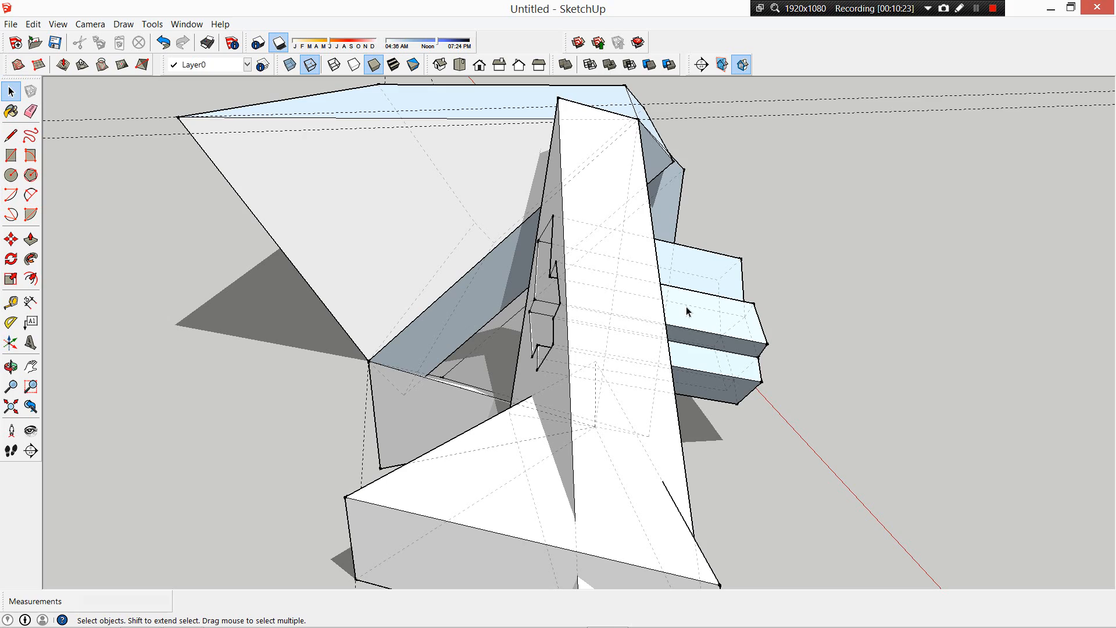
{"action": "mouse_move", "coordinate": [423, 311]}
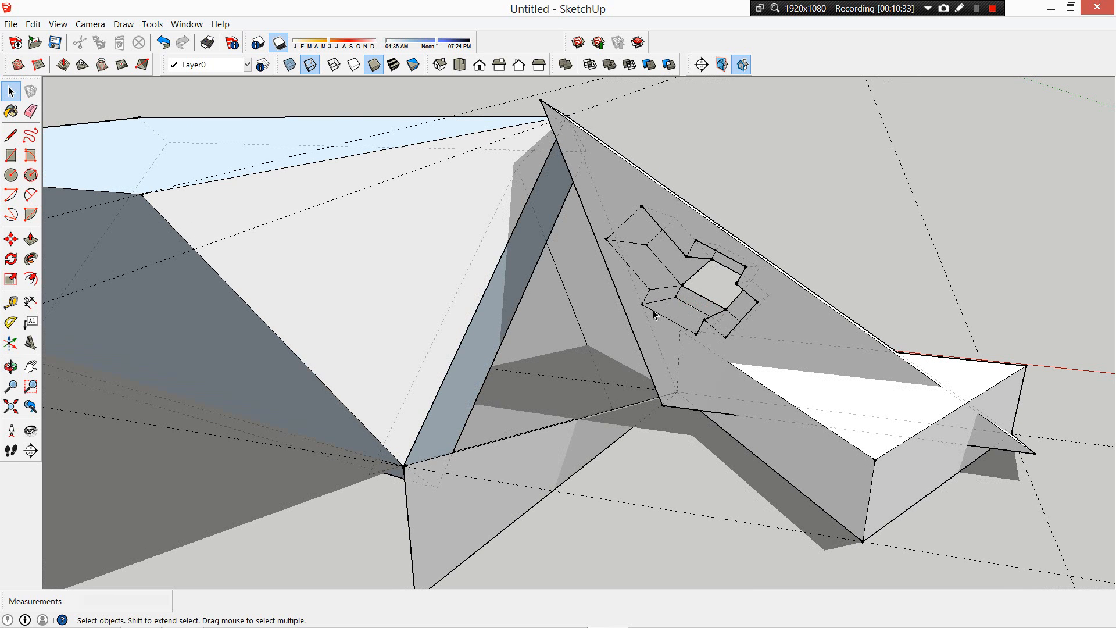
{"action": "mouse_move", "coordinate": [641, 298]}
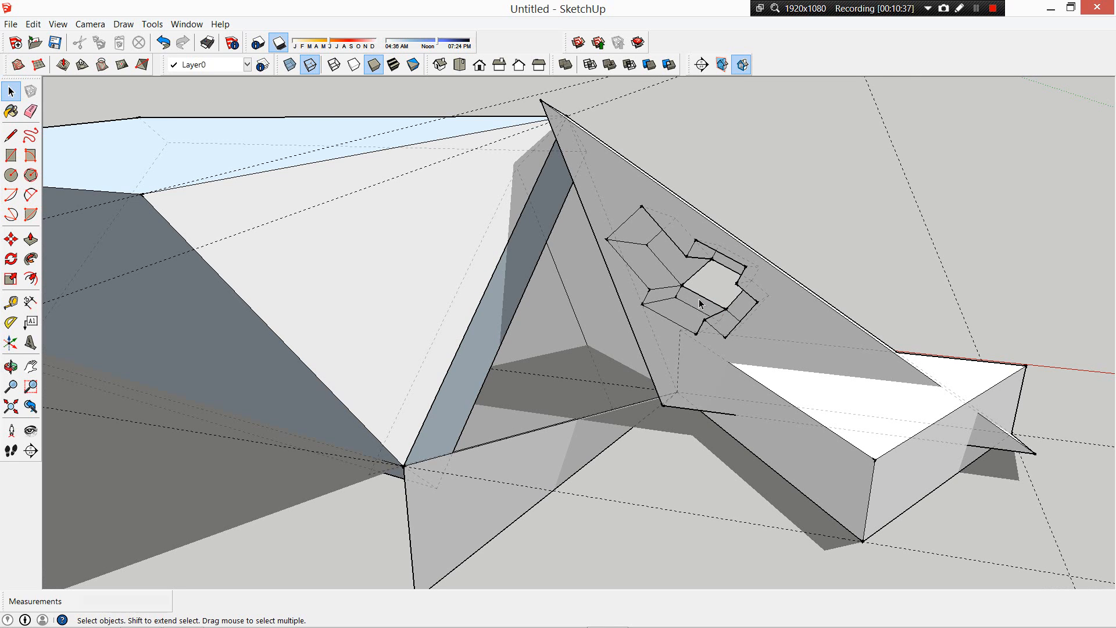
{"action": "mouse_move", "coordinate": [695, 305]}
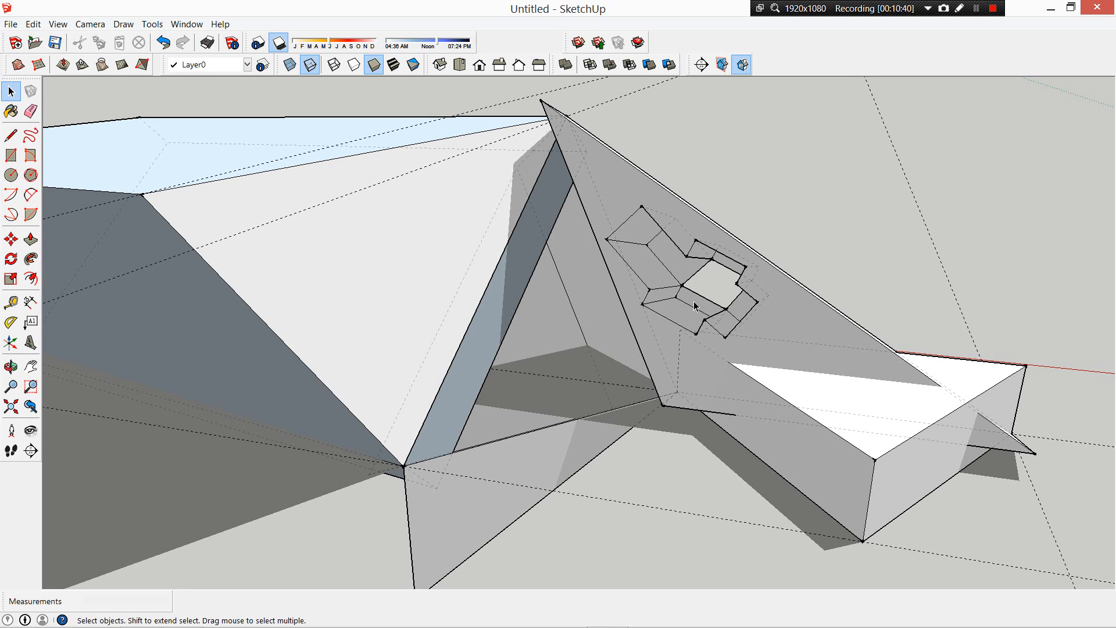
{"action": "mouse_move", "coordinate": [725, 295]}
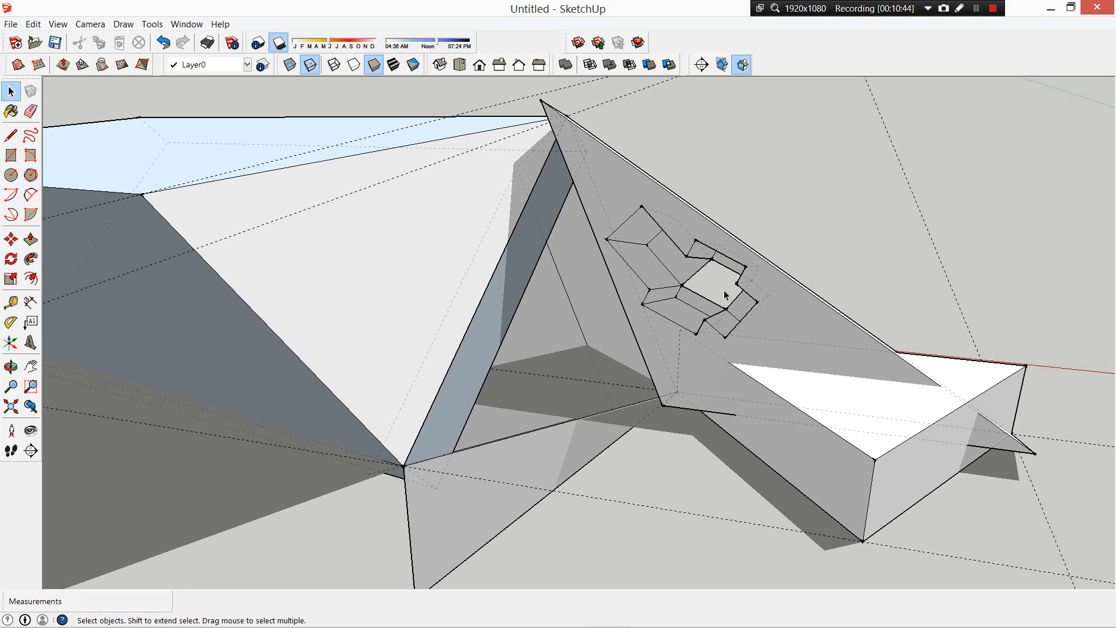
{"action": "mouse_move", "coordinate": [701, 287]}
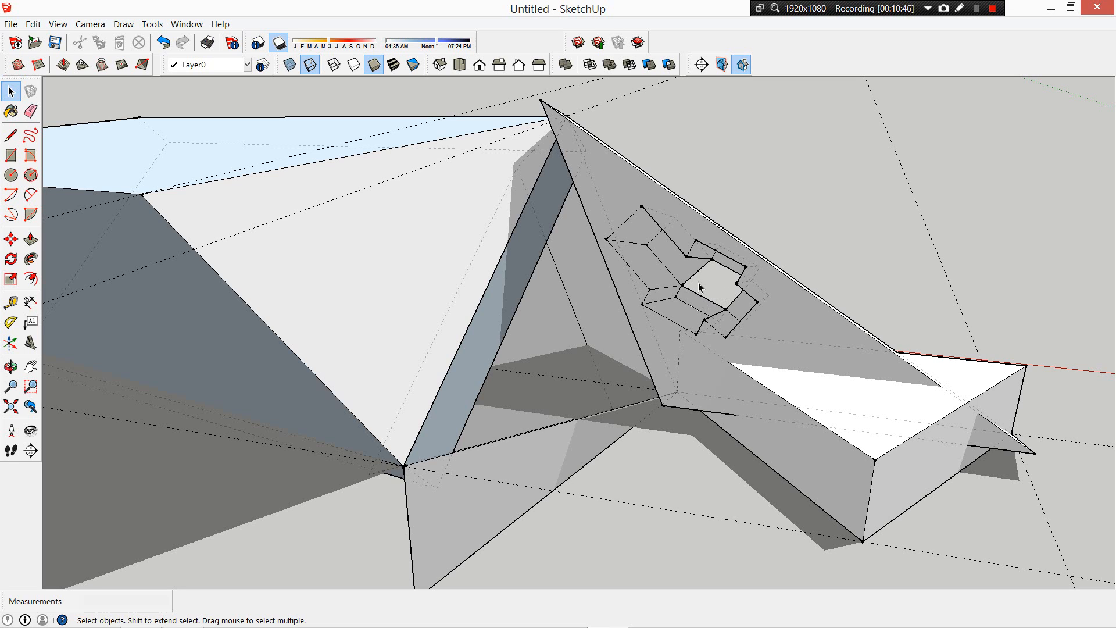